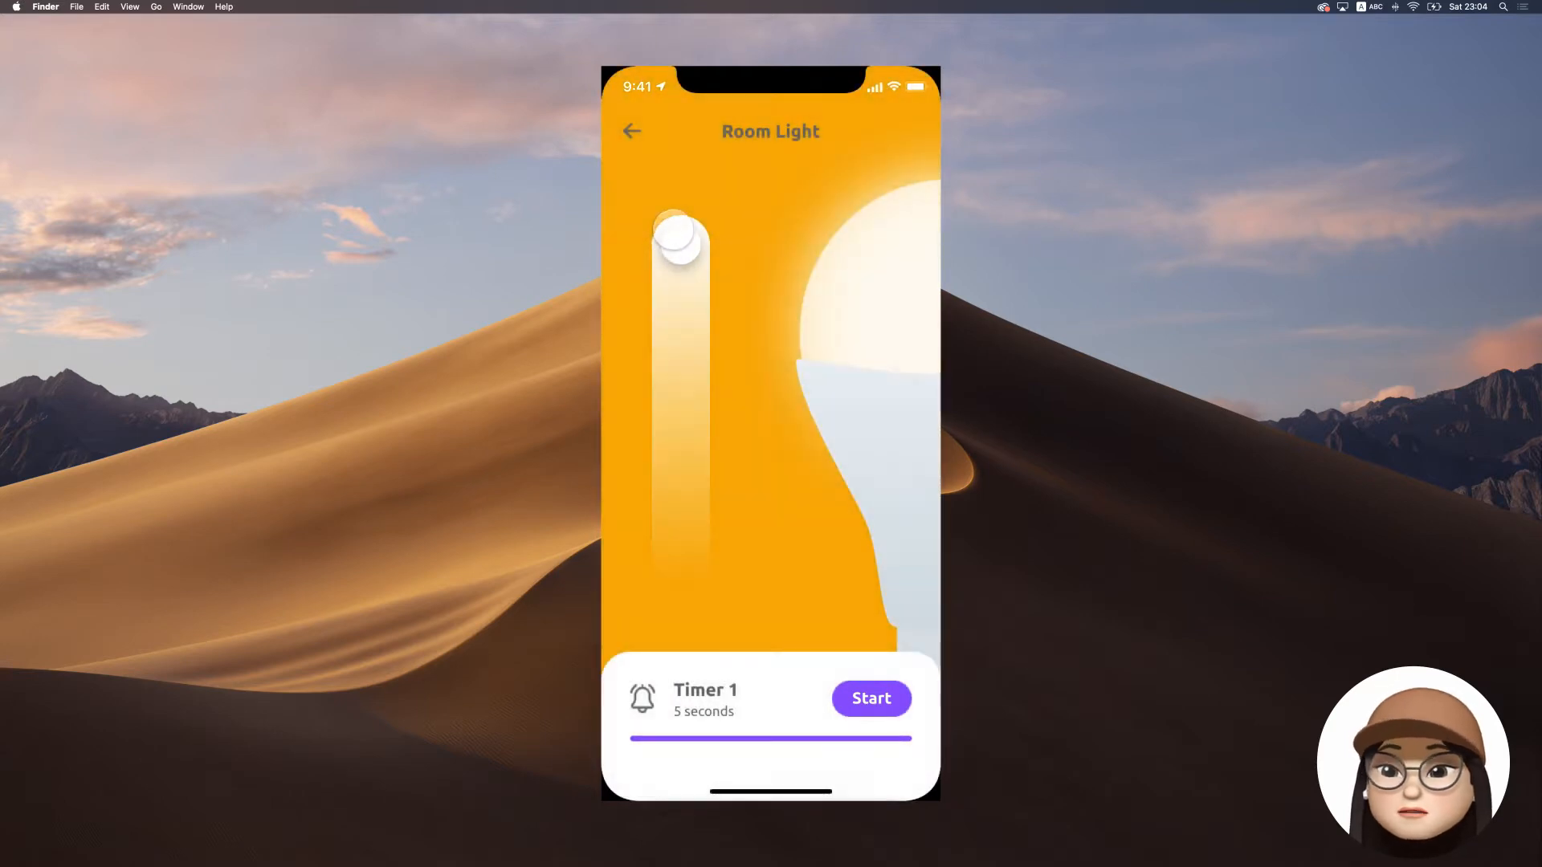
Bring up light controller.pie in the ProtoPie editor with its live Preview beside it
{"action": "left_click", "coordinate": [871, 698]}
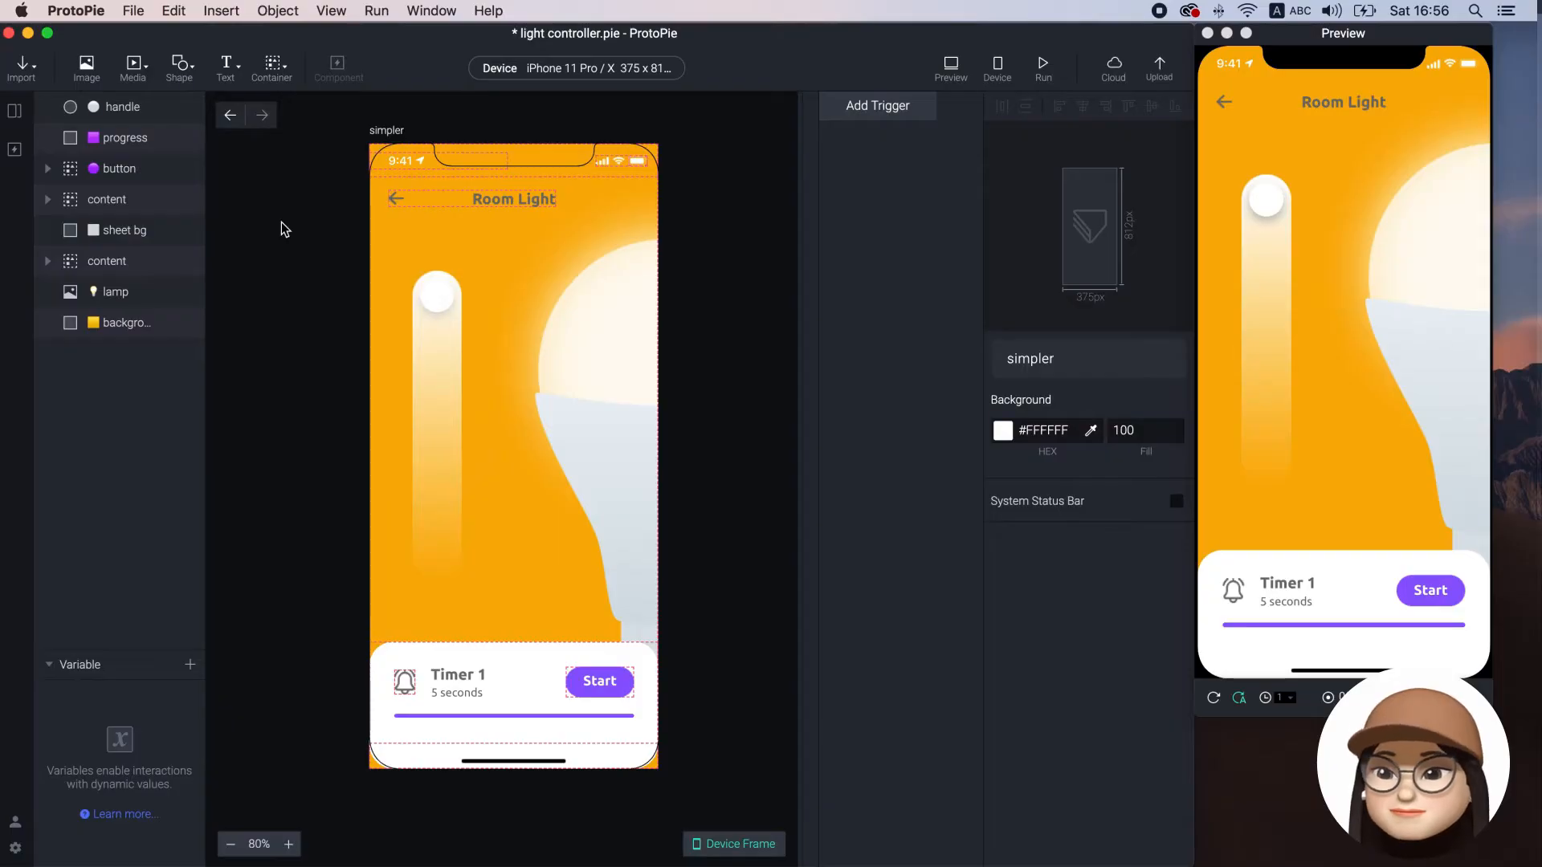
{"action": "left_click", "coordinate": [22, 68]}
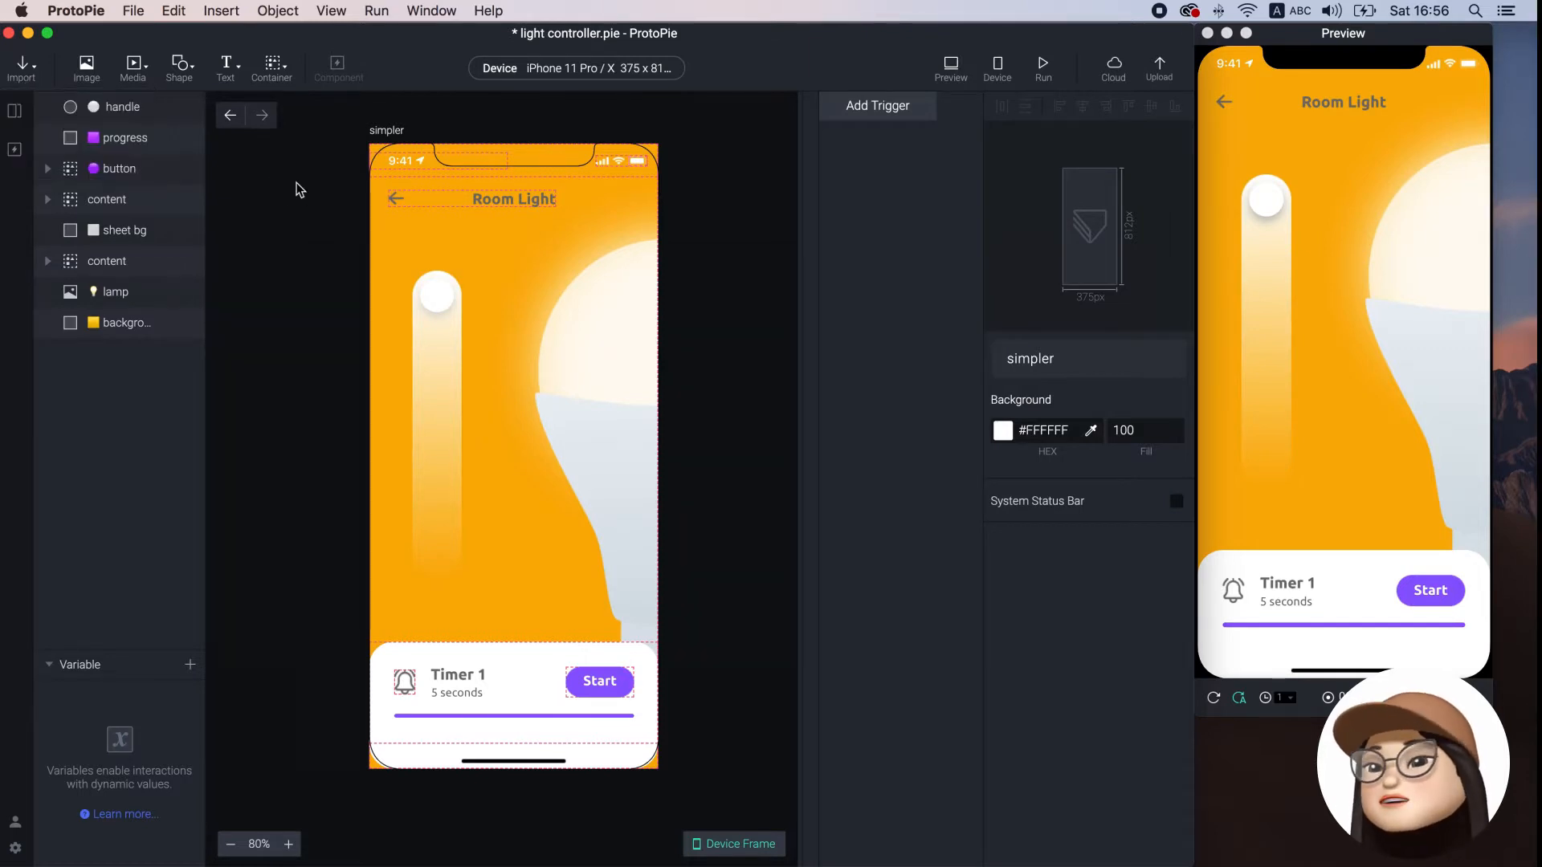
{"action": "left_click", "coordinate": [120, 106]}
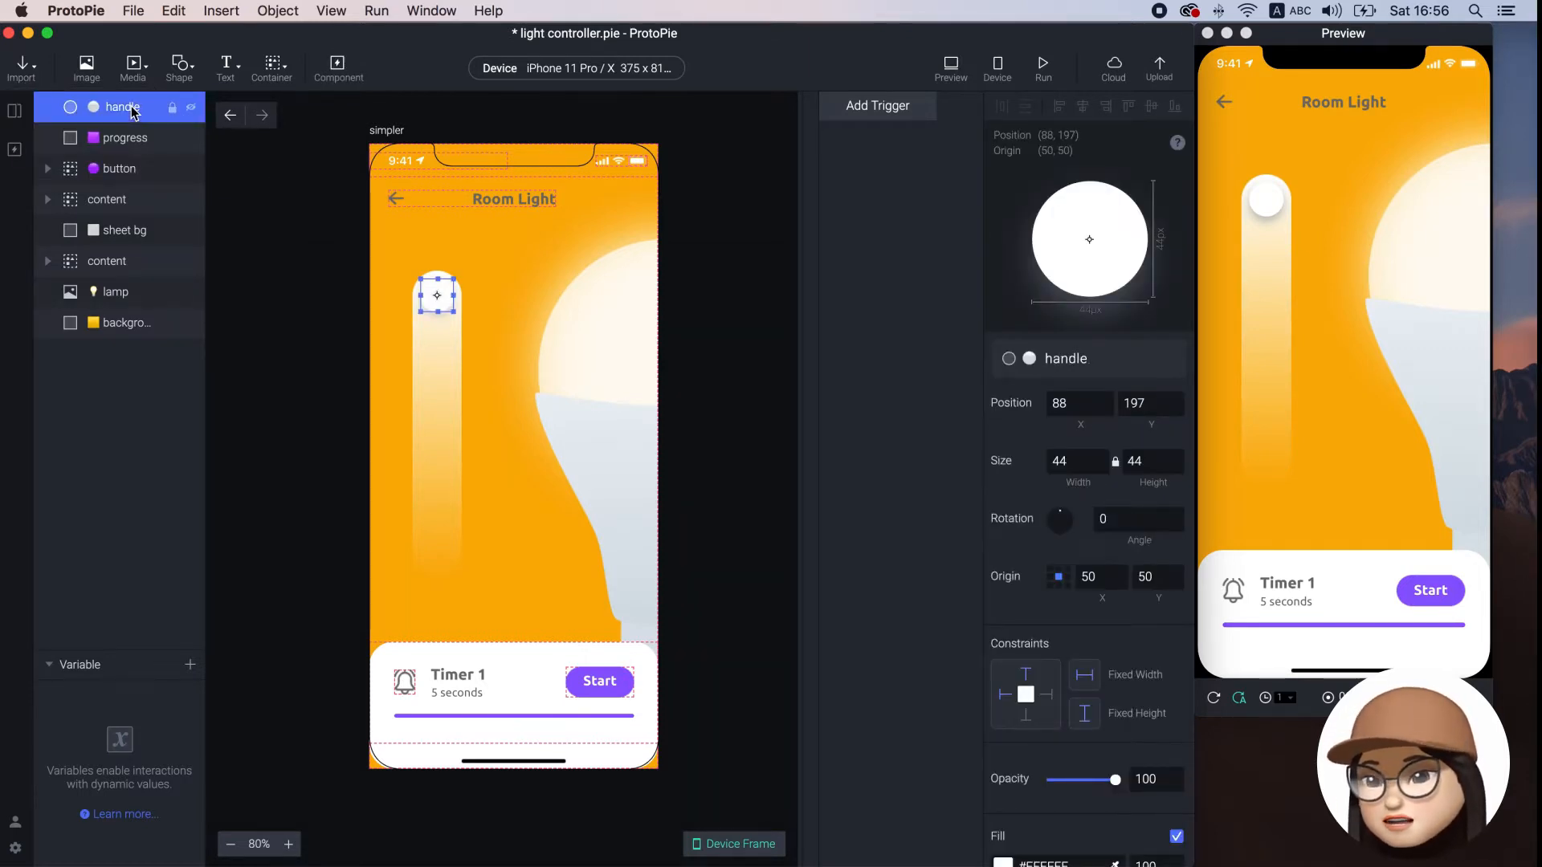
{"action": "left_click", "coordinate": [123, 138]}
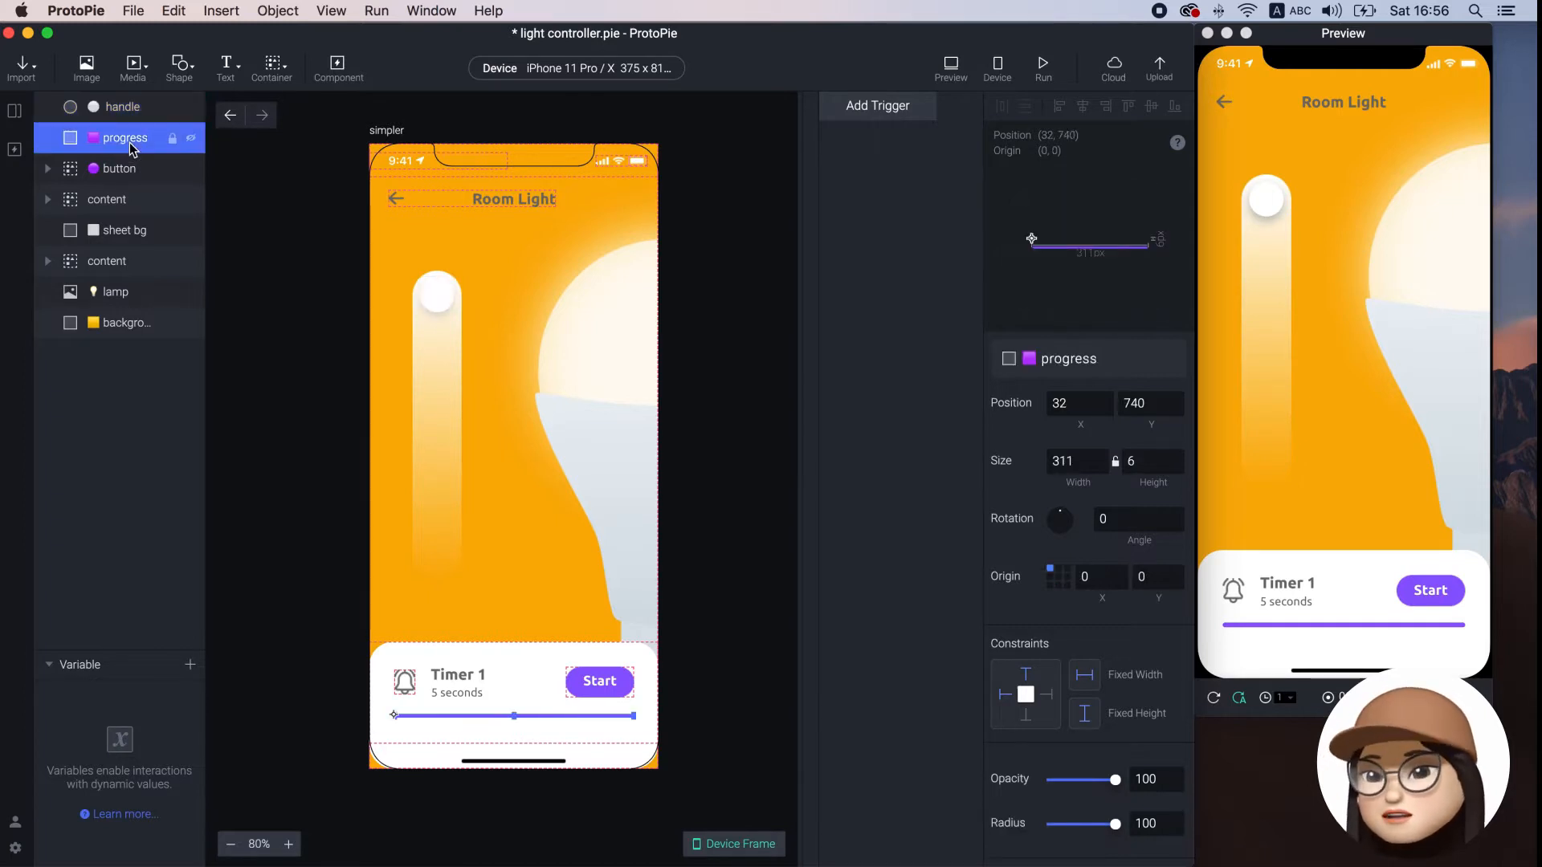
{"action": "left_click", "coordinate": [125, 231]}
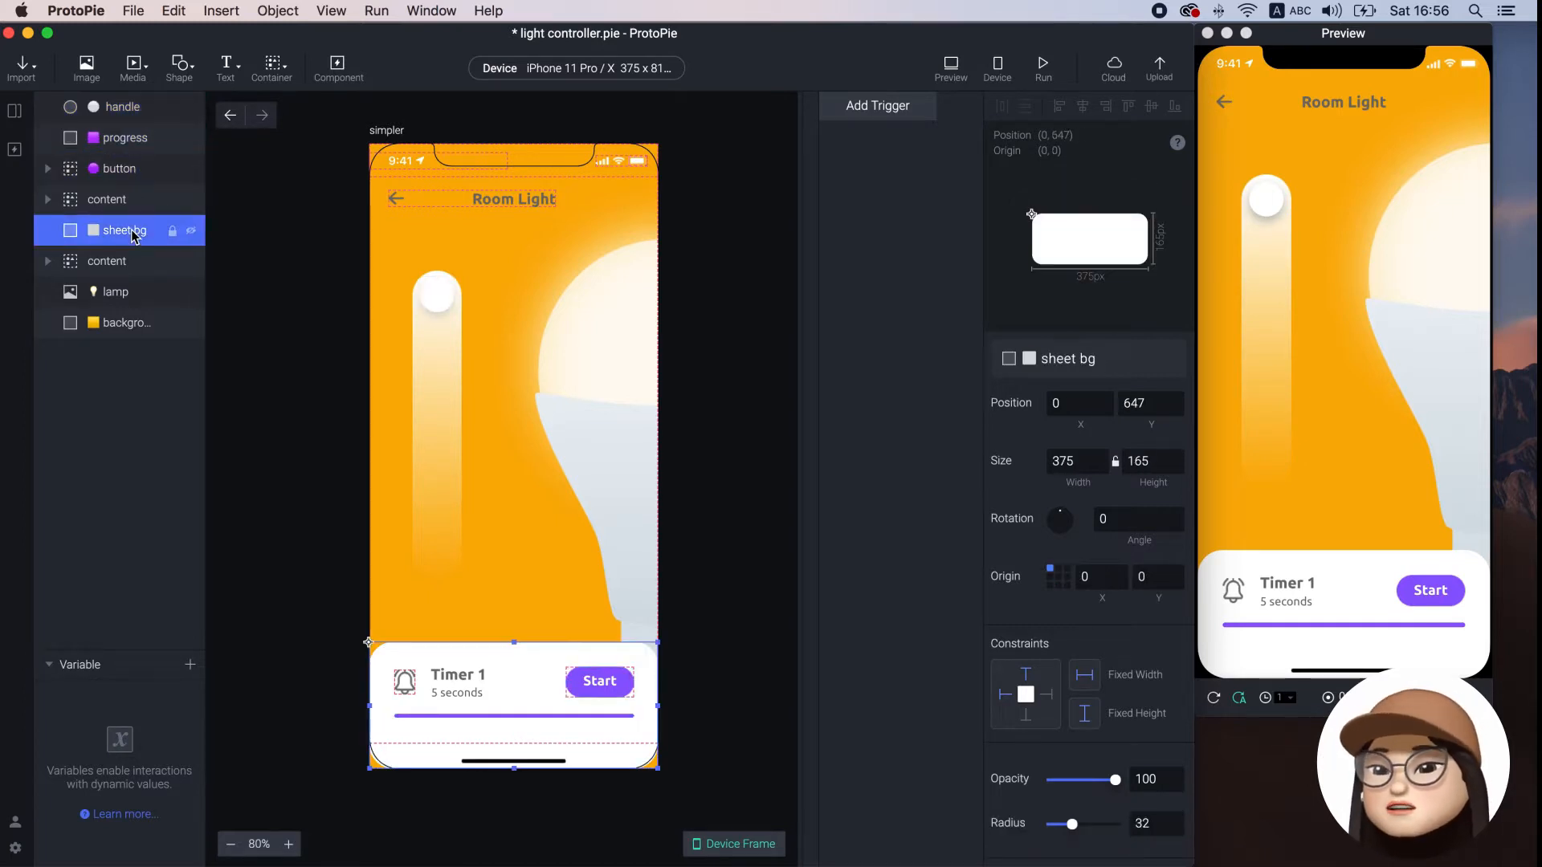
{"action": "left_click", "coordinate": [115, 292]}
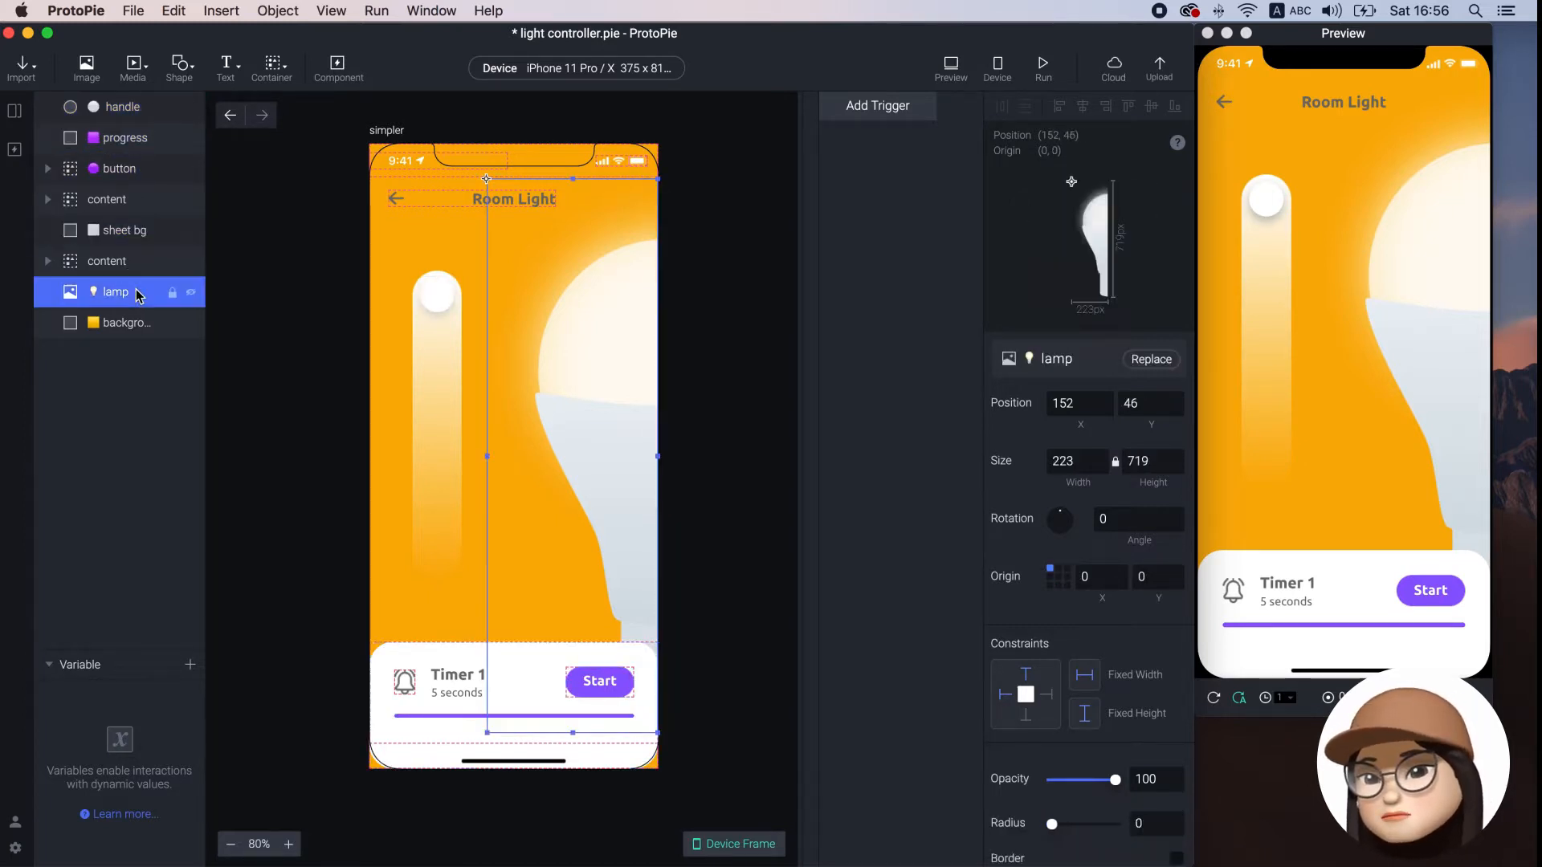
{"action": "left_click", "coordinate": [125, 322]}
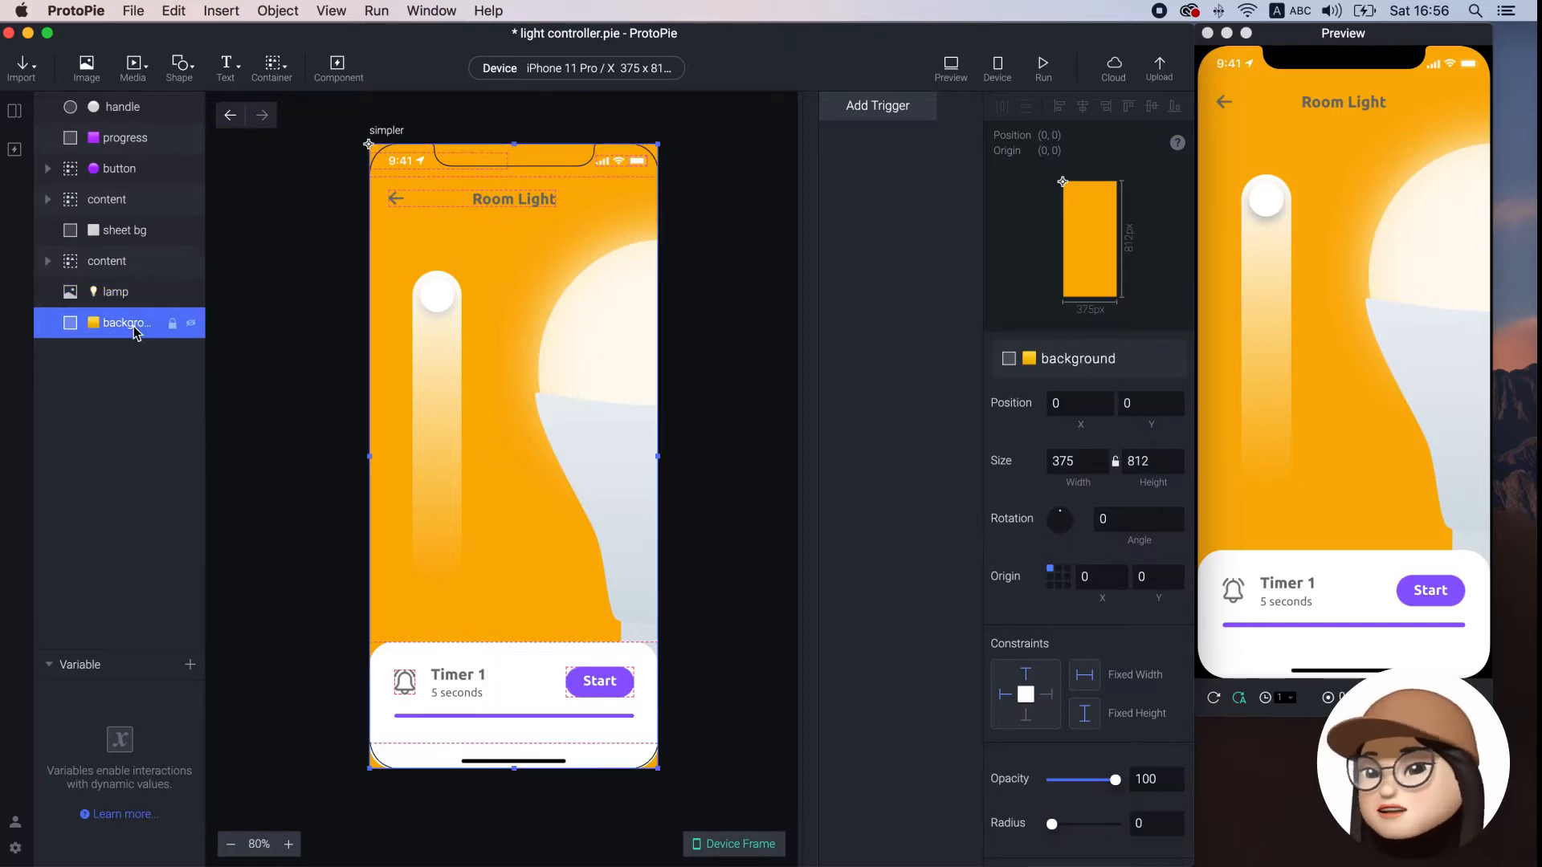
{"action": "left_click", "coordinate": [255, 344]}
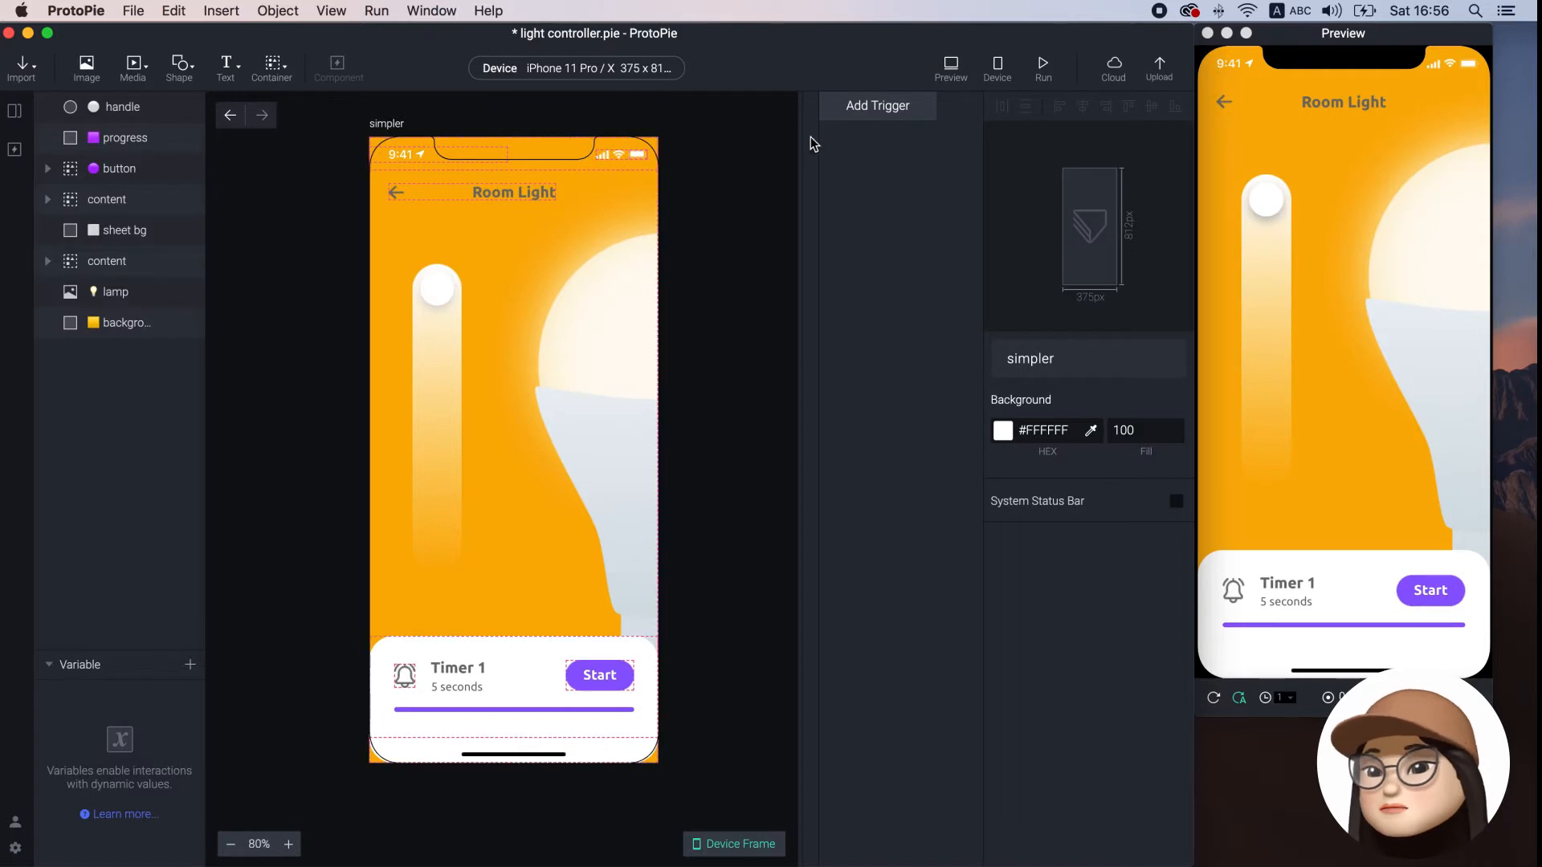
{"action": "mouse_move", "coordinate": [856, 116]}
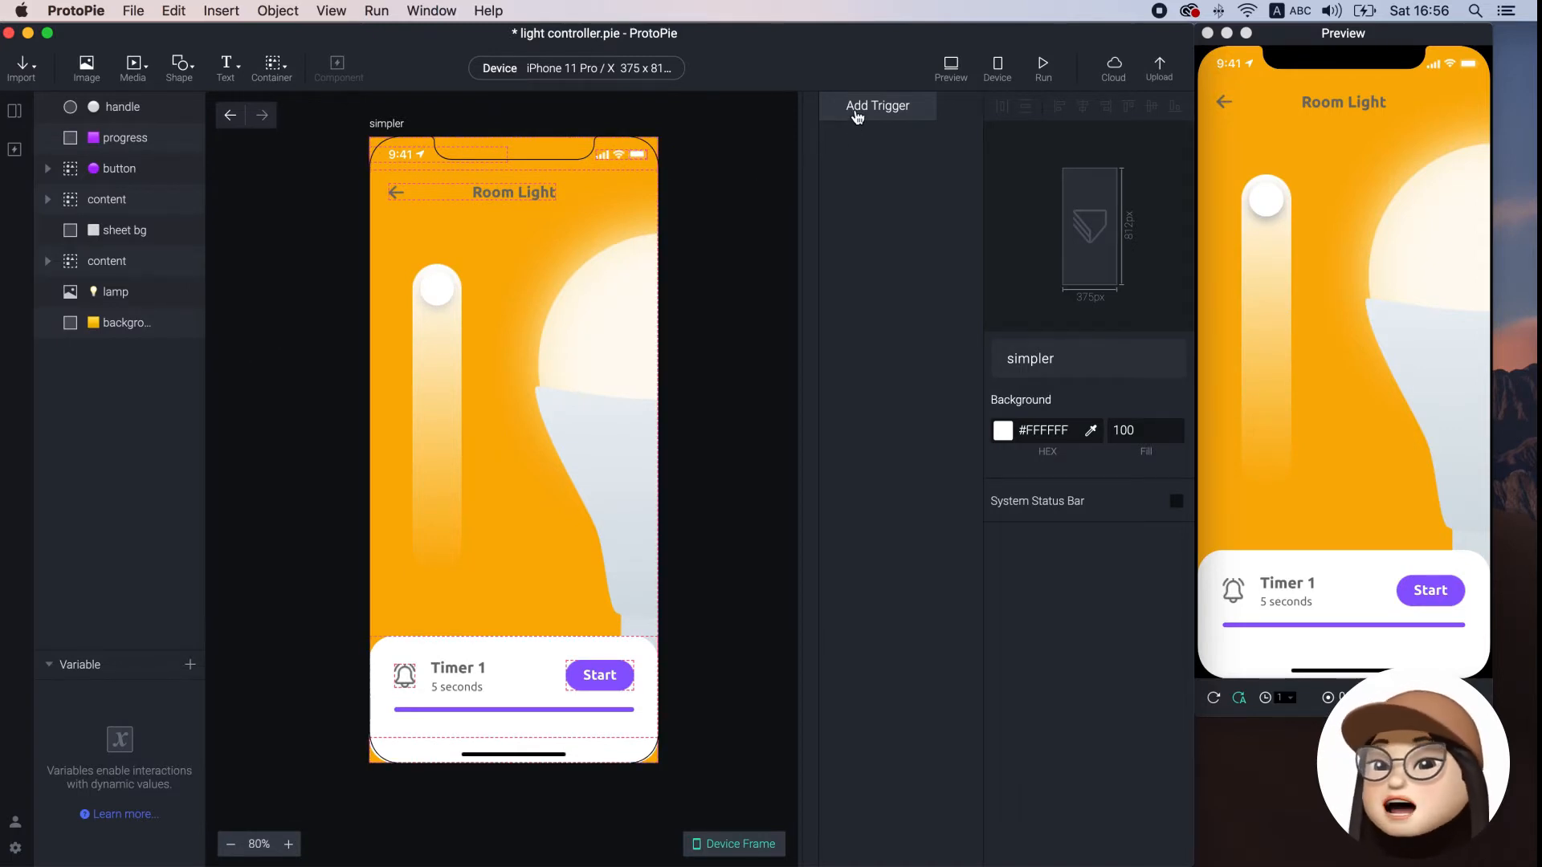
Add a Drag trigger on the handle layer with a vertical-only Move response
{"action": "left_click", "coordinate": [877, 105]}
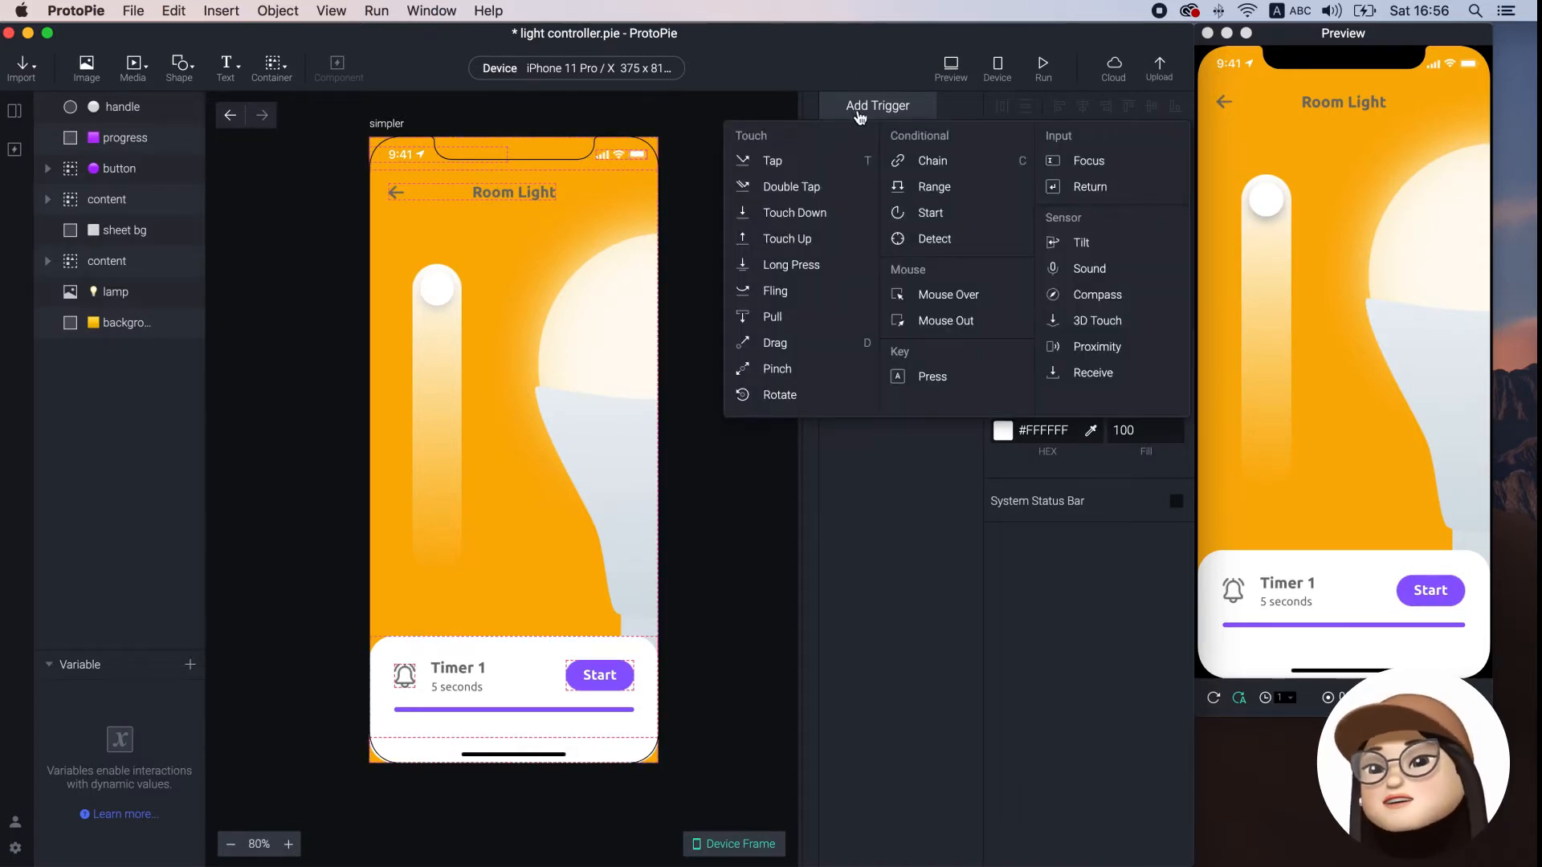
{"action": "left_click", "coordinate": [774, 342]}
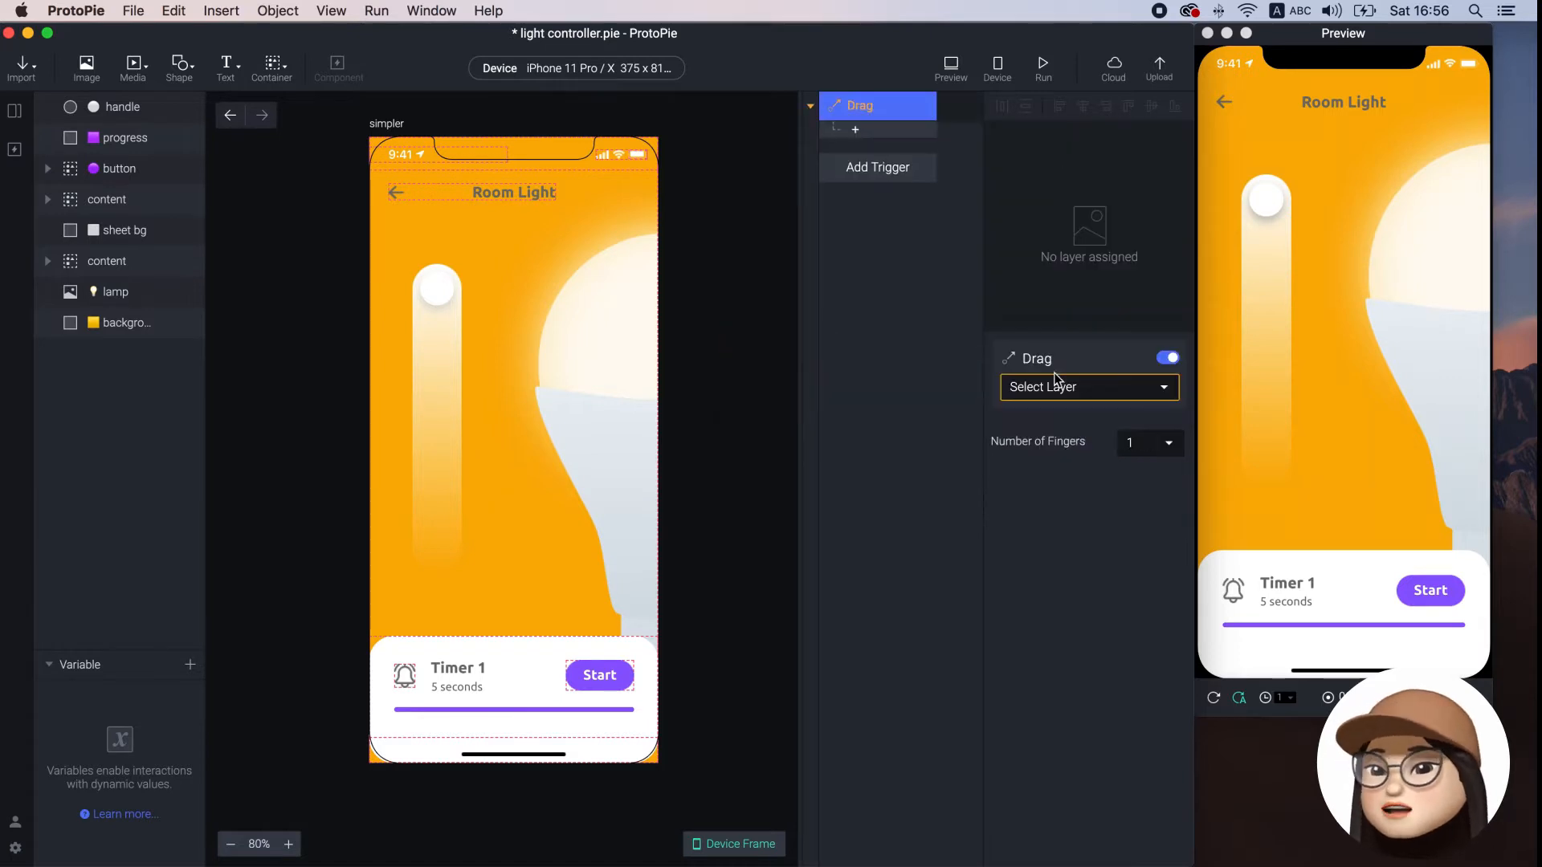
{"action": "left_click", "coordinate": [1089, 386]}
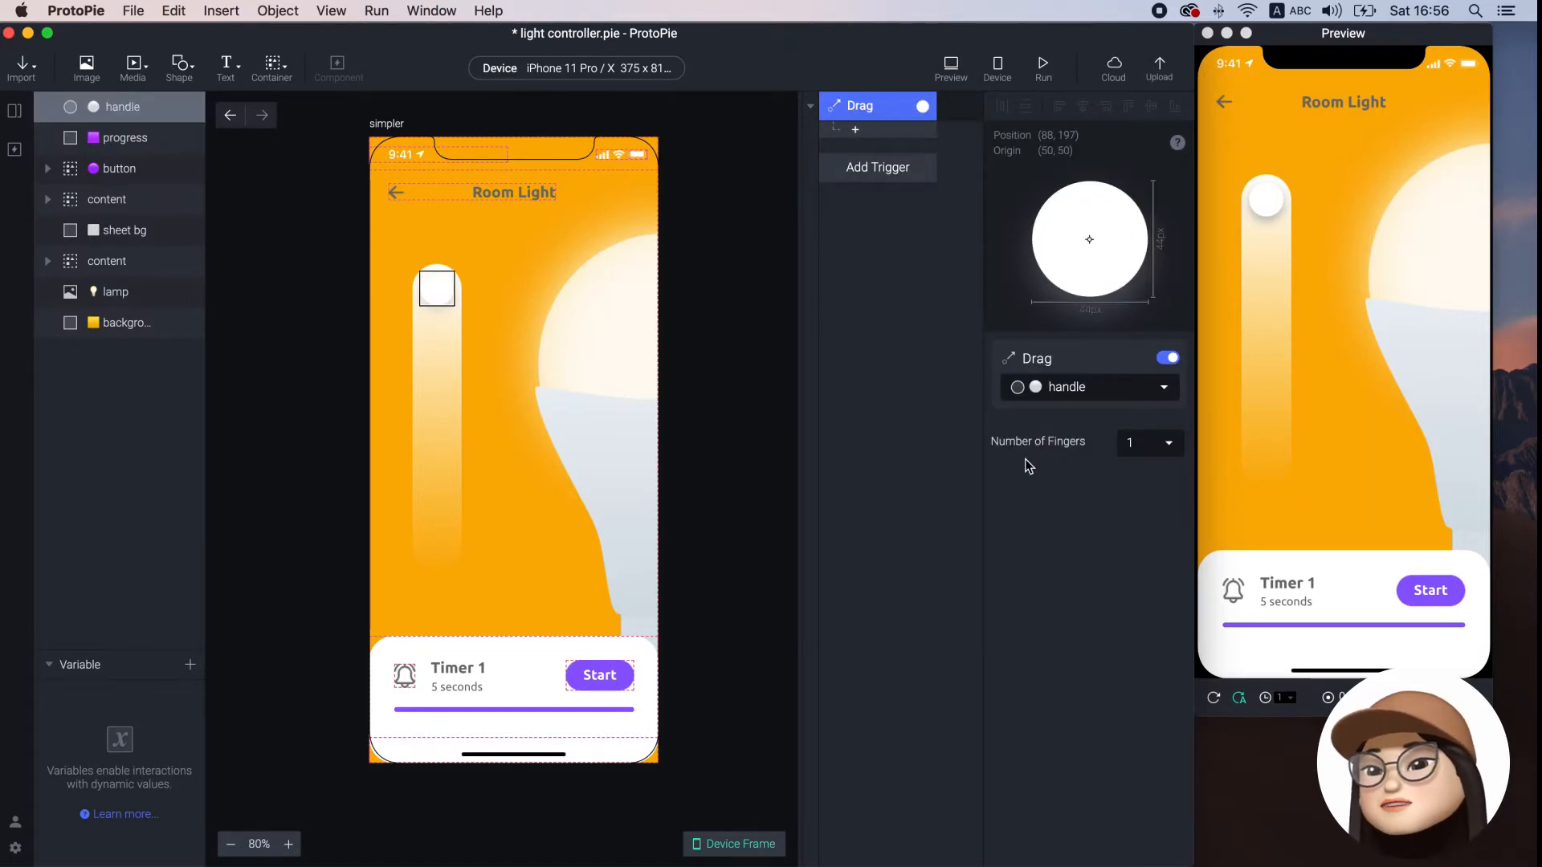
{"action": "left_click", "coordinate": [855, 128]}
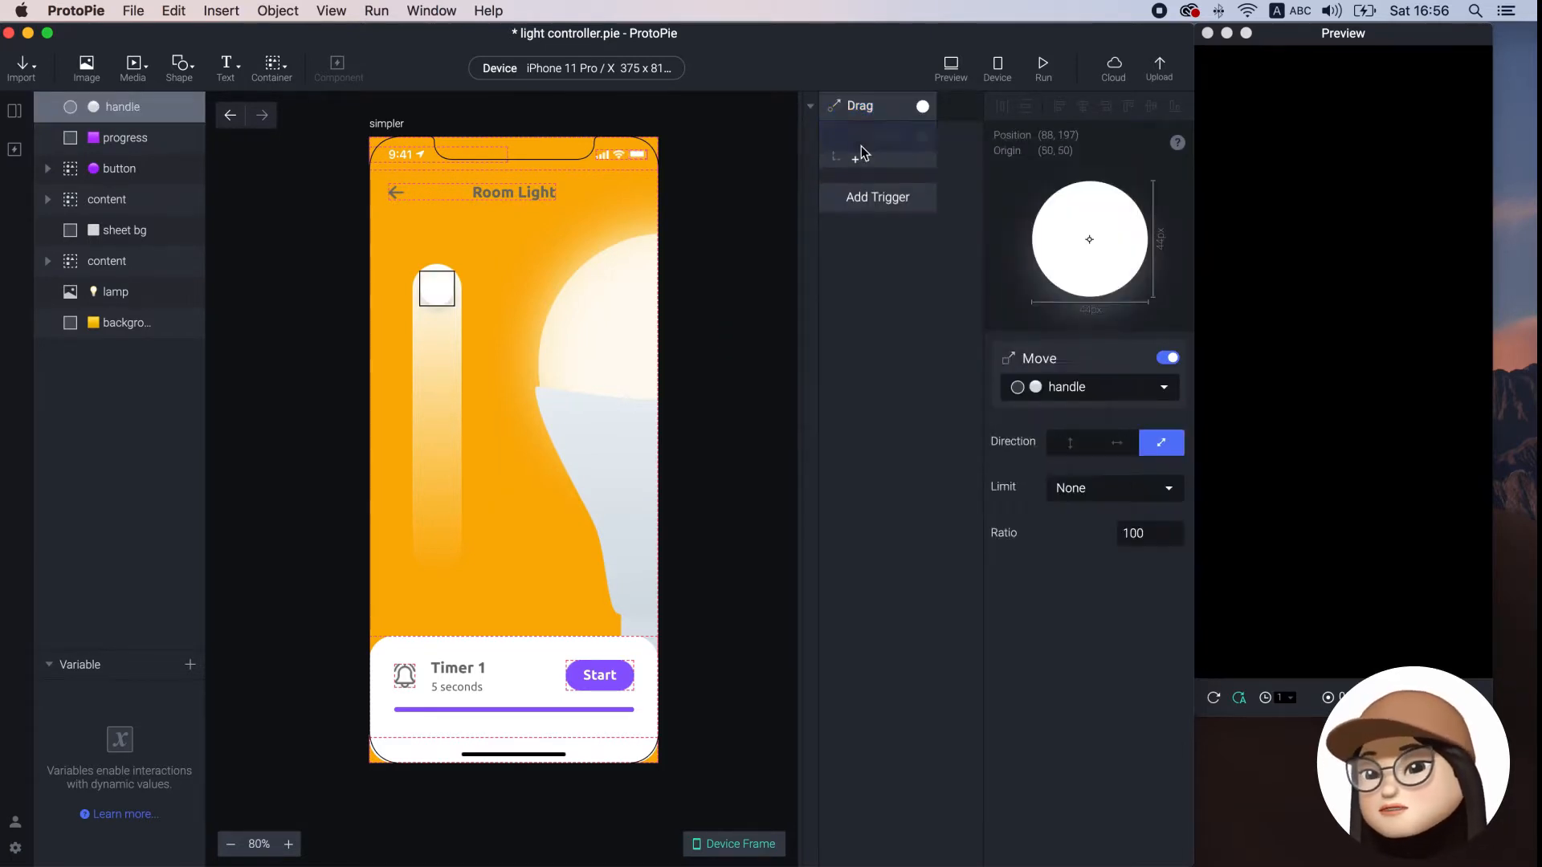
{"action": "left_click", "coordinate": [1069, 443]}
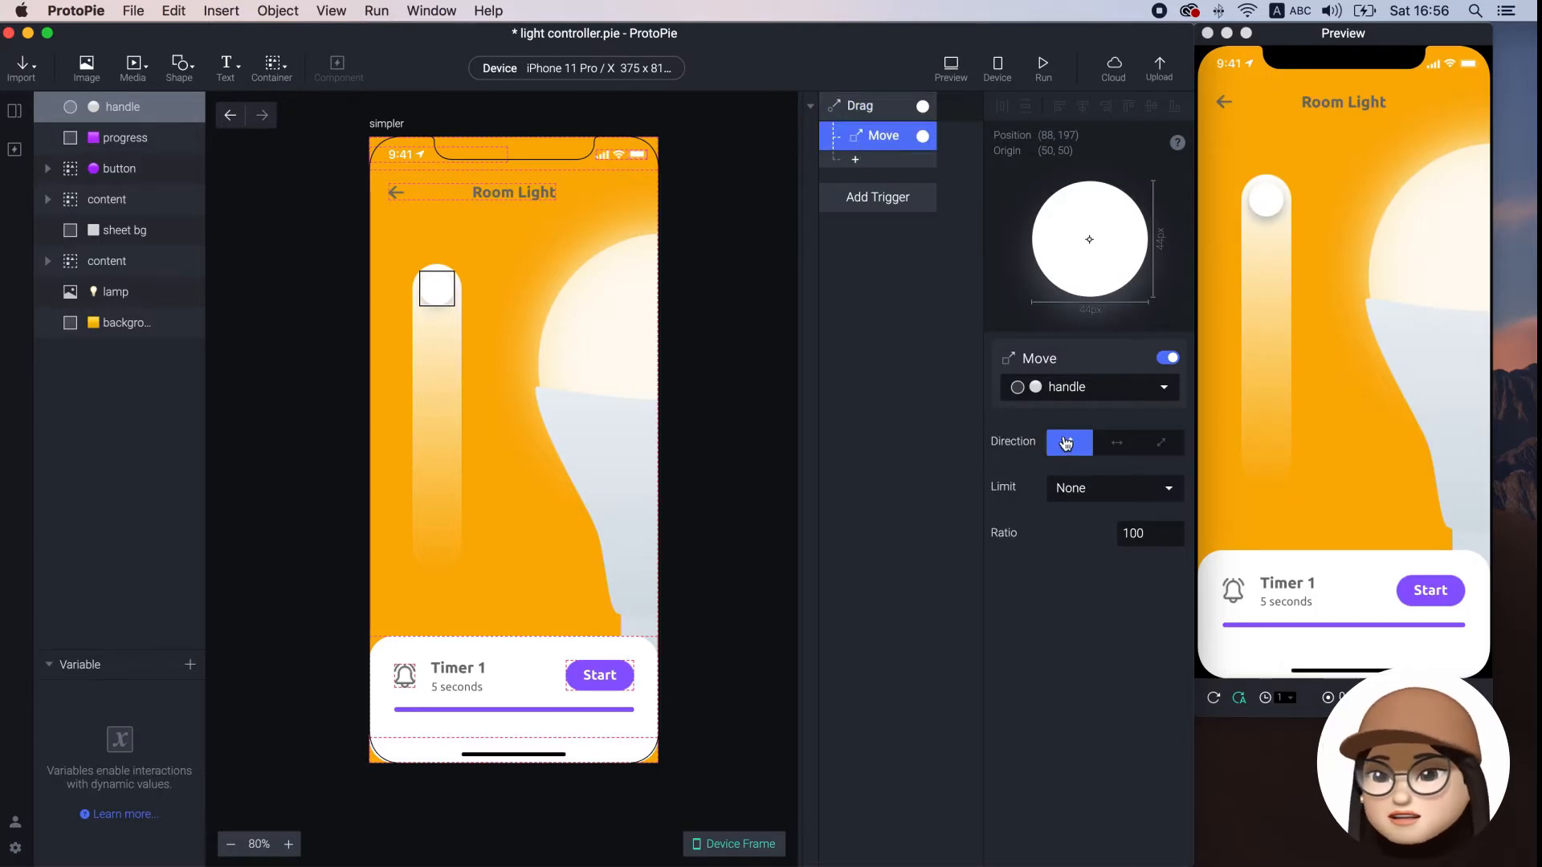
{"action": "mouse_move", "coordinate": [1068, 452]}
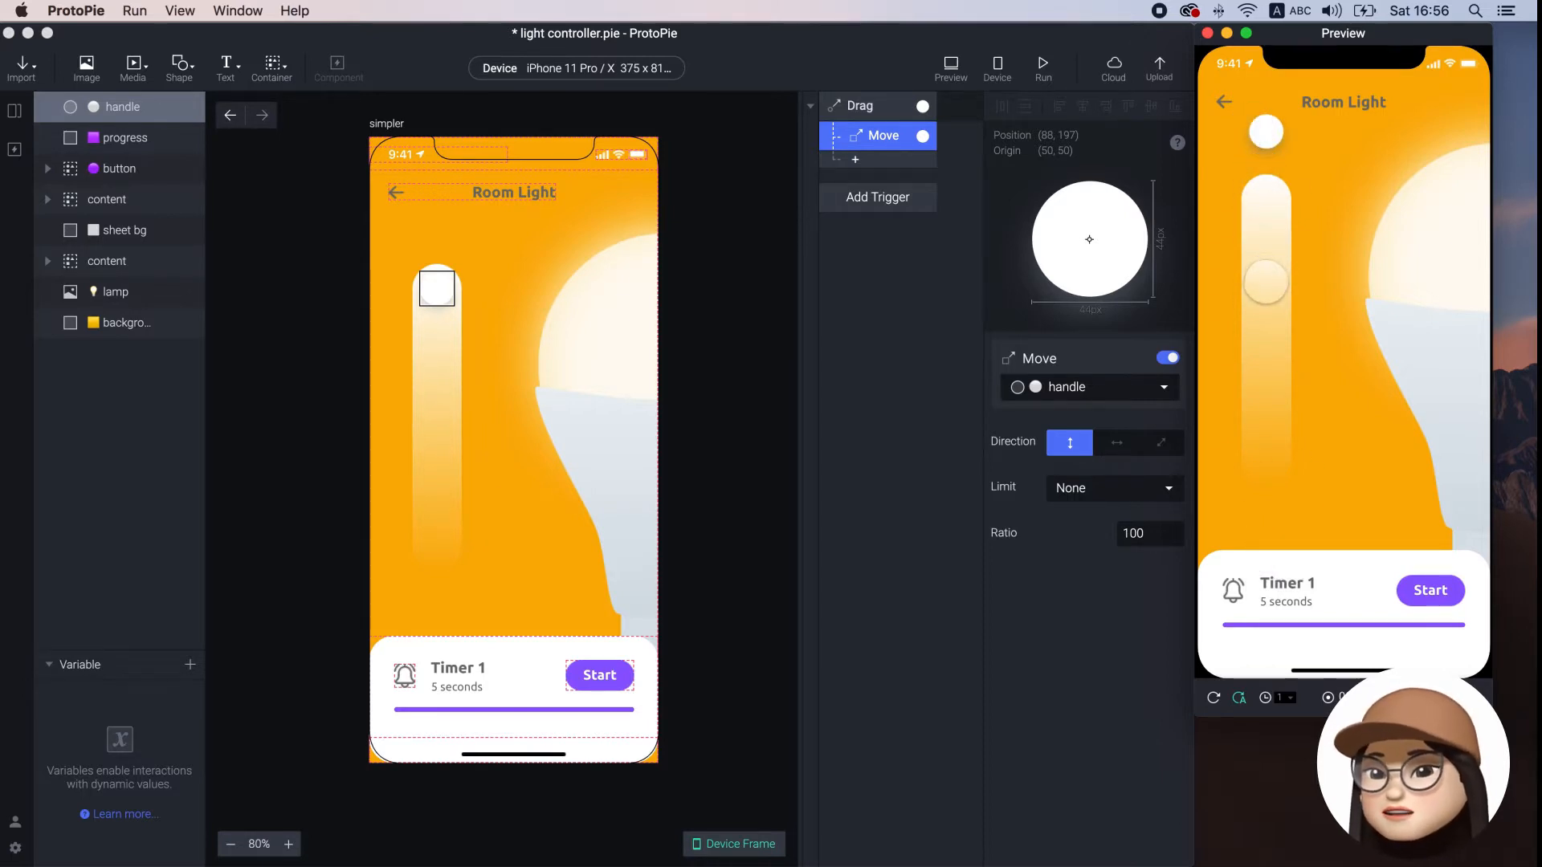
Give the handle's Move response a custom limit with Min Y 197 and Max Y 533
{"action": "left_click", "coordinate": [1113, 487]}
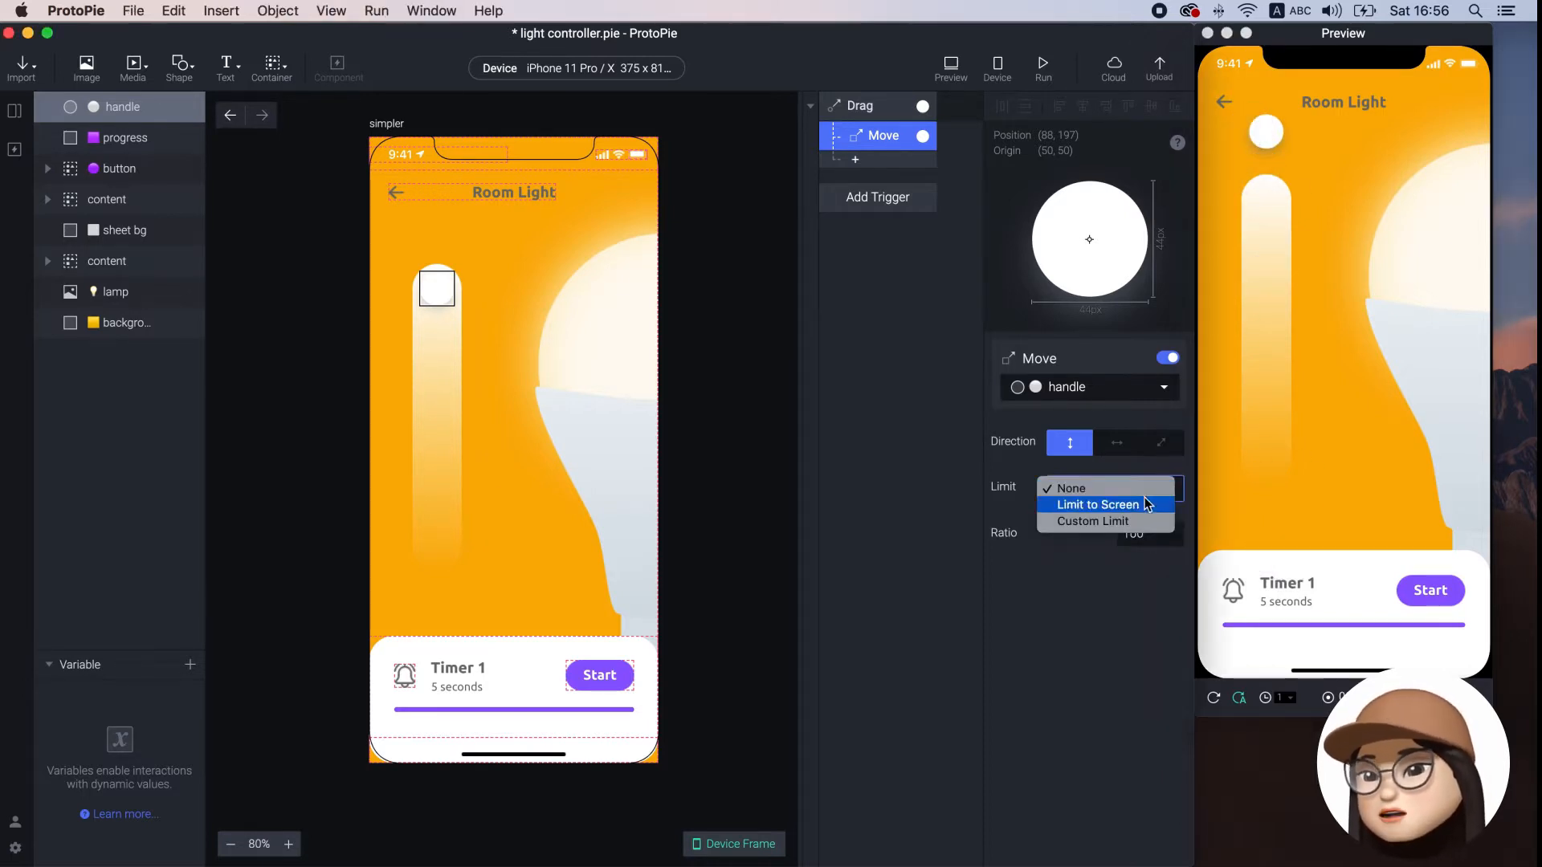
{"action": "left_click", "coordinate": [1091, 521]}
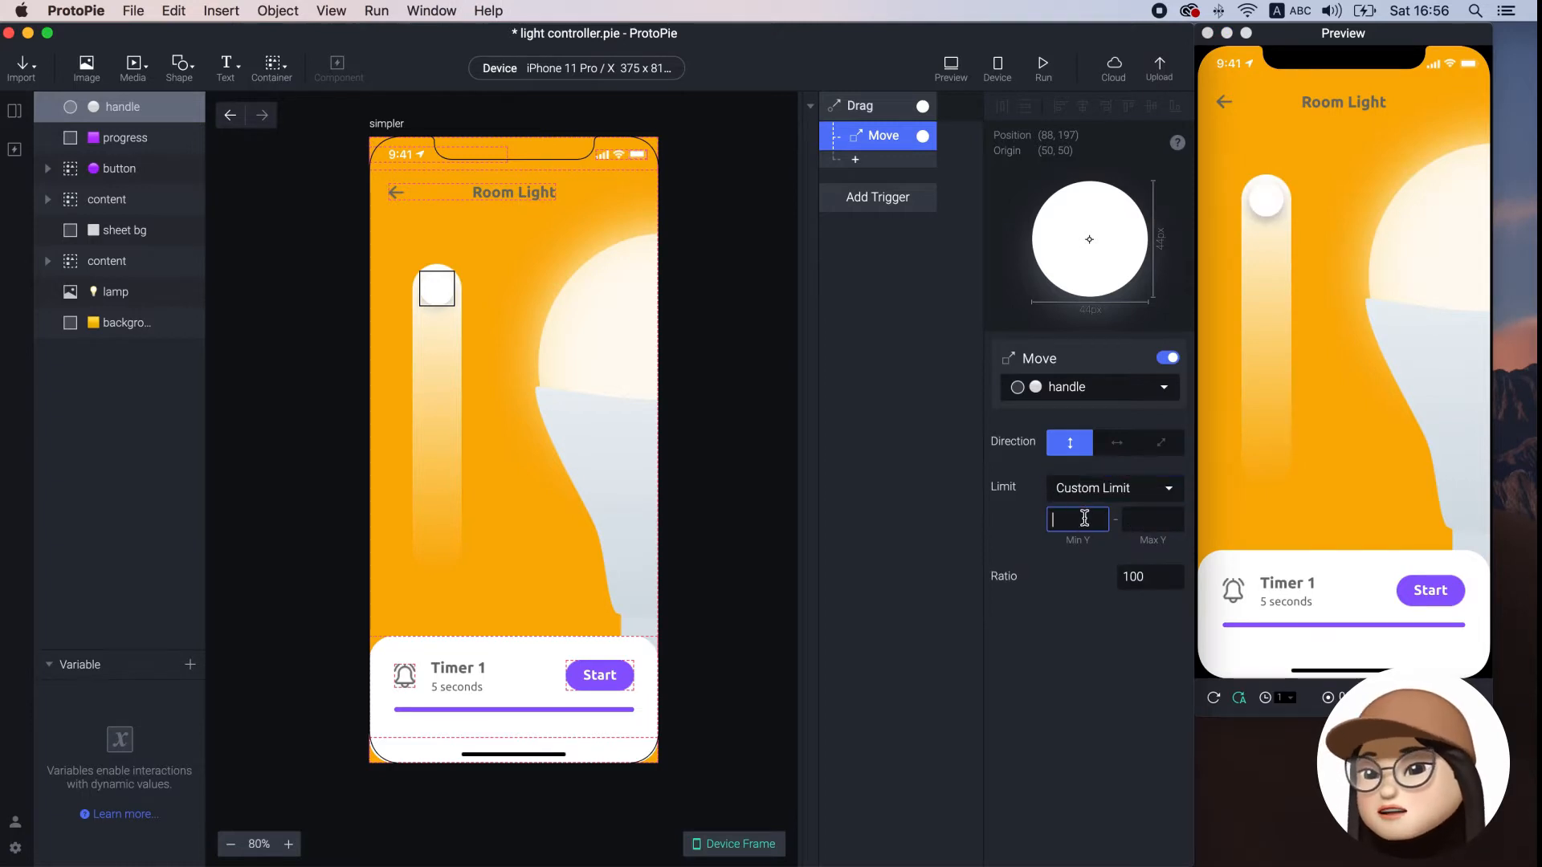
{"action": "type", "text": "1"}
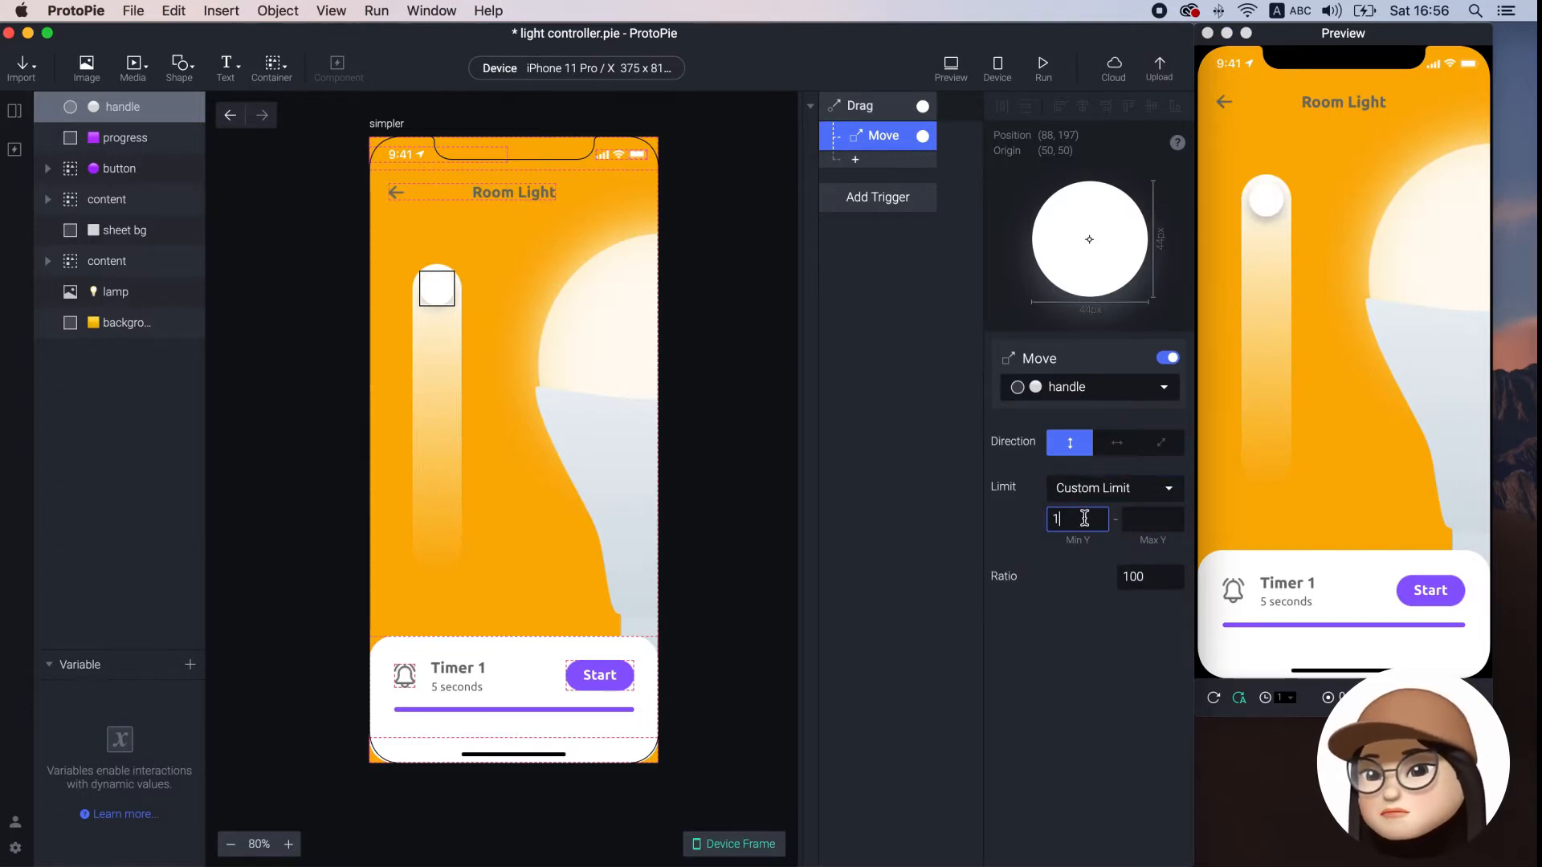
{"action": "left_click", "coordinate": [1151, 518]}
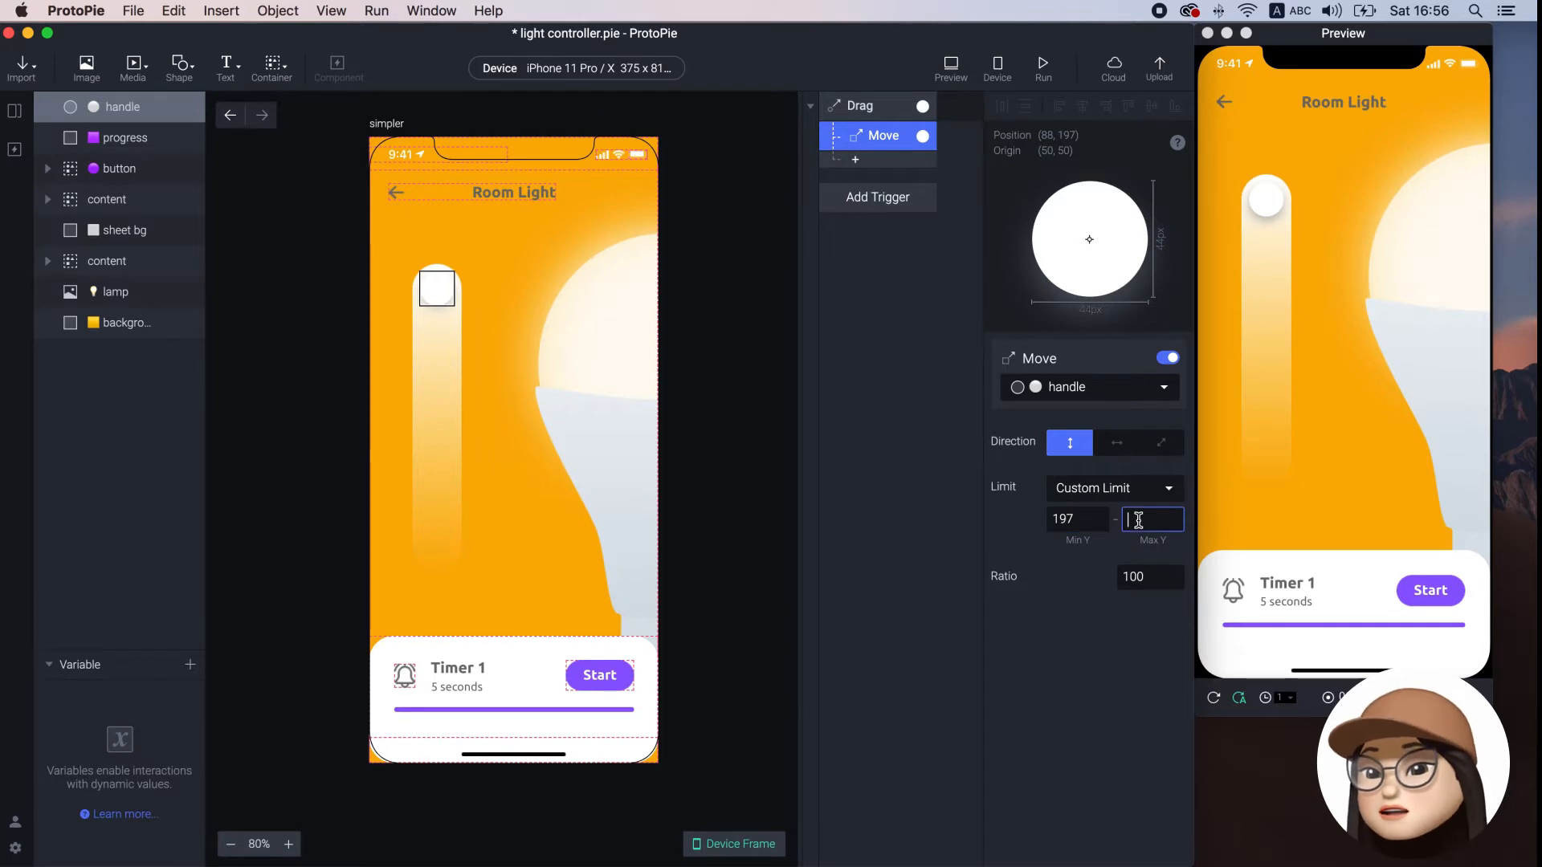
{"action": "type", "text": "533"}
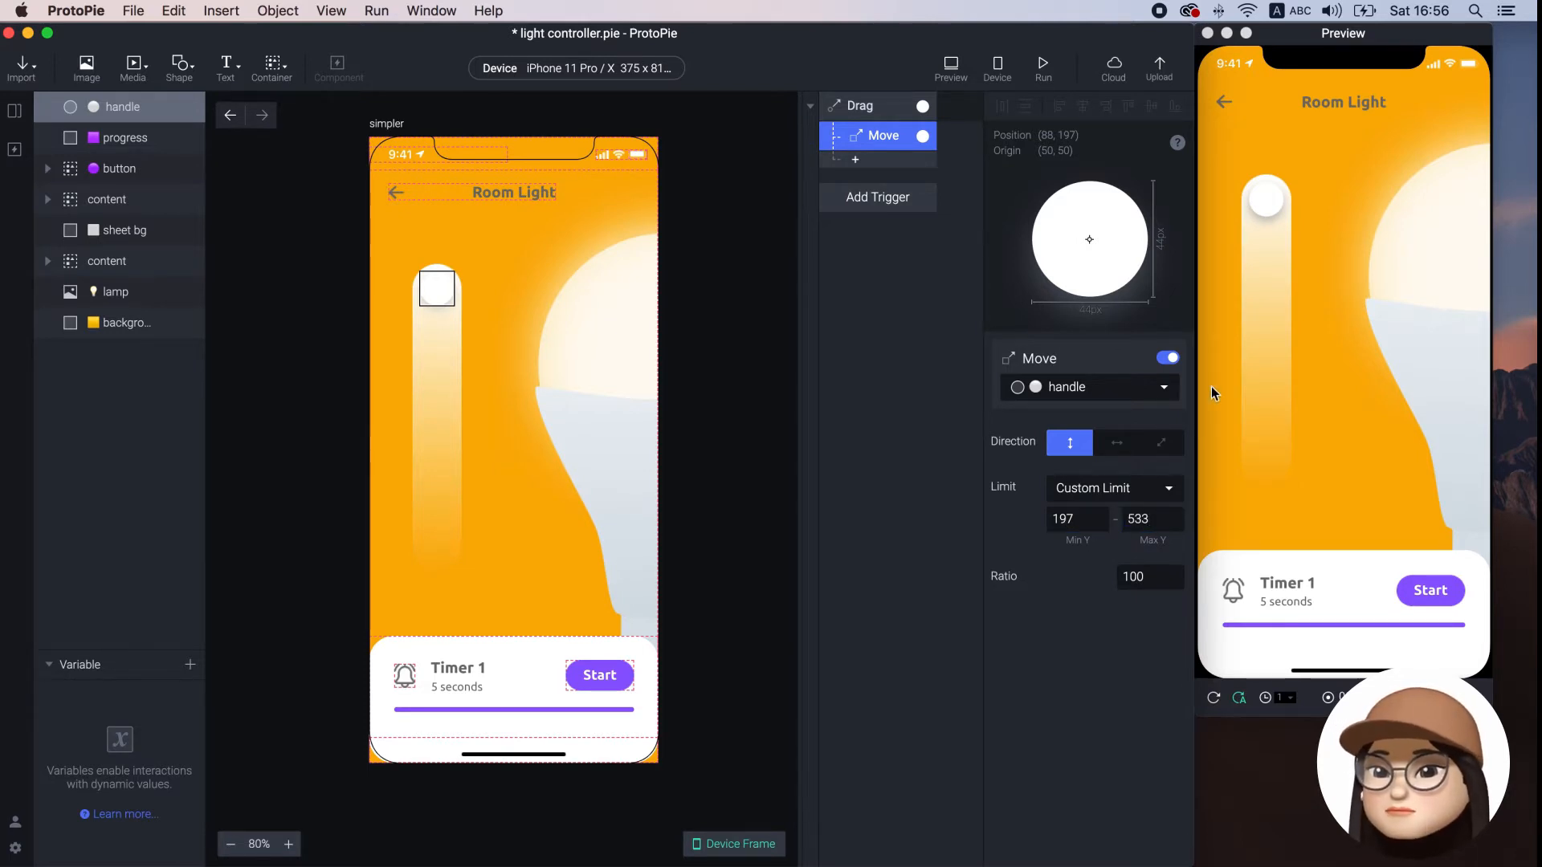
{"action": "mouse_move", "coordinate": [1252, 429]}
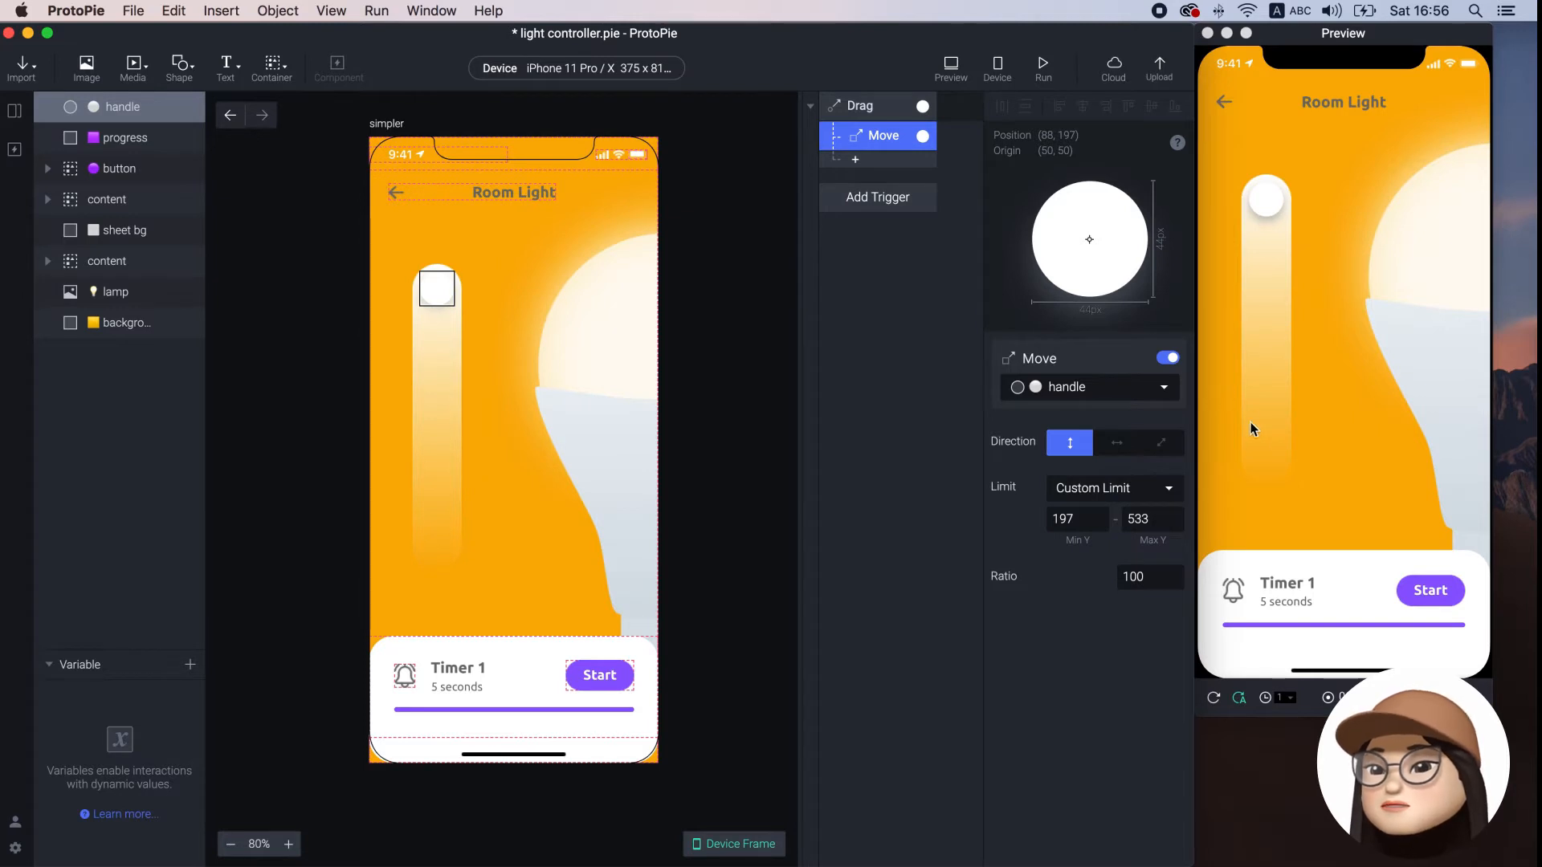
{"action": "mouse_move", "coordinate": [1270, 476]}
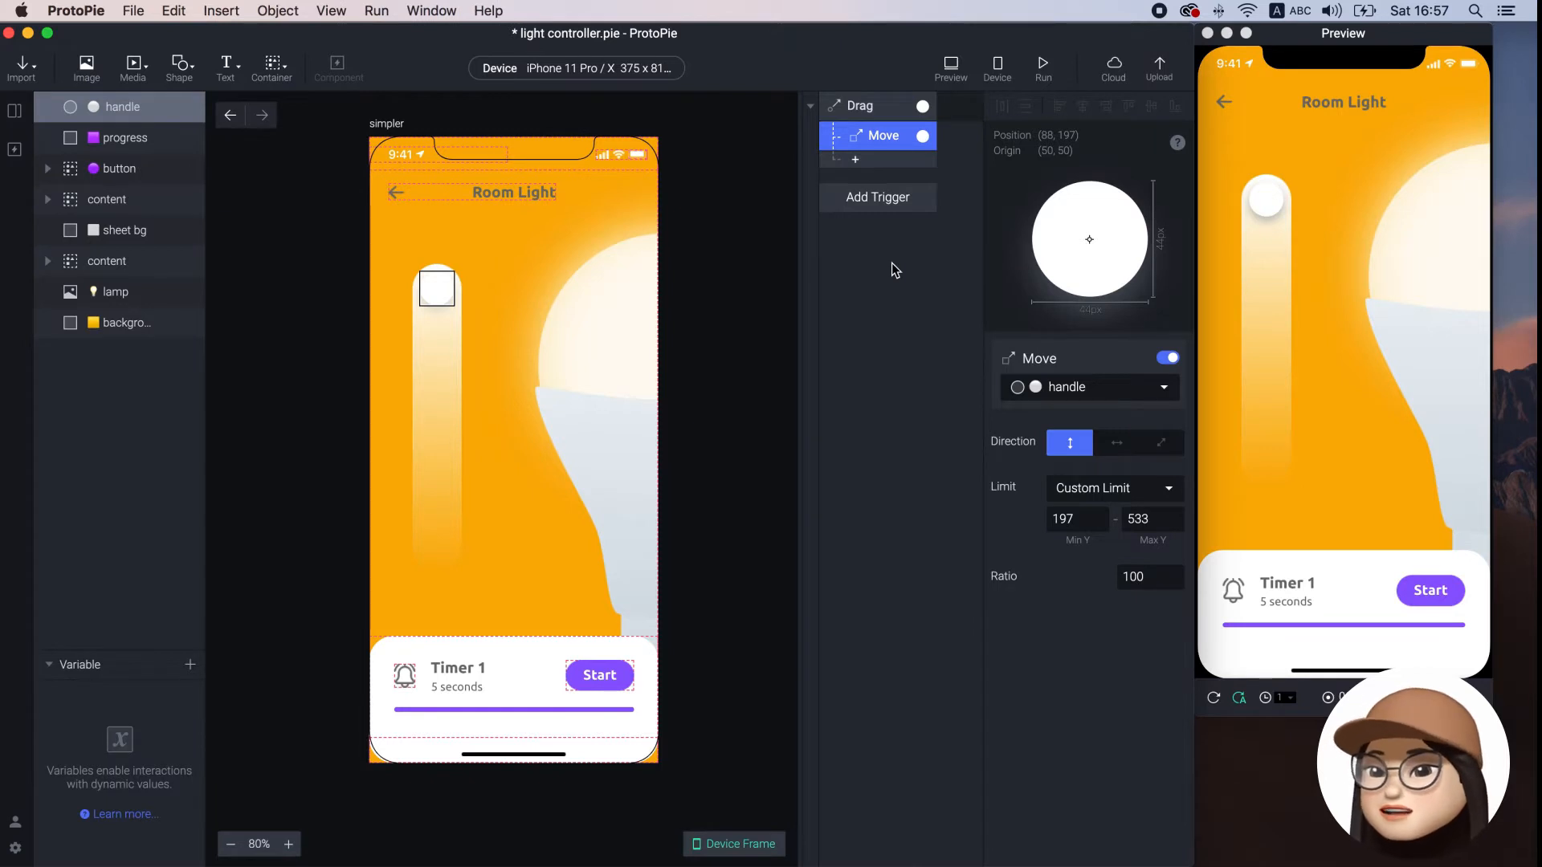
{"action": "mouse_move", "coordinate": [1308, 436]}
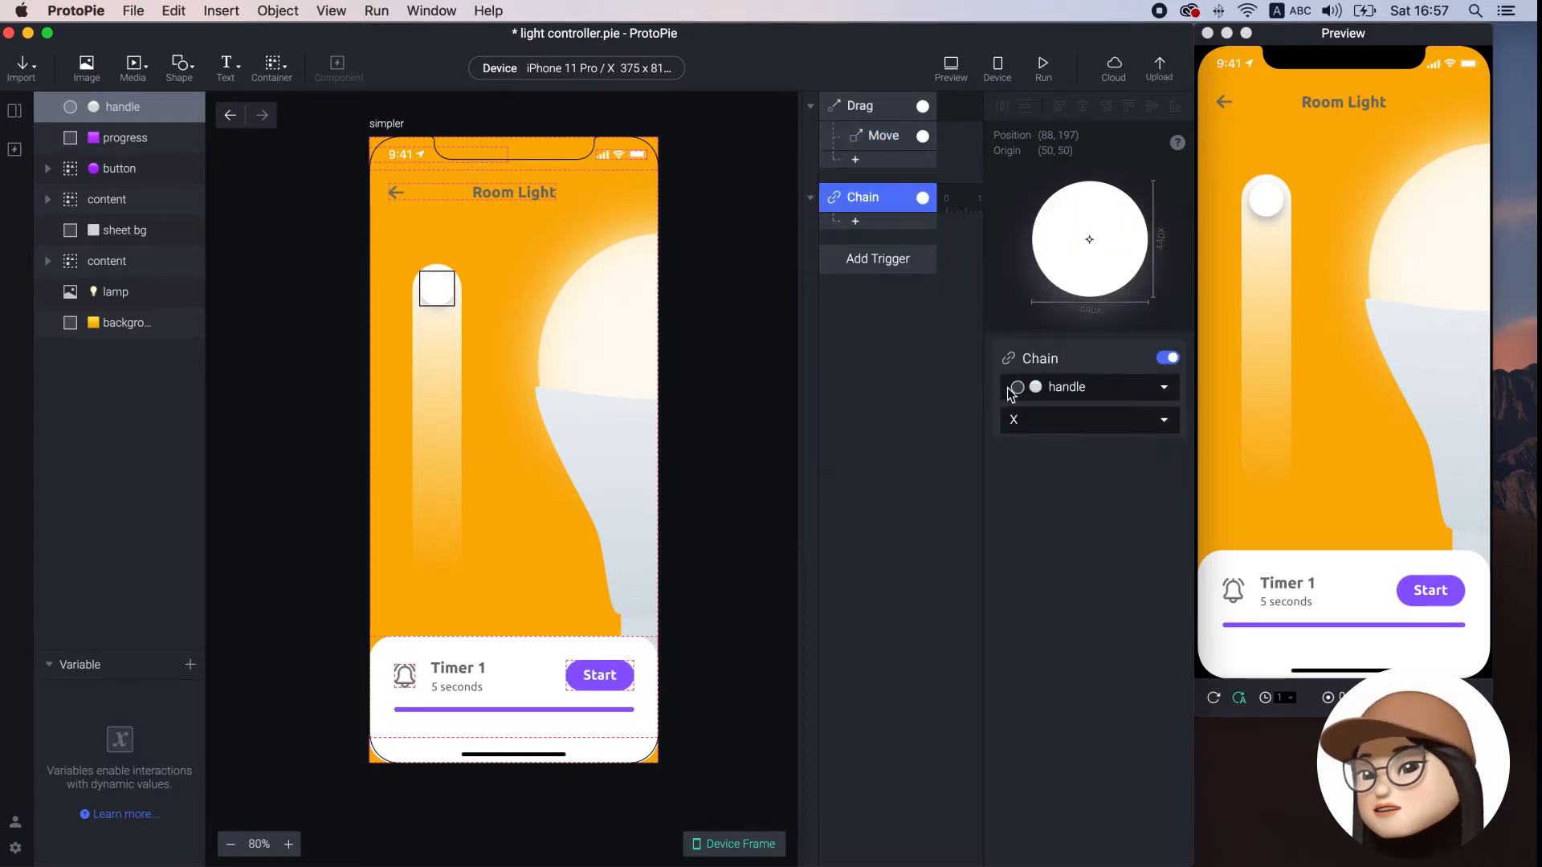
Chain to the handle's Y position and add a Color response targeting the background layer
{"action": "left_click", "coordinate": [1089, 419]}
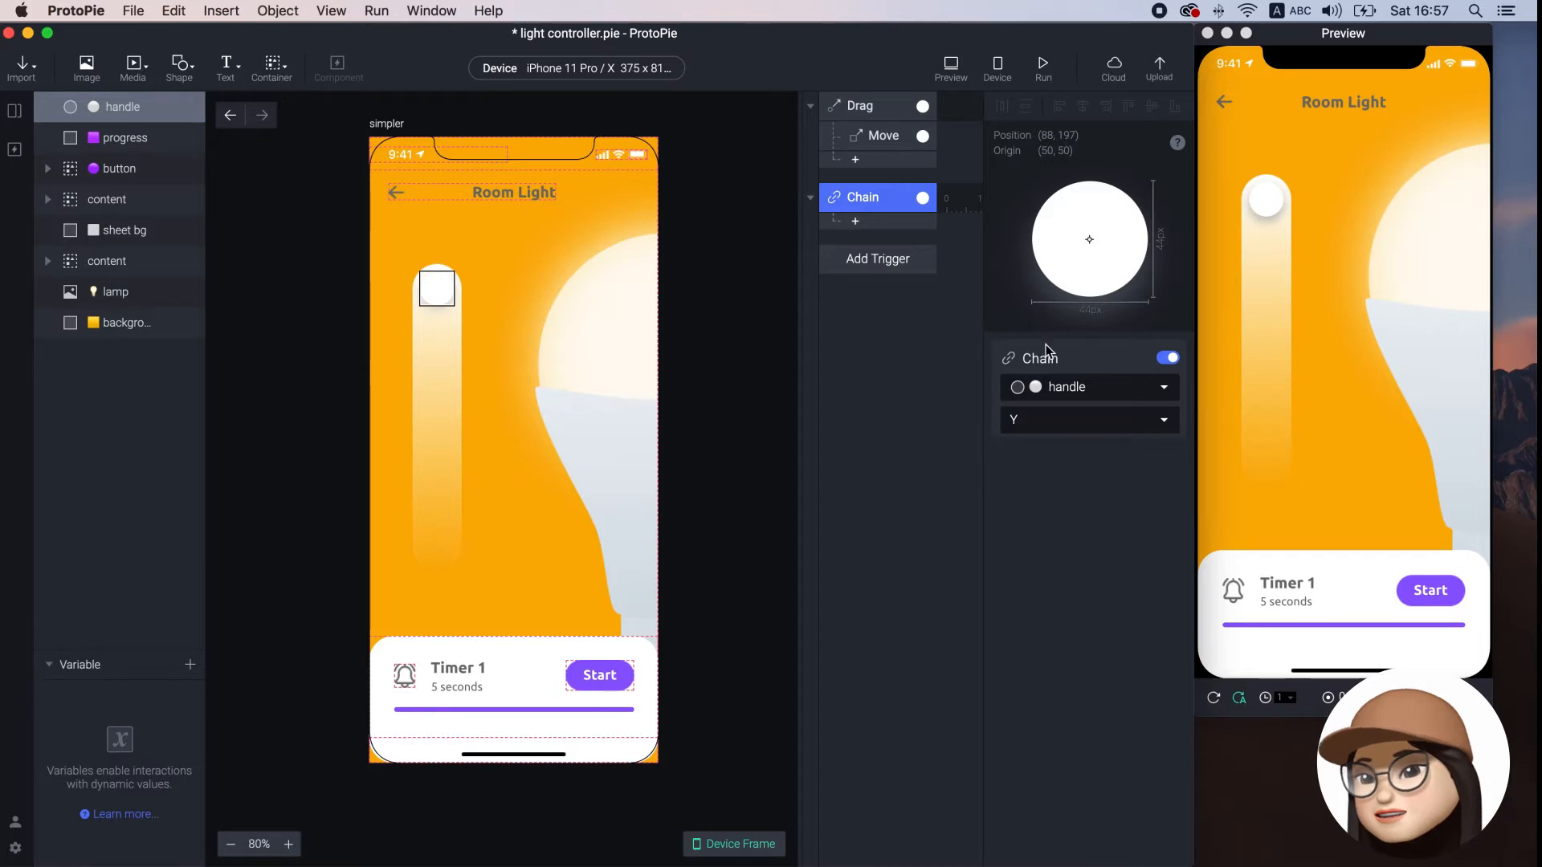
{"action": "left_click", "coordinate": [854, 222]}
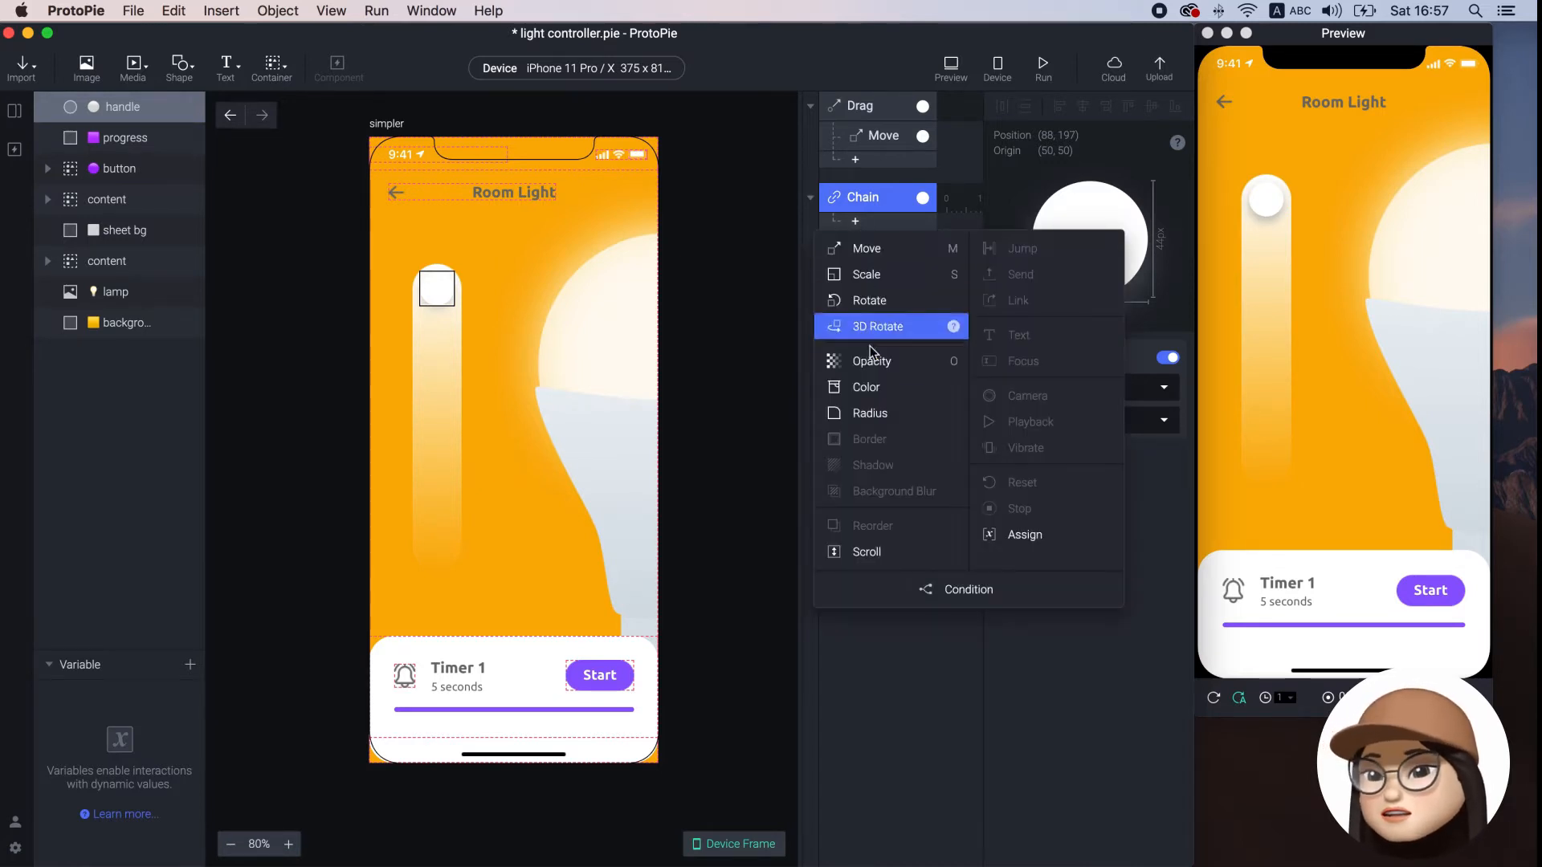
{"action": "left_click", "coordinate": [866, 386]}
{"action": "type", "text": "ba"}
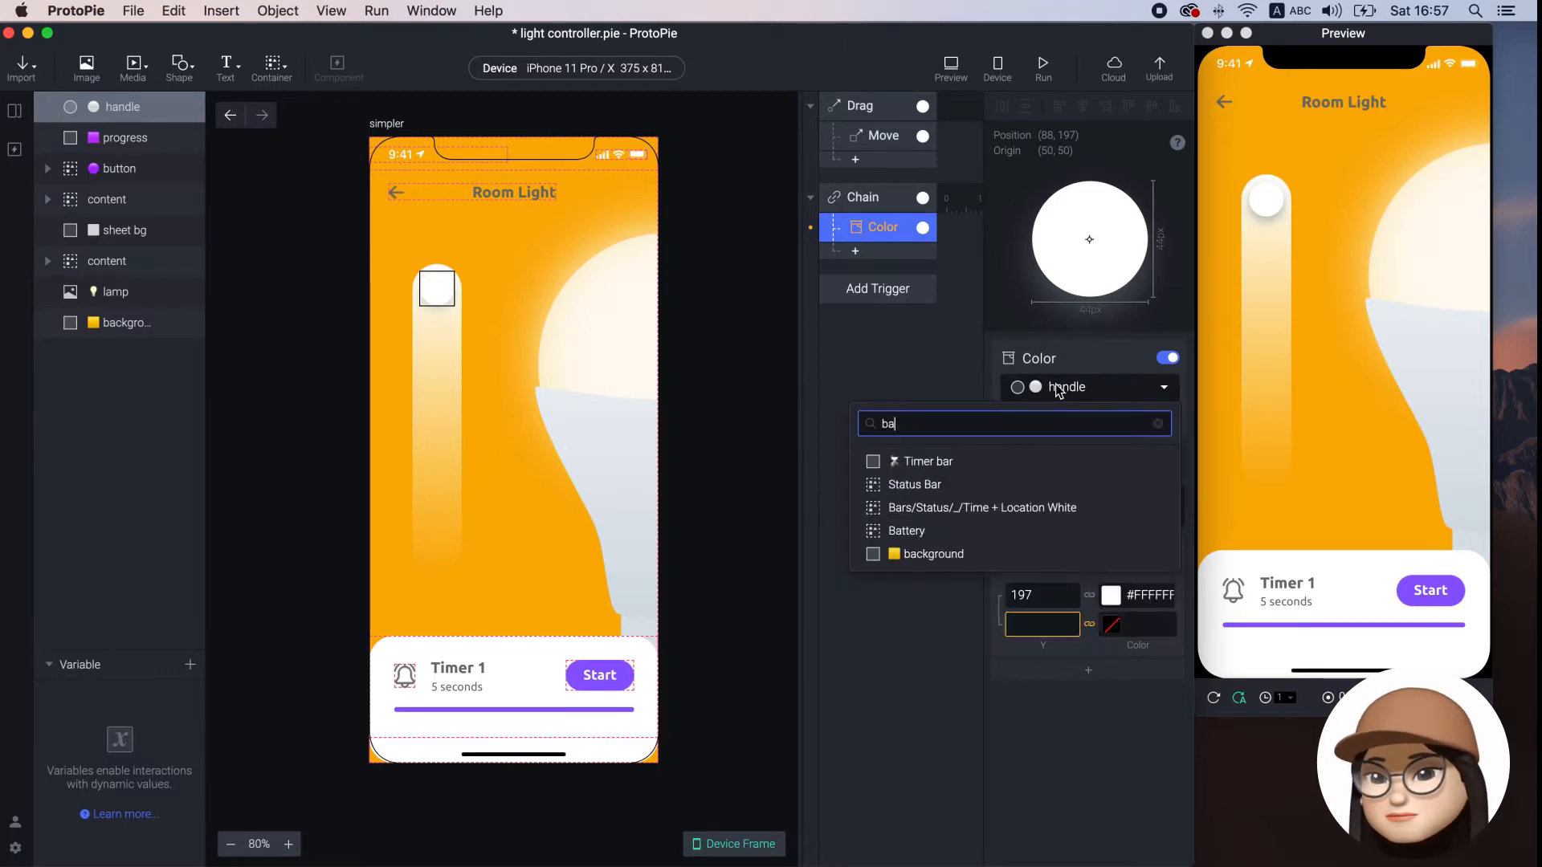
{"action": "left_click", "coordinate": [931, 553]}
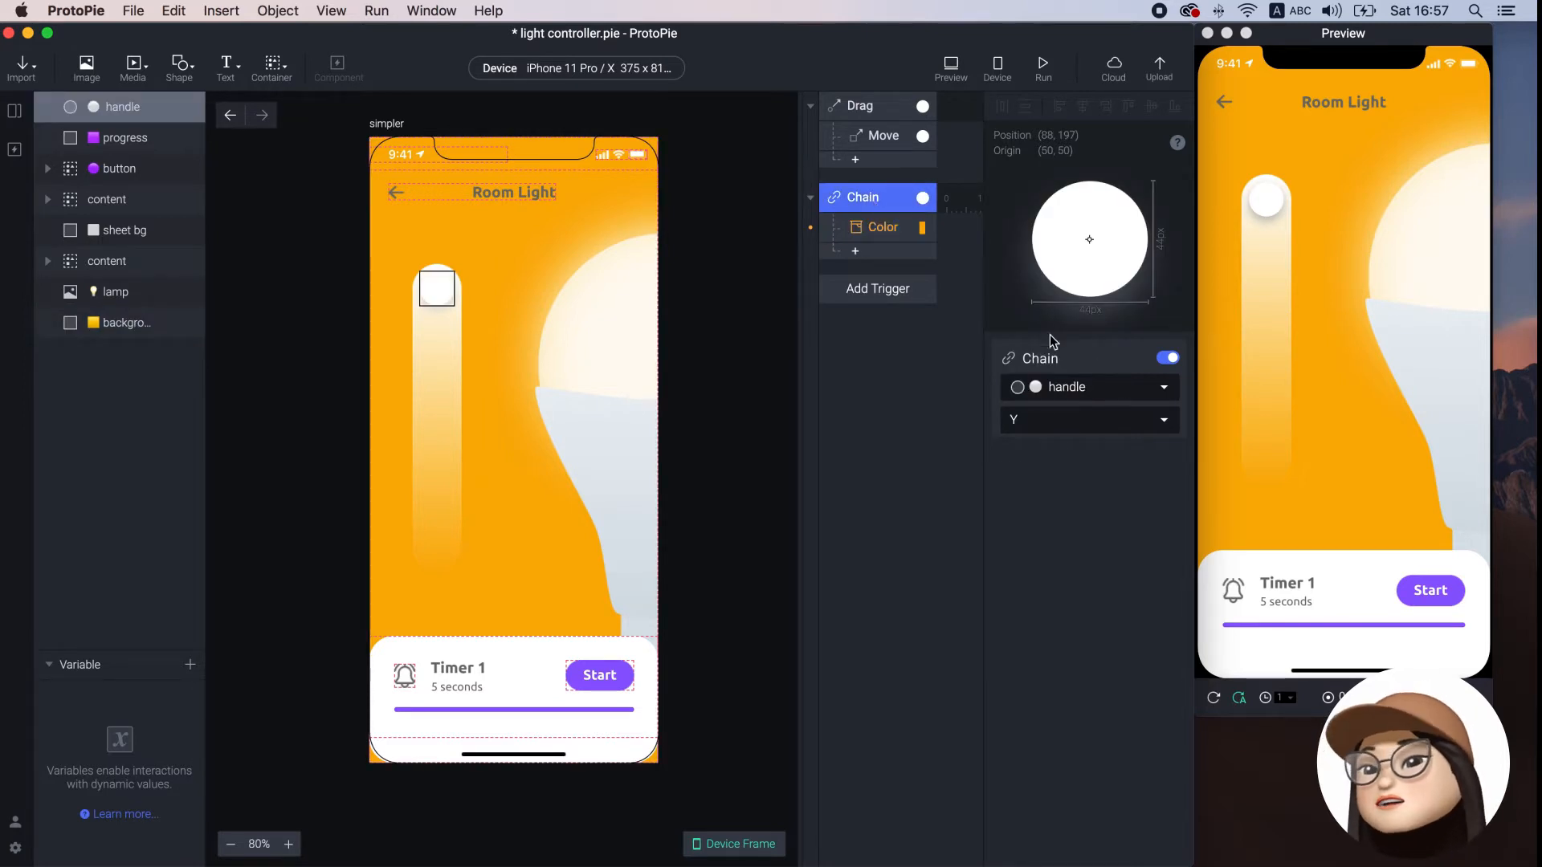
Set the background Color response's second range Y to 533, using the handle's move limits
{"action": "left_click", "coordinate": [882, 227]}
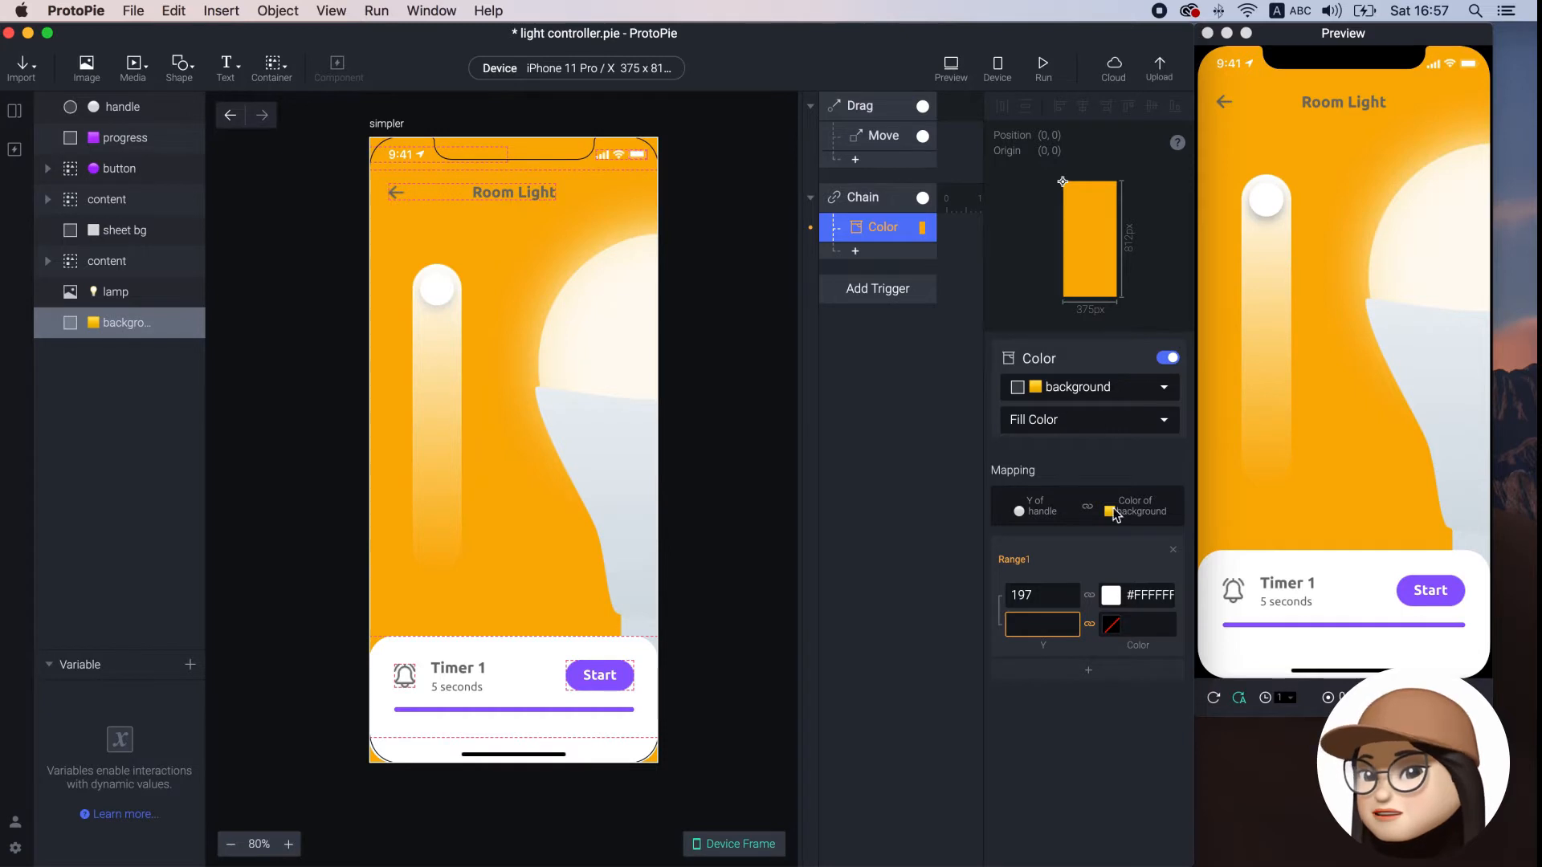
{"action": "mouse_move", "coordinate": [1030, 675]}
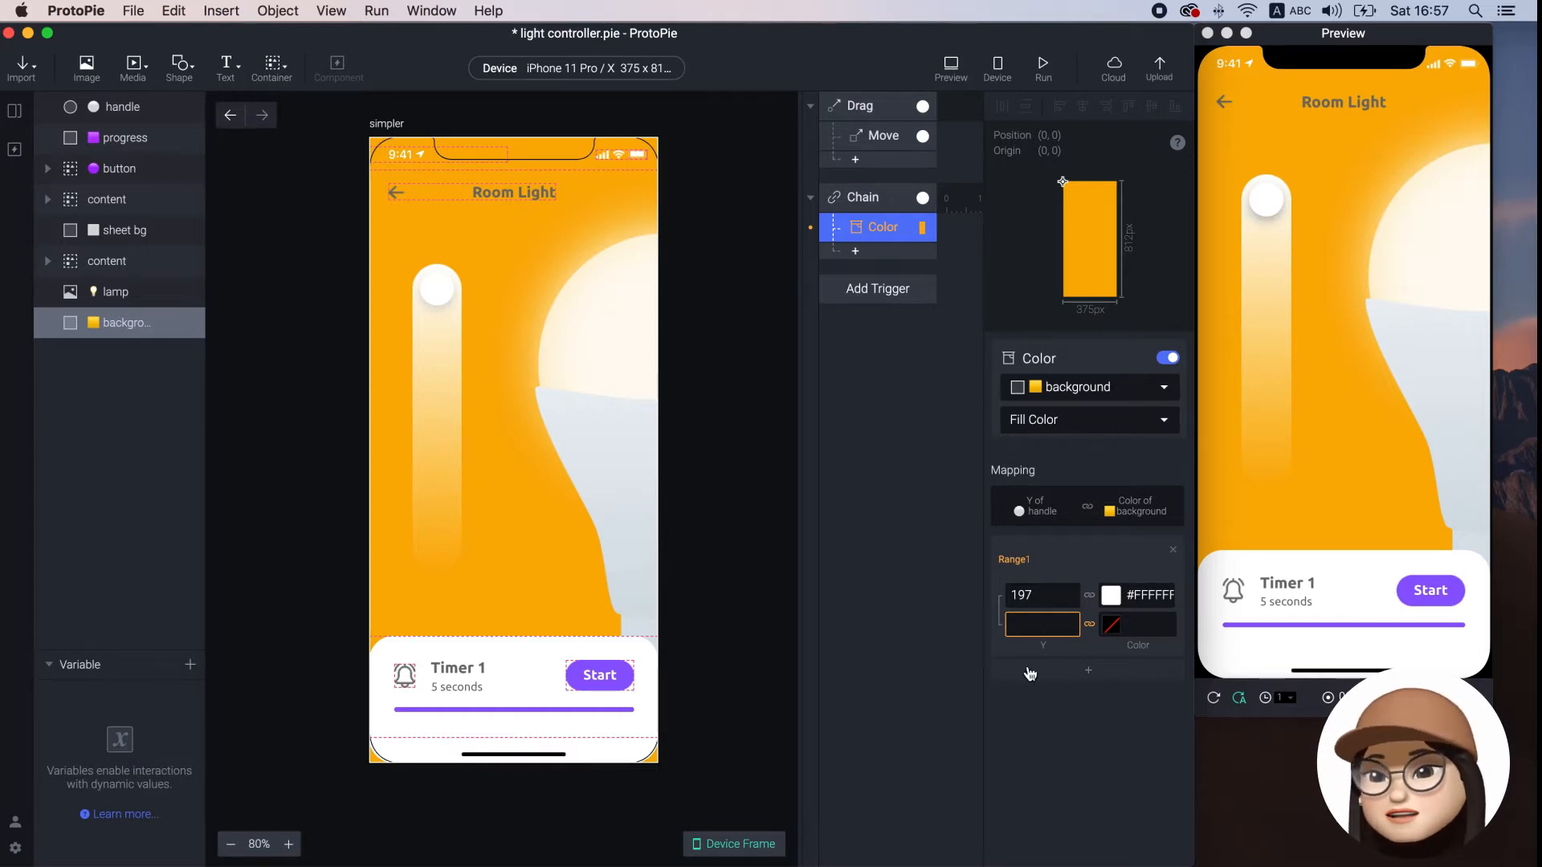
{"action": "mouse_move", "coordinate": [1107, 586]}
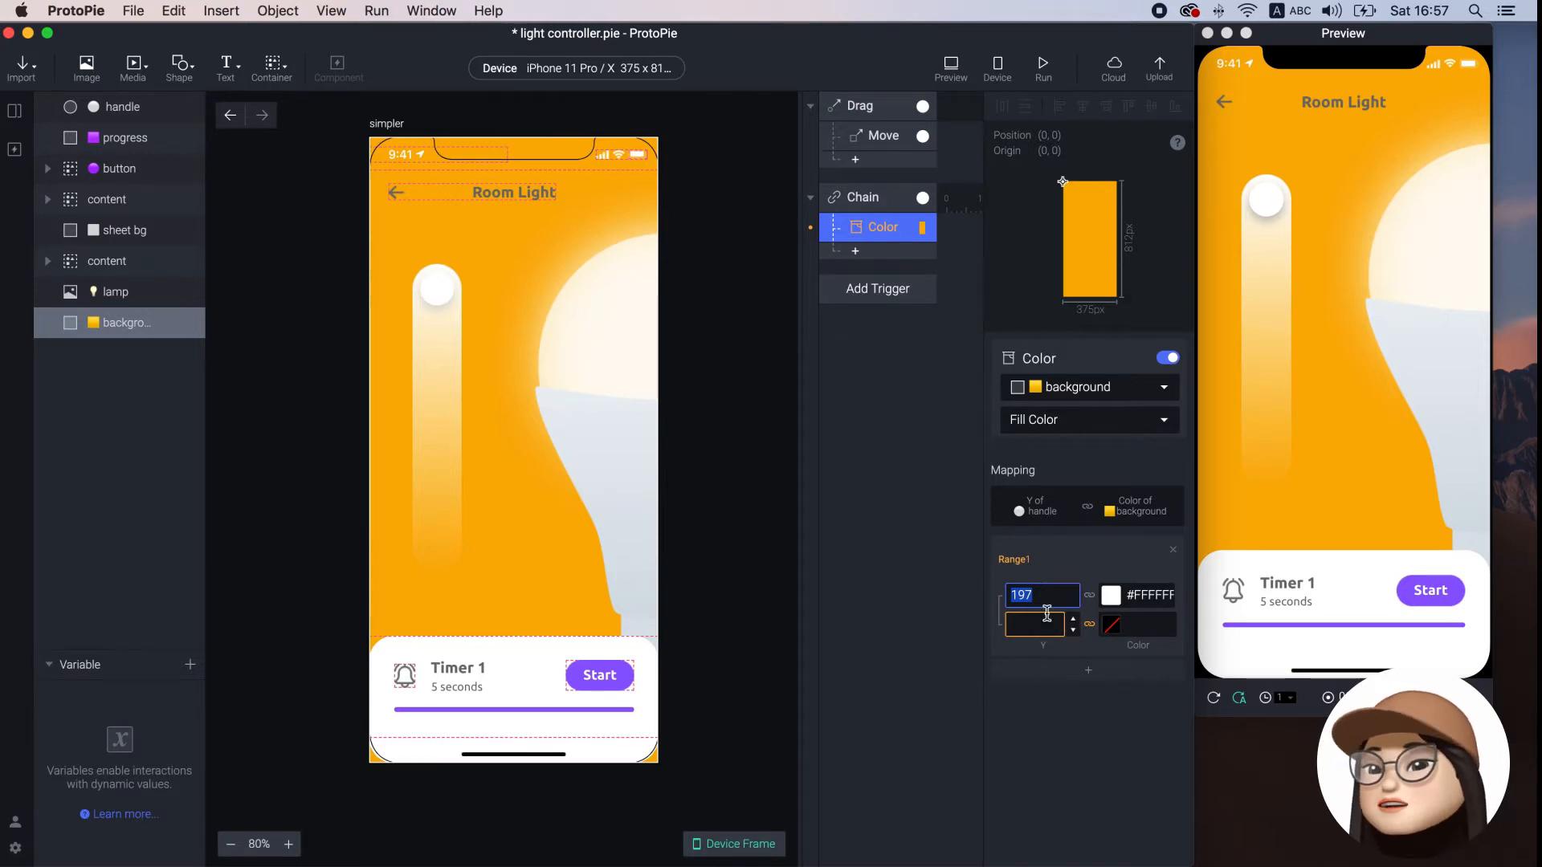
{"action": "left_click", "coordinate": [1041, 625]}
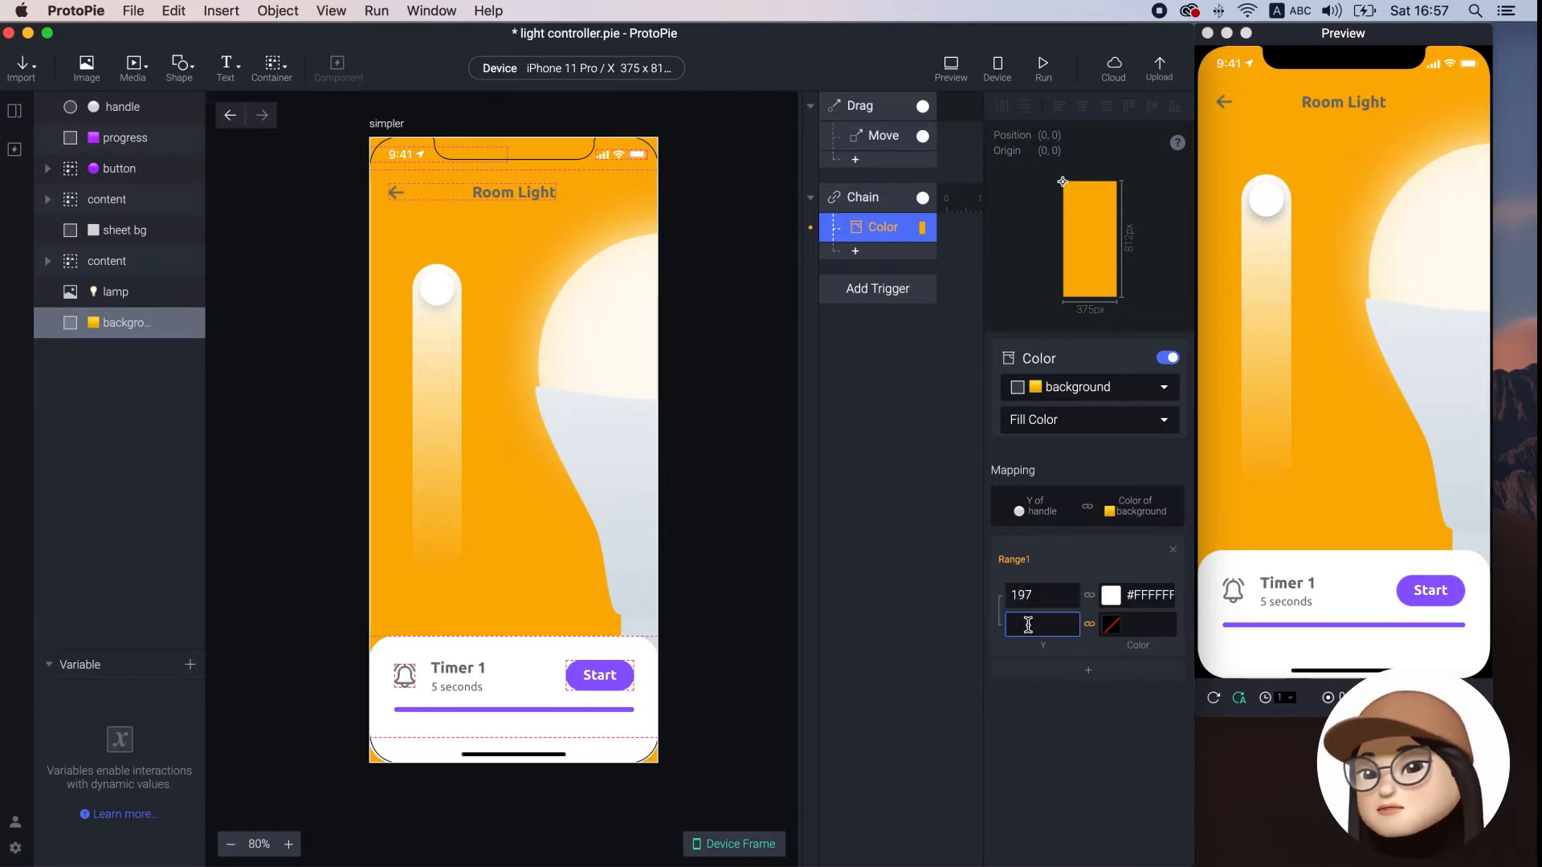
{"action": "type", "text": "533"}
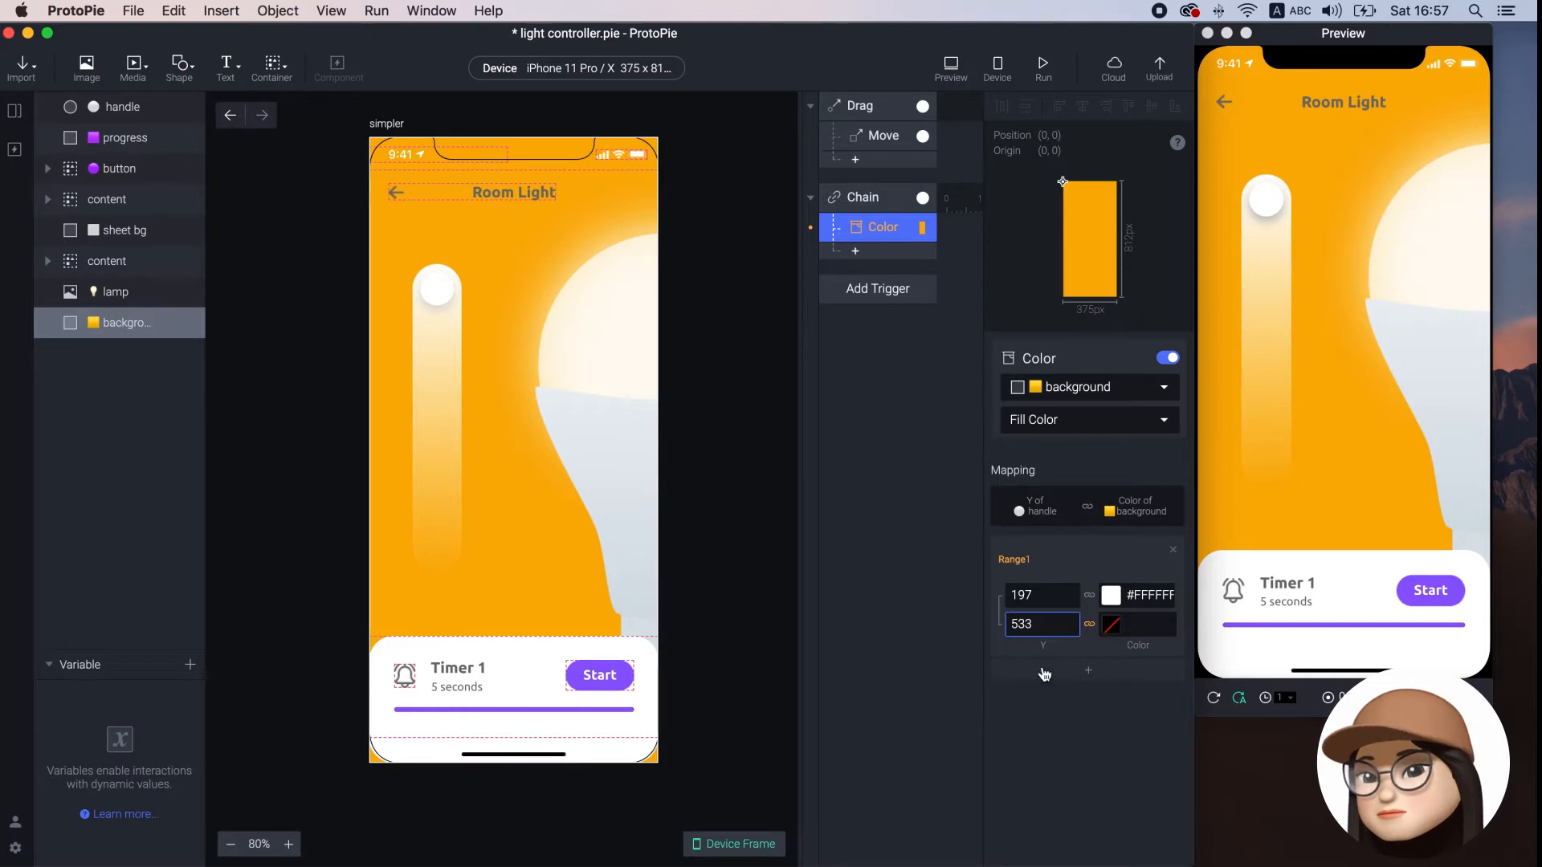
{"action": "left_click", "coordinate": [881, 136]}
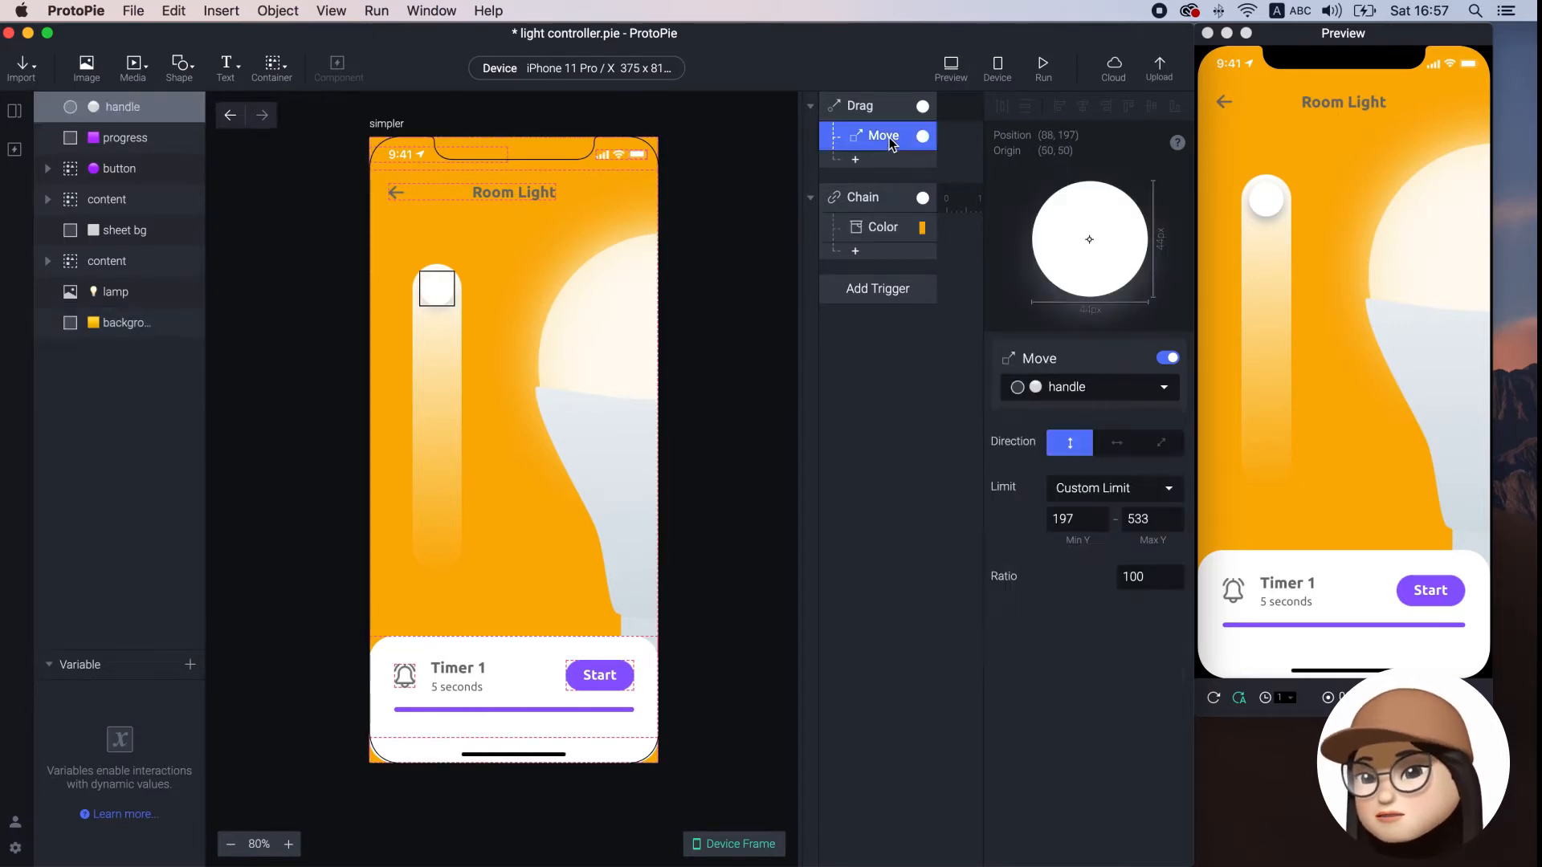
{"action": "mouse_move", "coordinate": [1055, 548]}
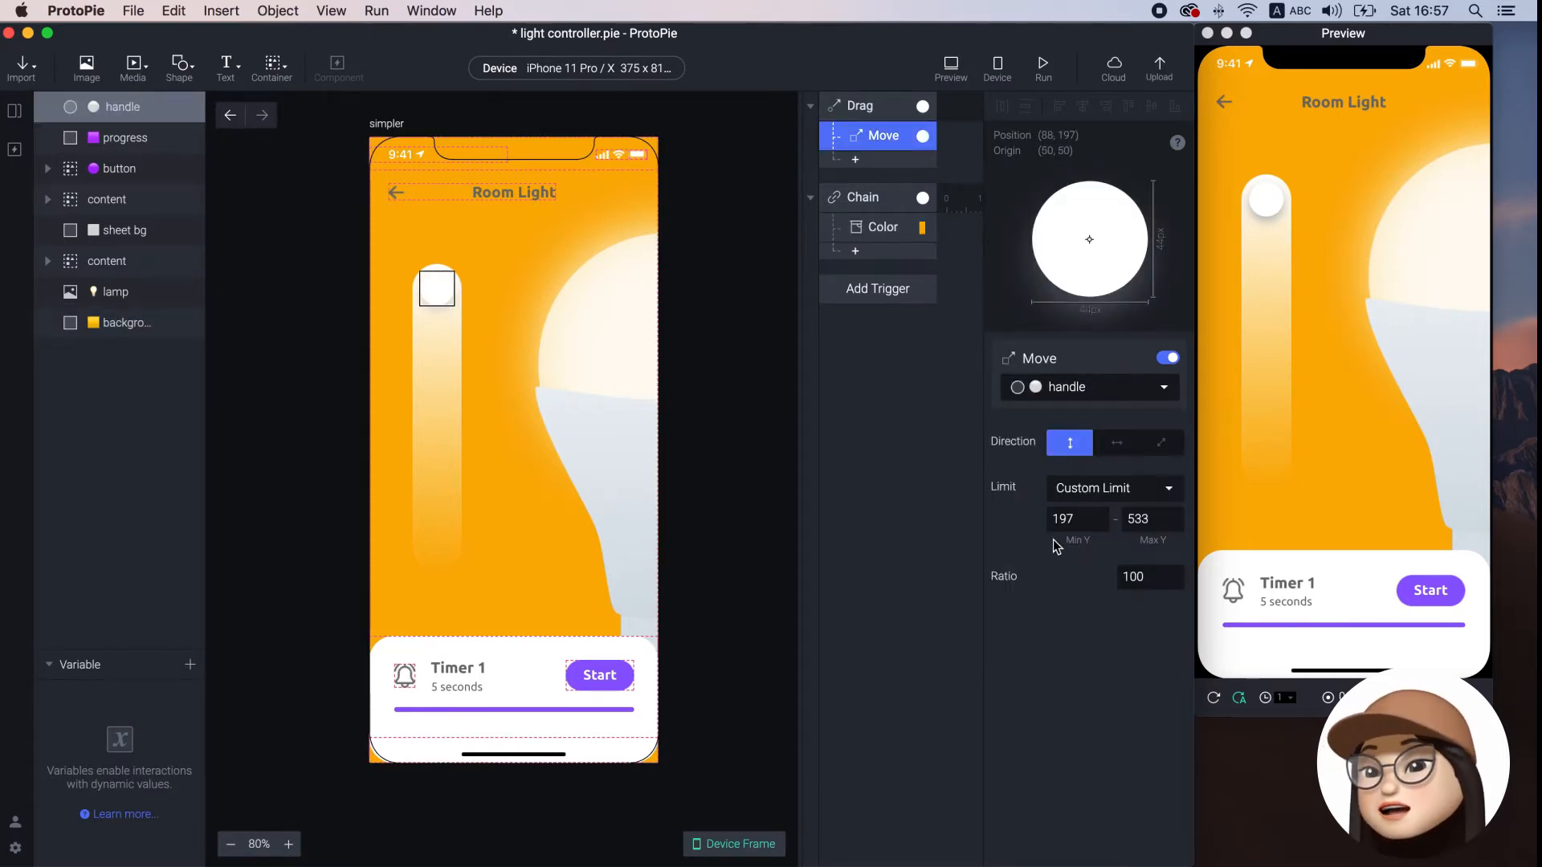
Sample the scene's orange with the eyedropper as a range colour
{"action": "left_click", "coordinate": [881, 227]}
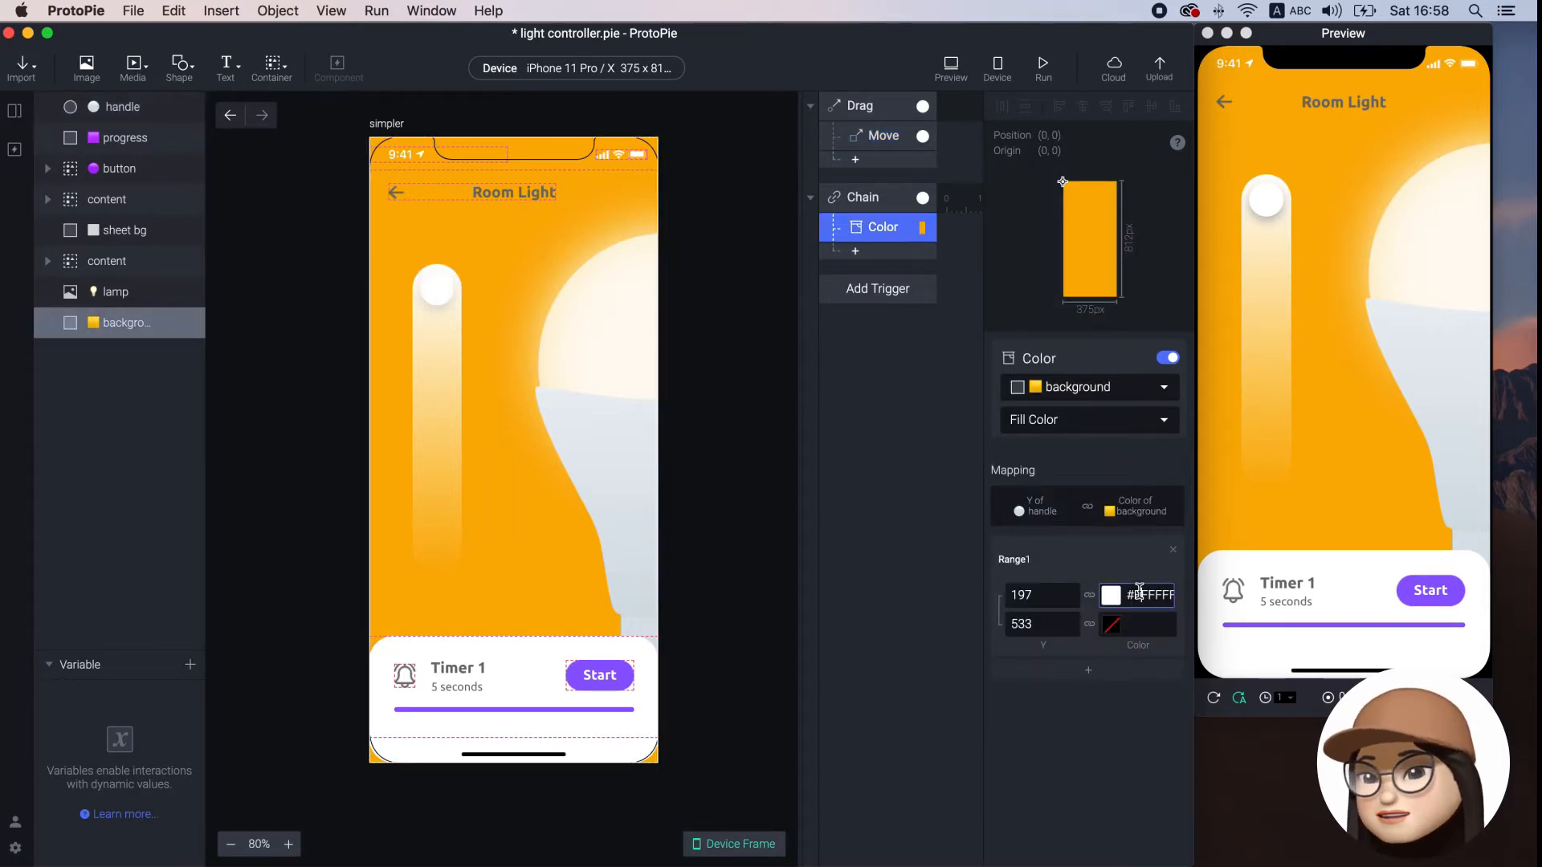
{"action": "left_click", "coordinate": [1110, 595]}
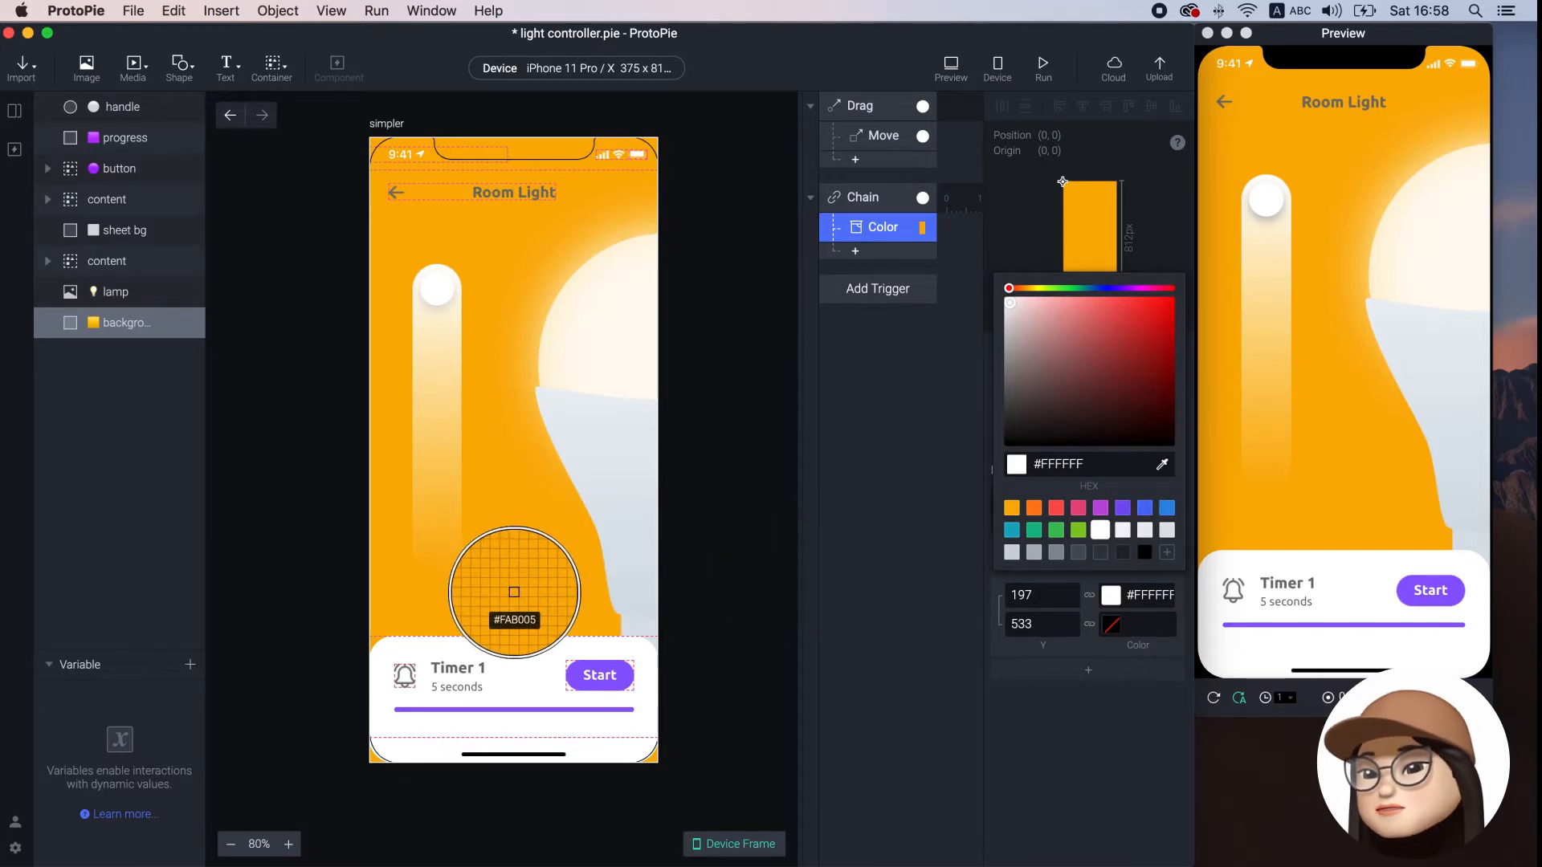
{"action": "left_click", "coordinate": [1011, 508]}
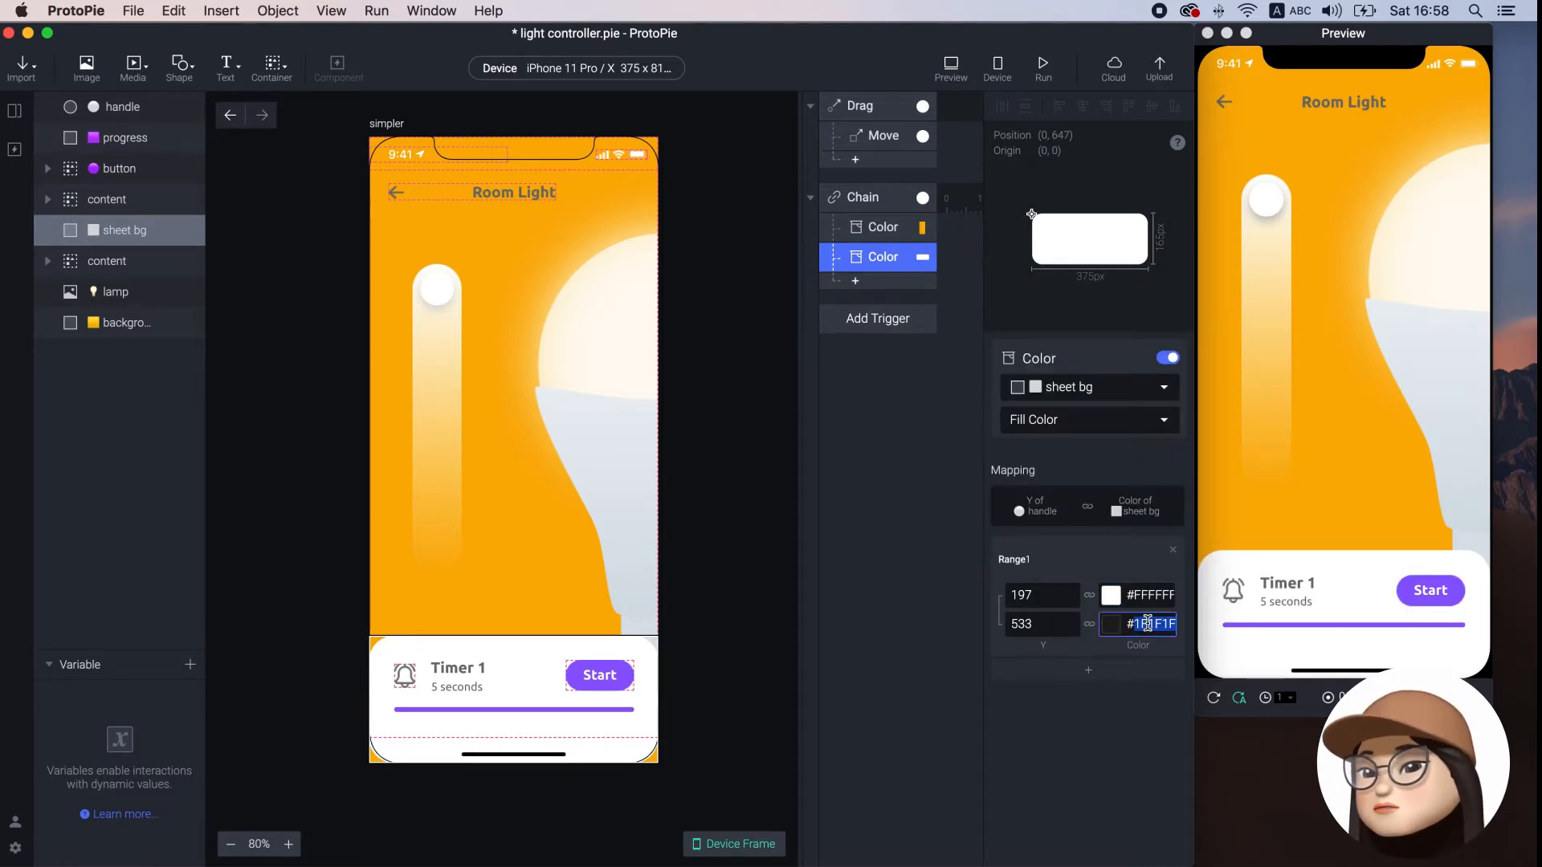
Enter #2E2E2E as sheet bg's fill colour for handle Y 533
{"action": "type", "text": "2E2E2E"}
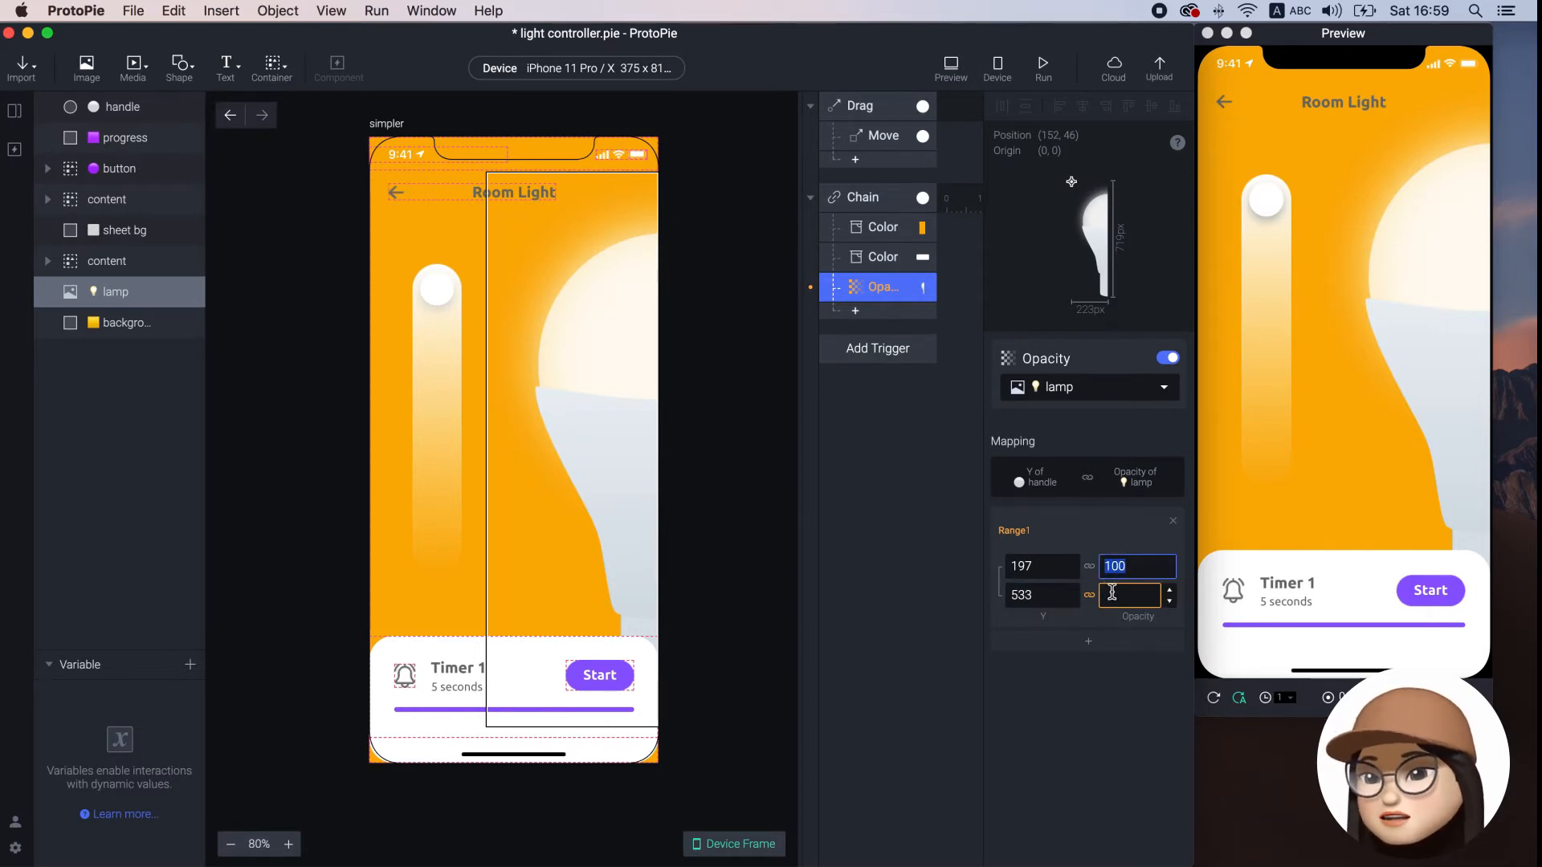
Set the lamp's opacity to 30 at handle Y 533
{"action": "left_click", "coordinate": [1130, 595]}
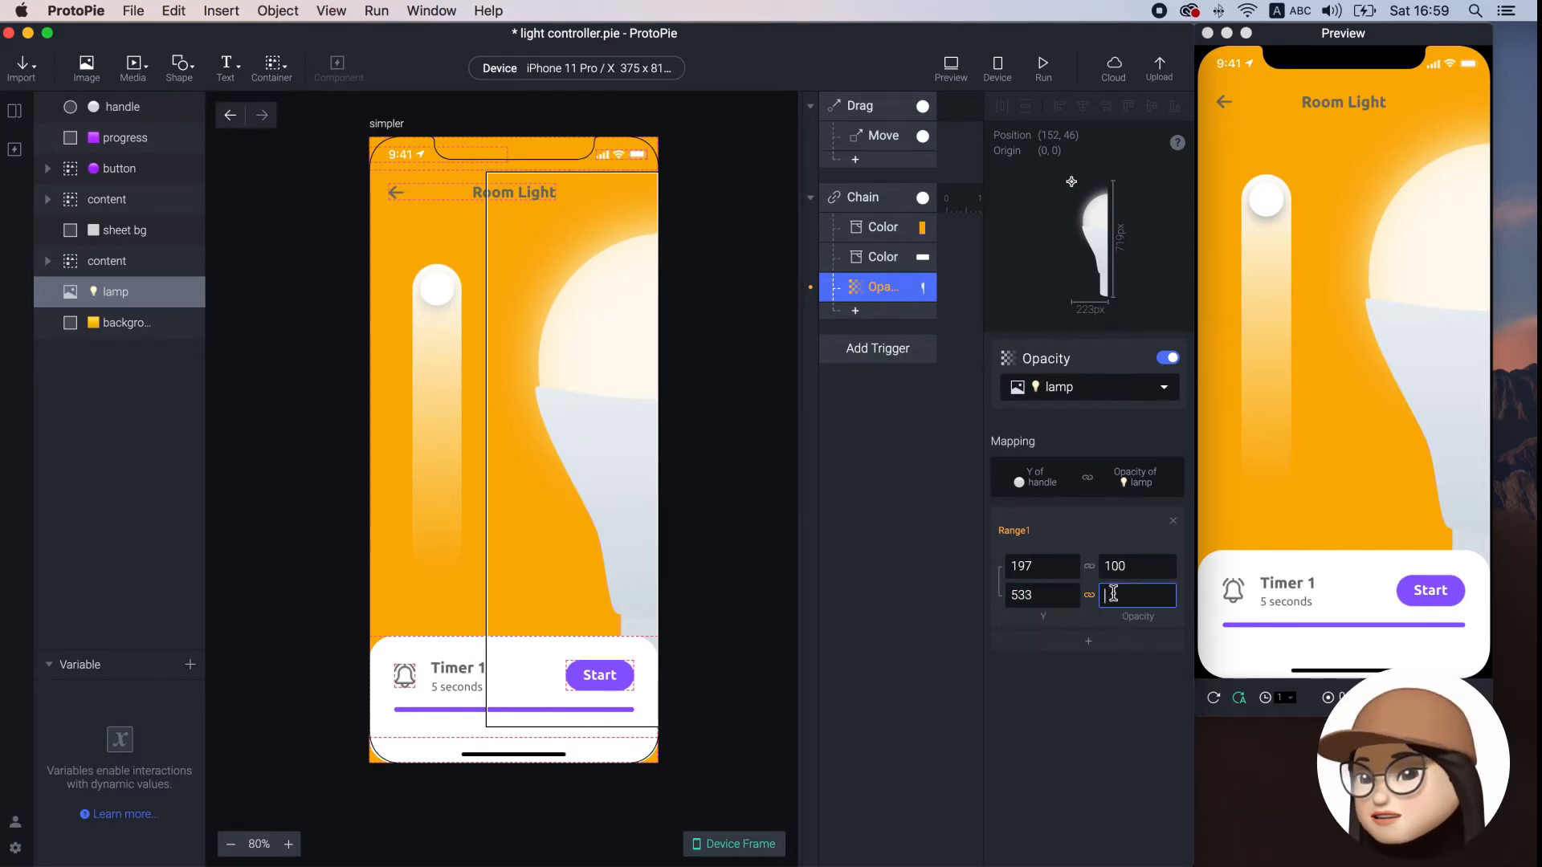
{"action": "type", "text": "30"}
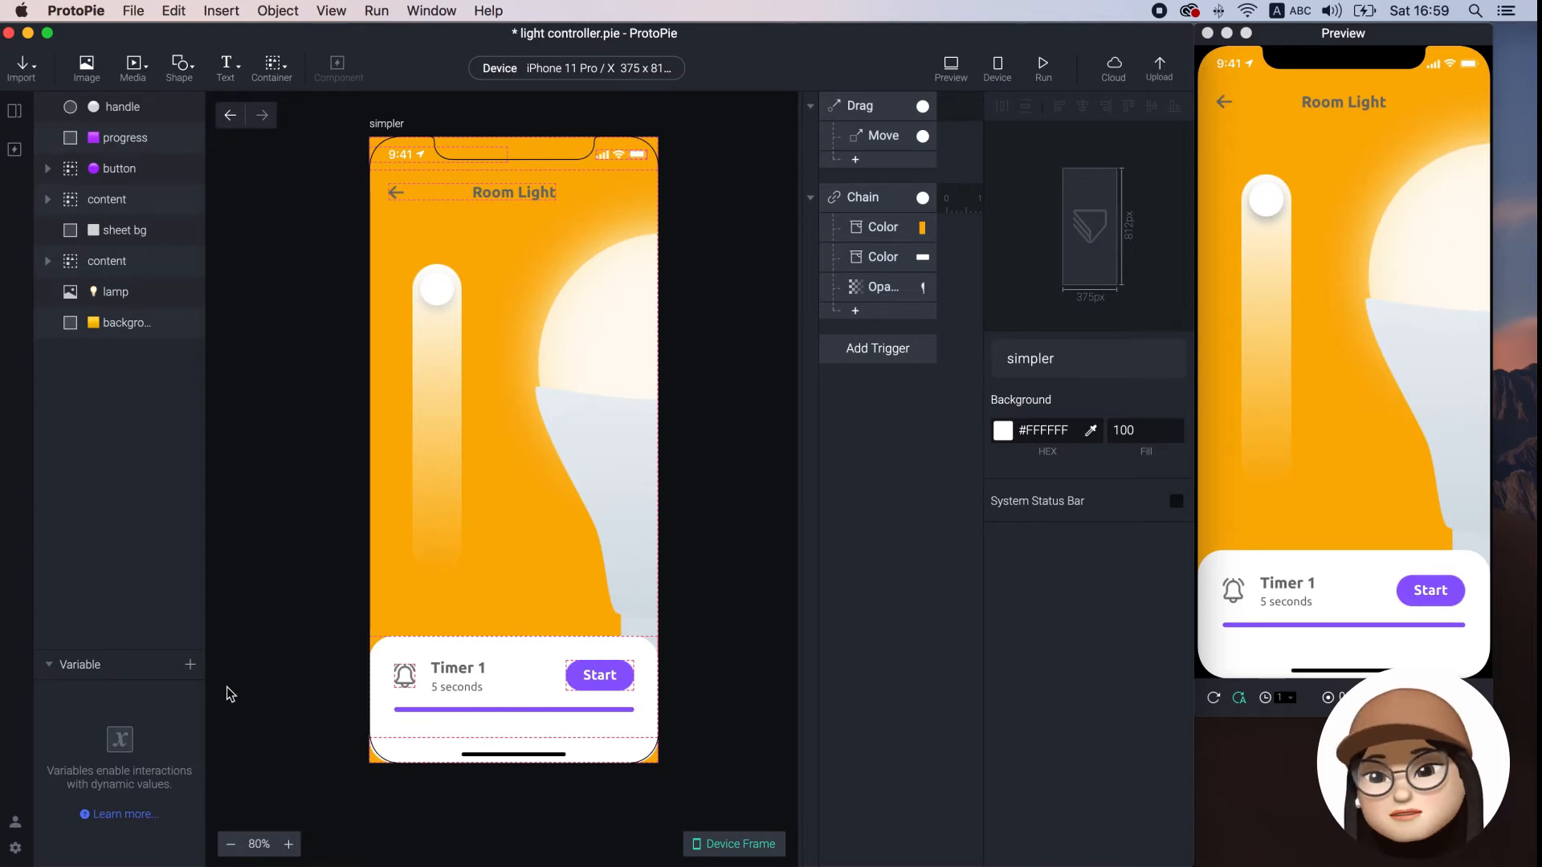
Add a new Number variable available for all scenes
{"action": "left_click", "coordinate": [189, 664]}
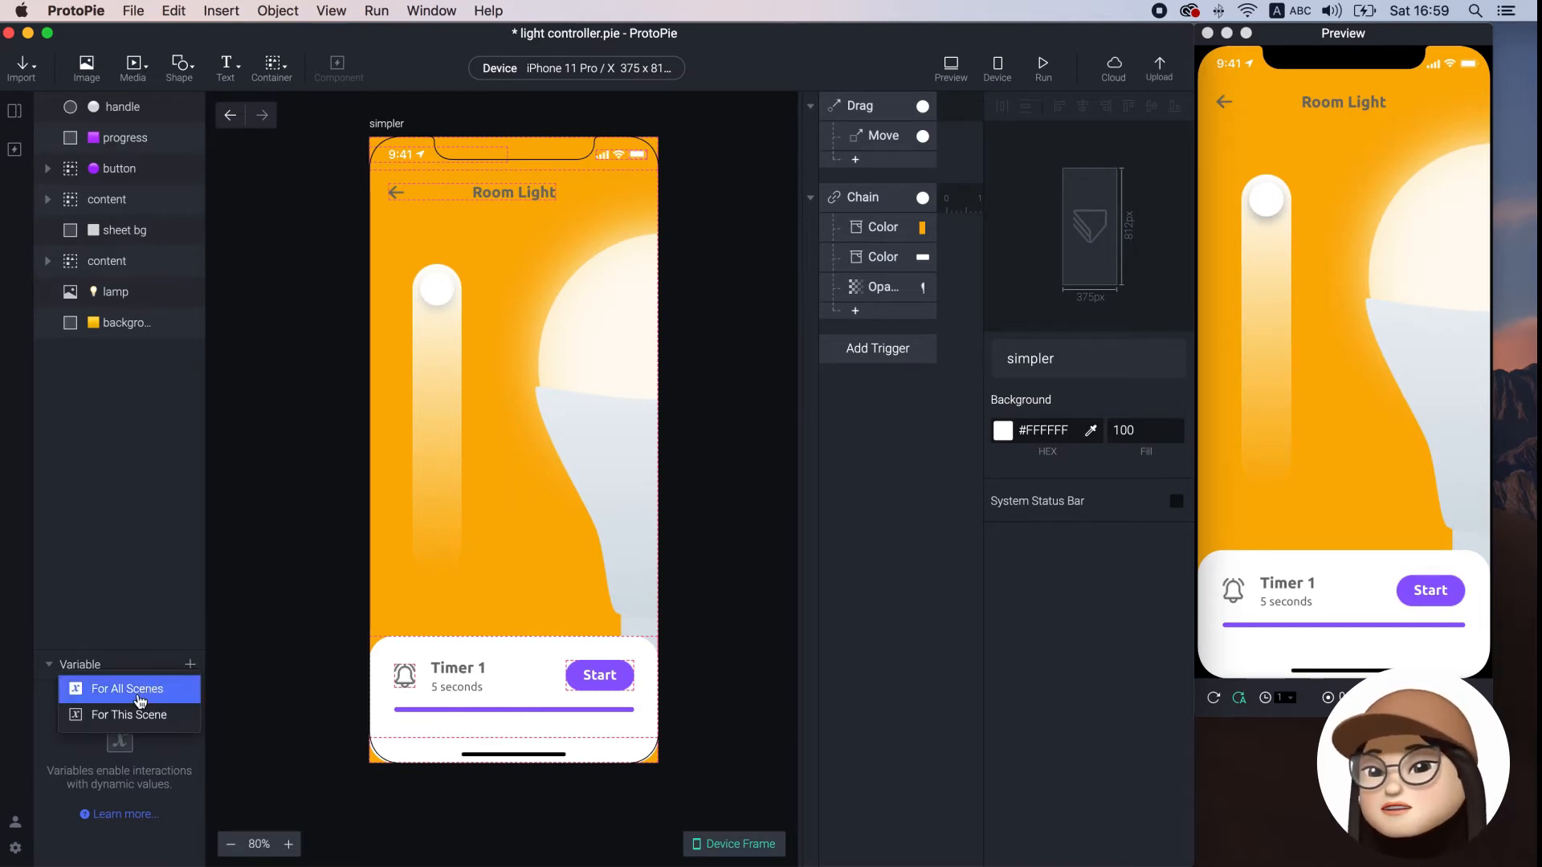
{"action": "left_click", "coordinate": [126, 688]}
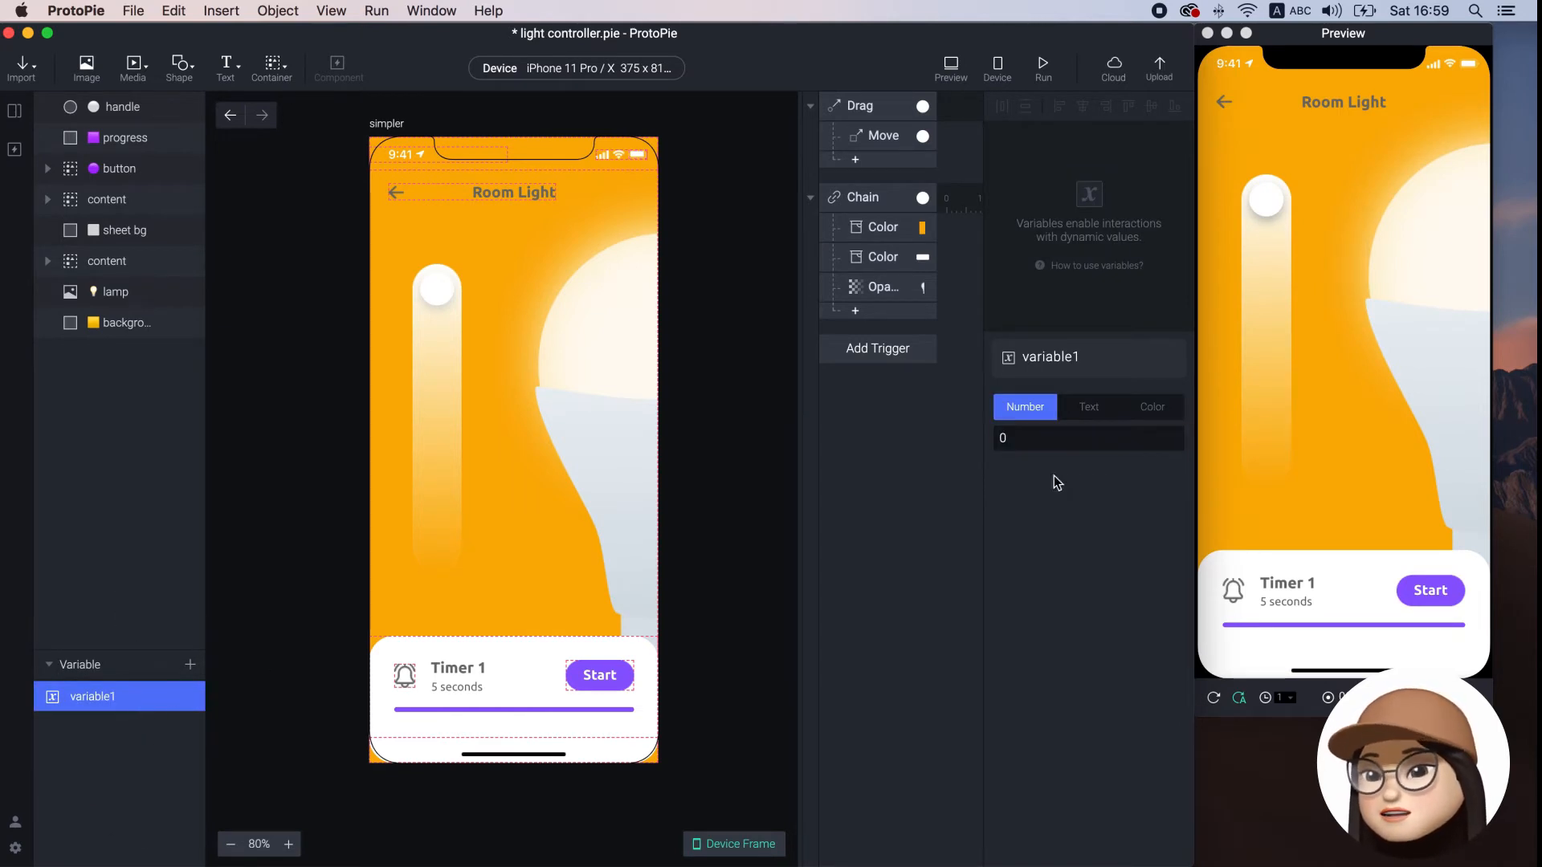
{"action": "left_click", "coordinate": [1087, 407]}
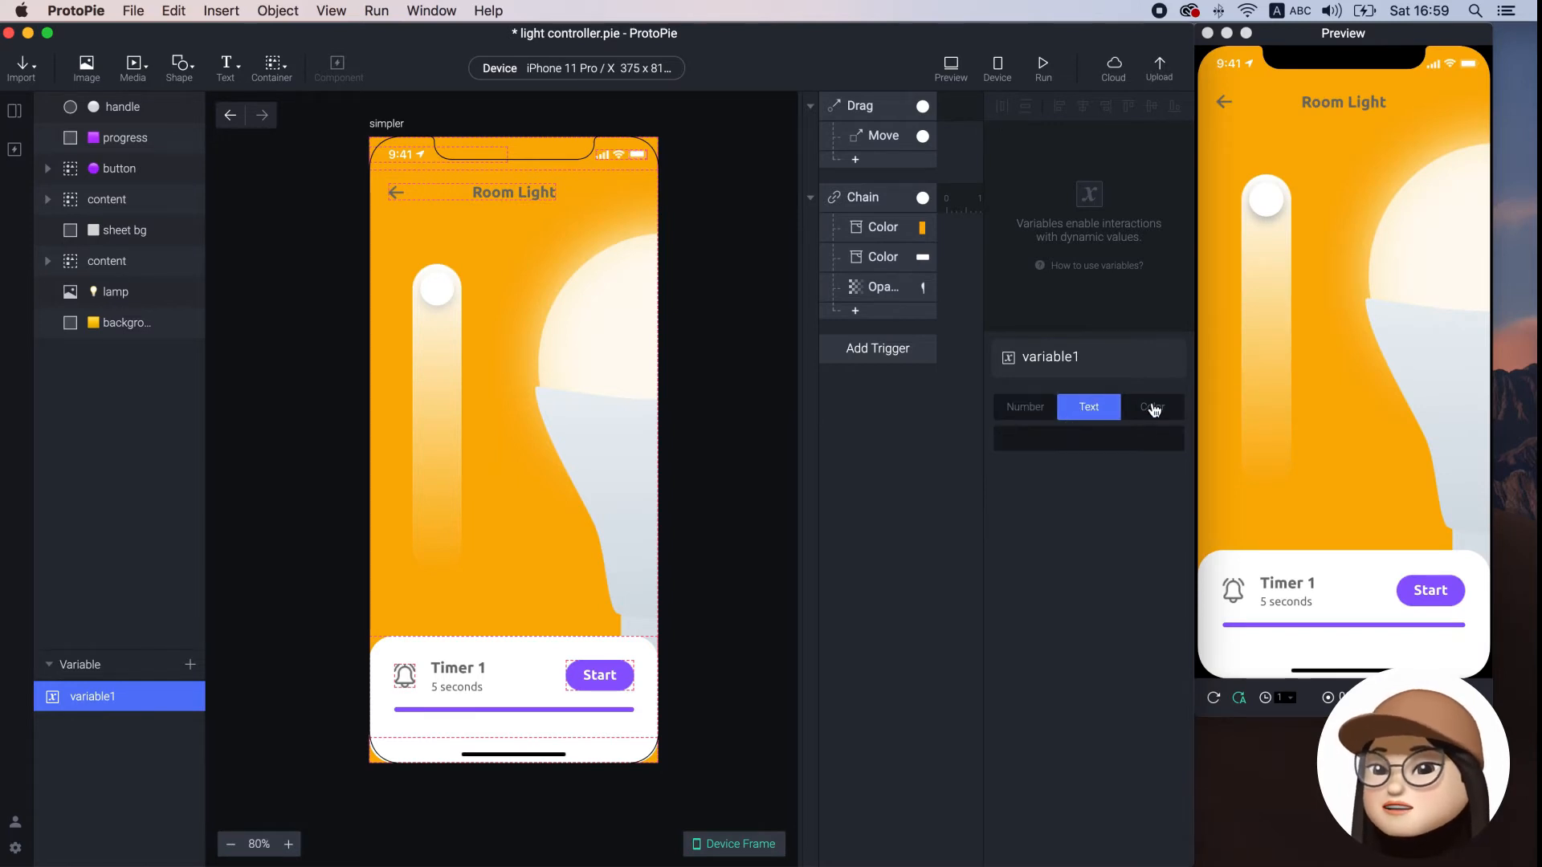
{"action": "left_click", "coordinate": [1151, 406]}
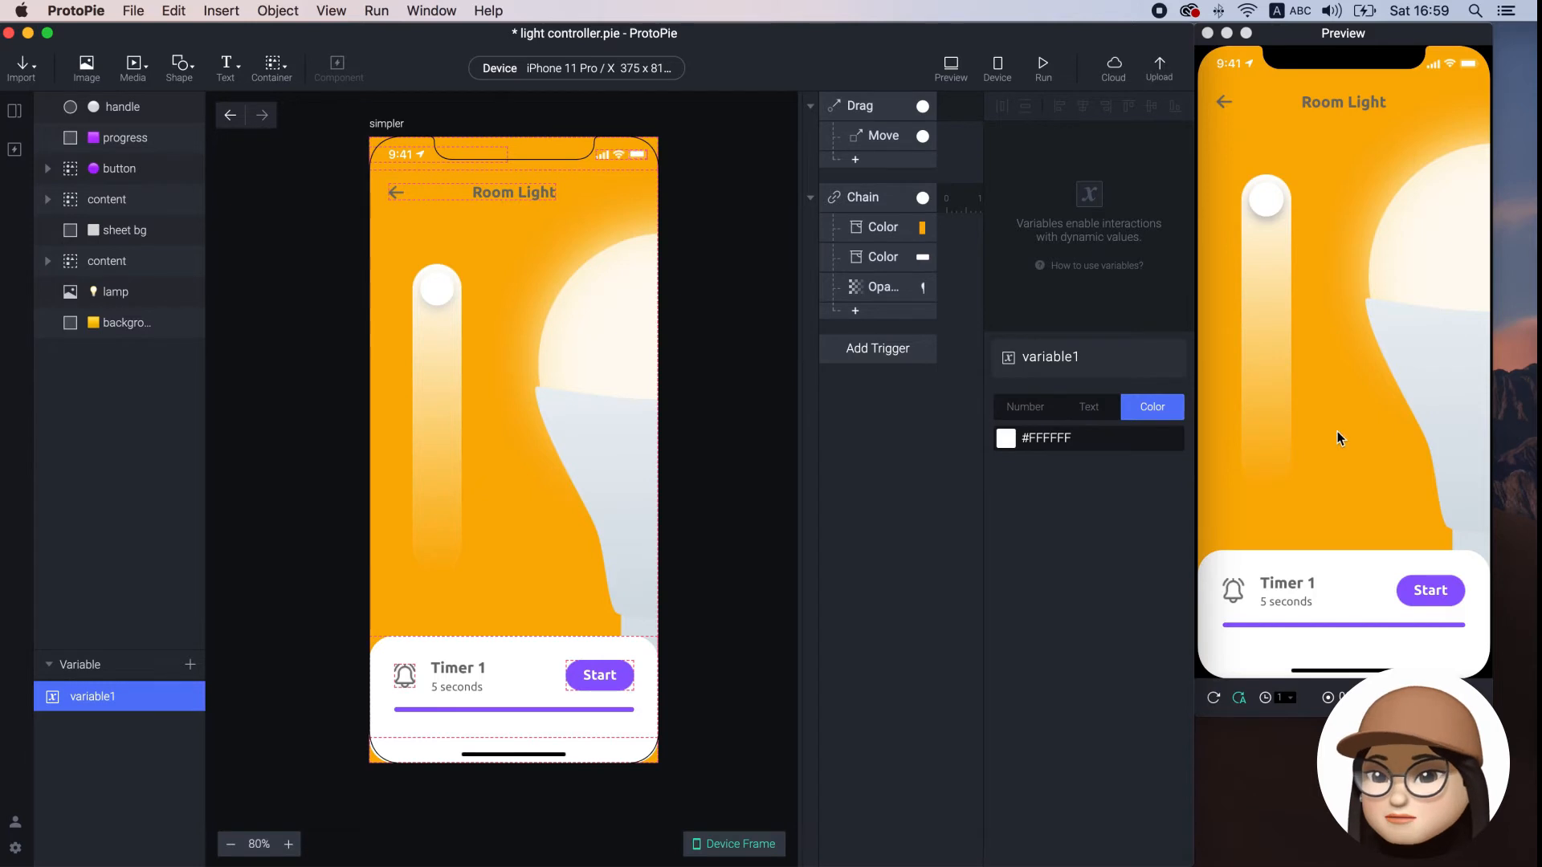
{"action": "left_click", "coordinate": [1025, 407]}
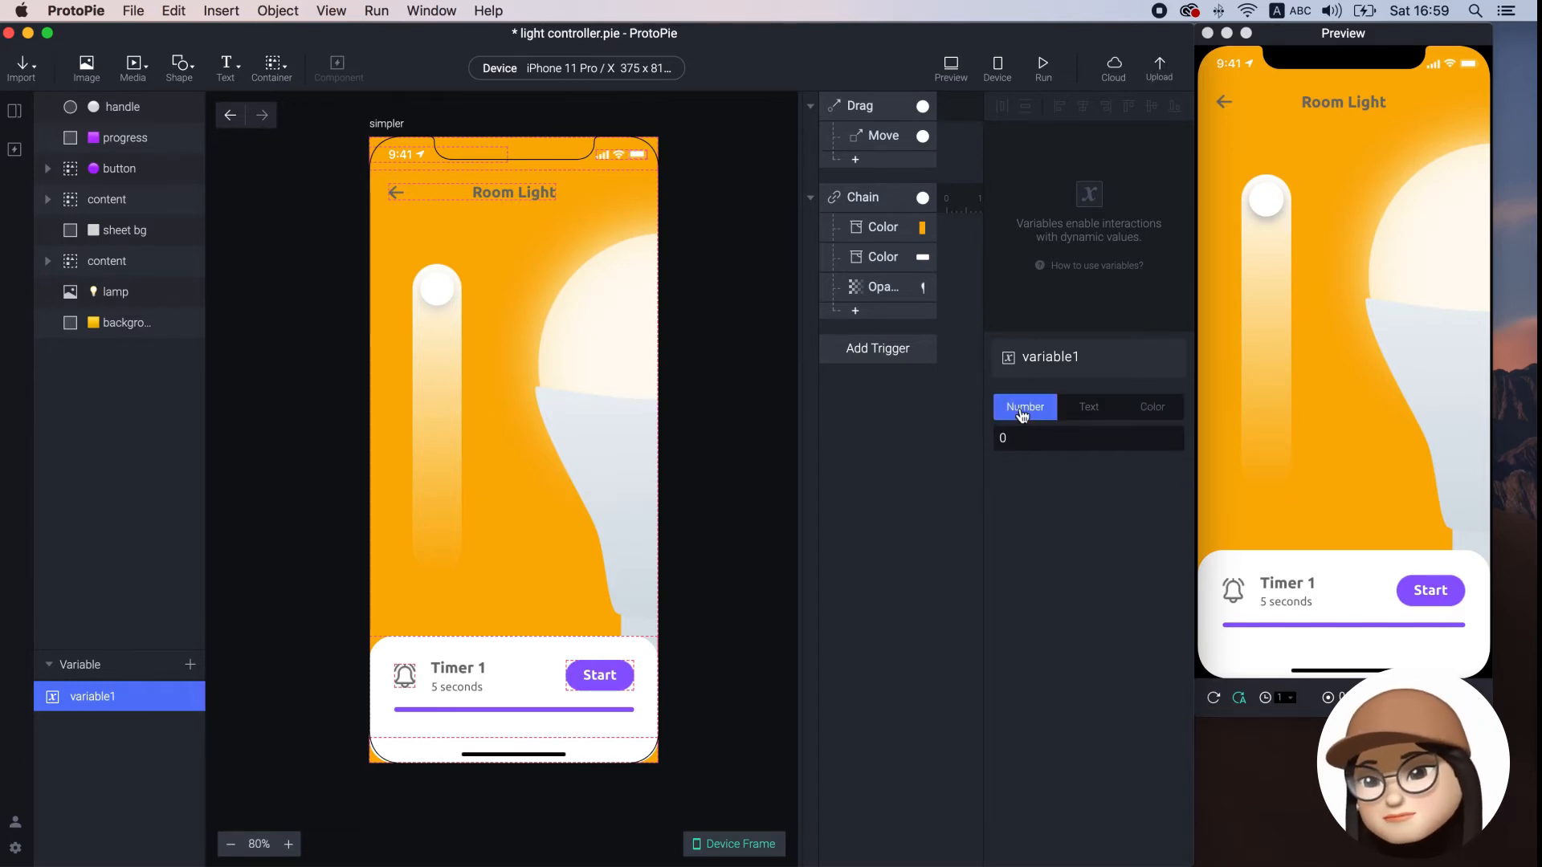
Rename the variable to 'timer' and give it a starting value of 5
{"action": "double_click", "coordinate": [93, 696]}
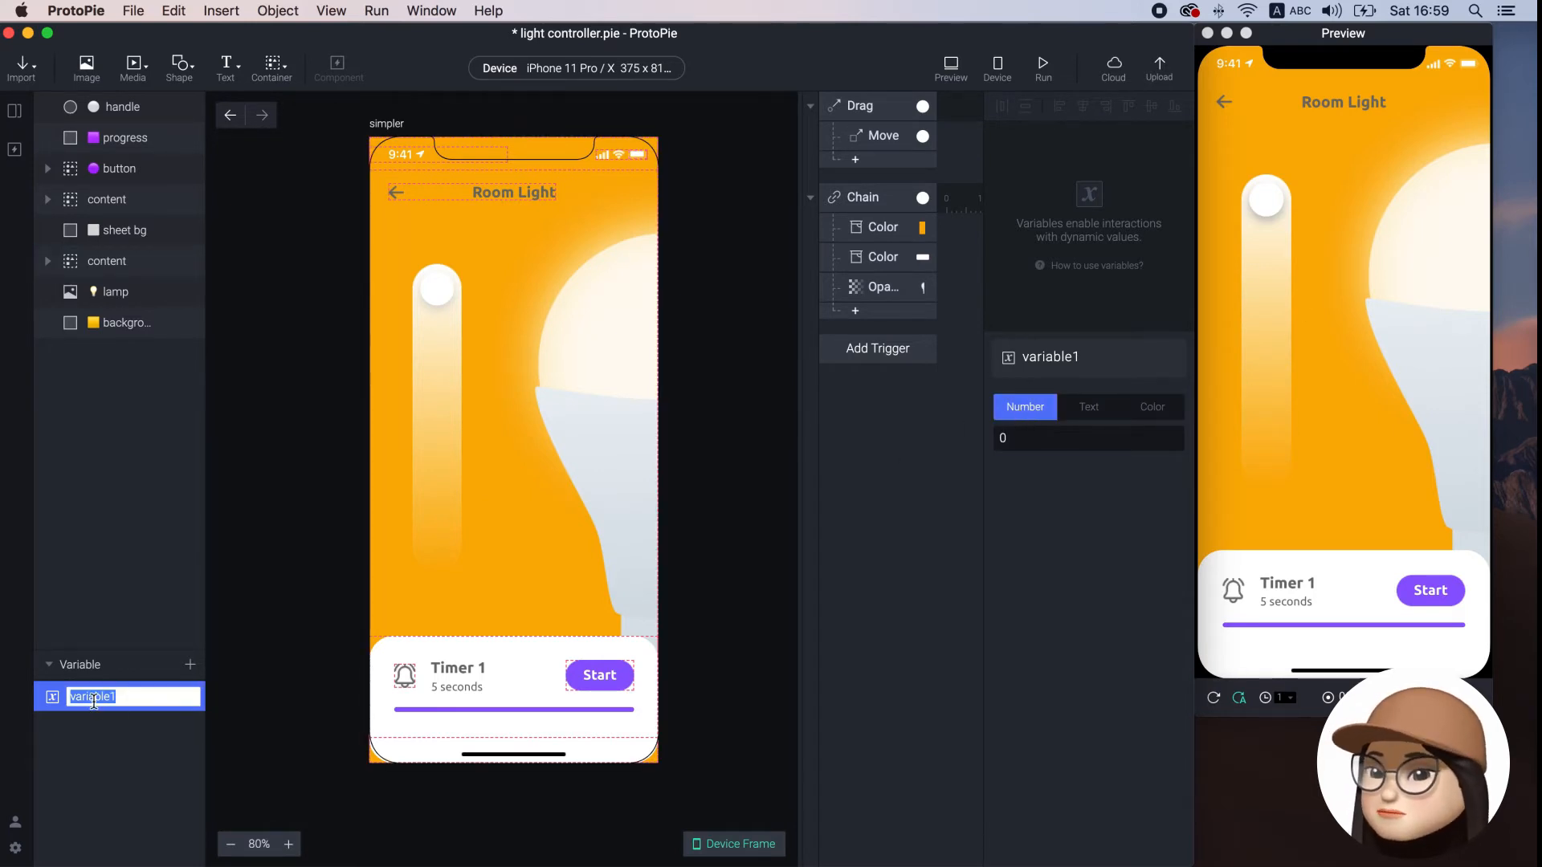
{"action": "type", "text": "timer"}
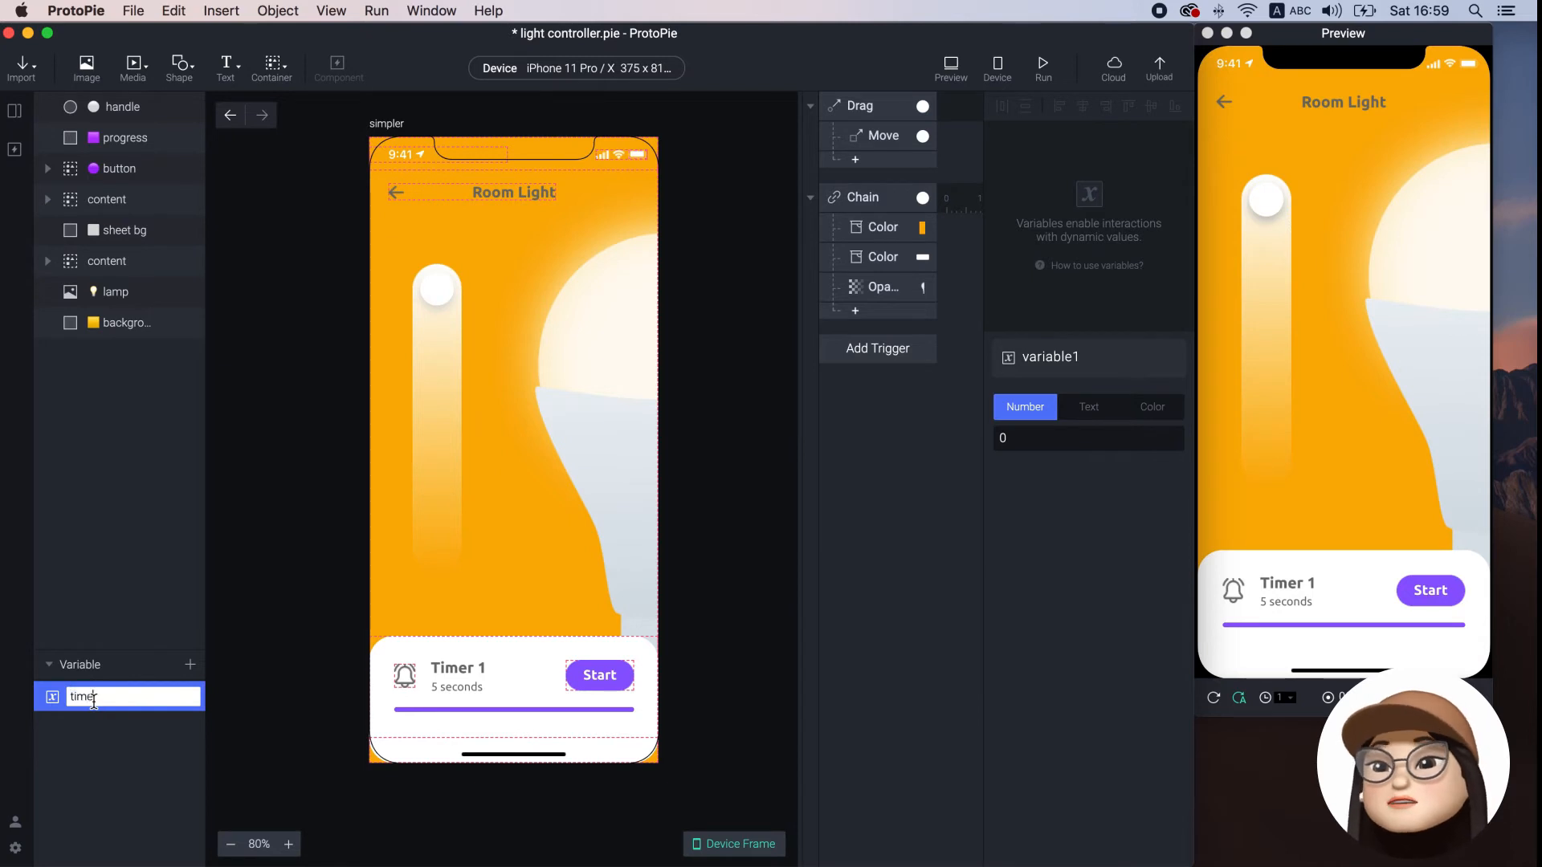
{"action": "key", "text": "Return"}
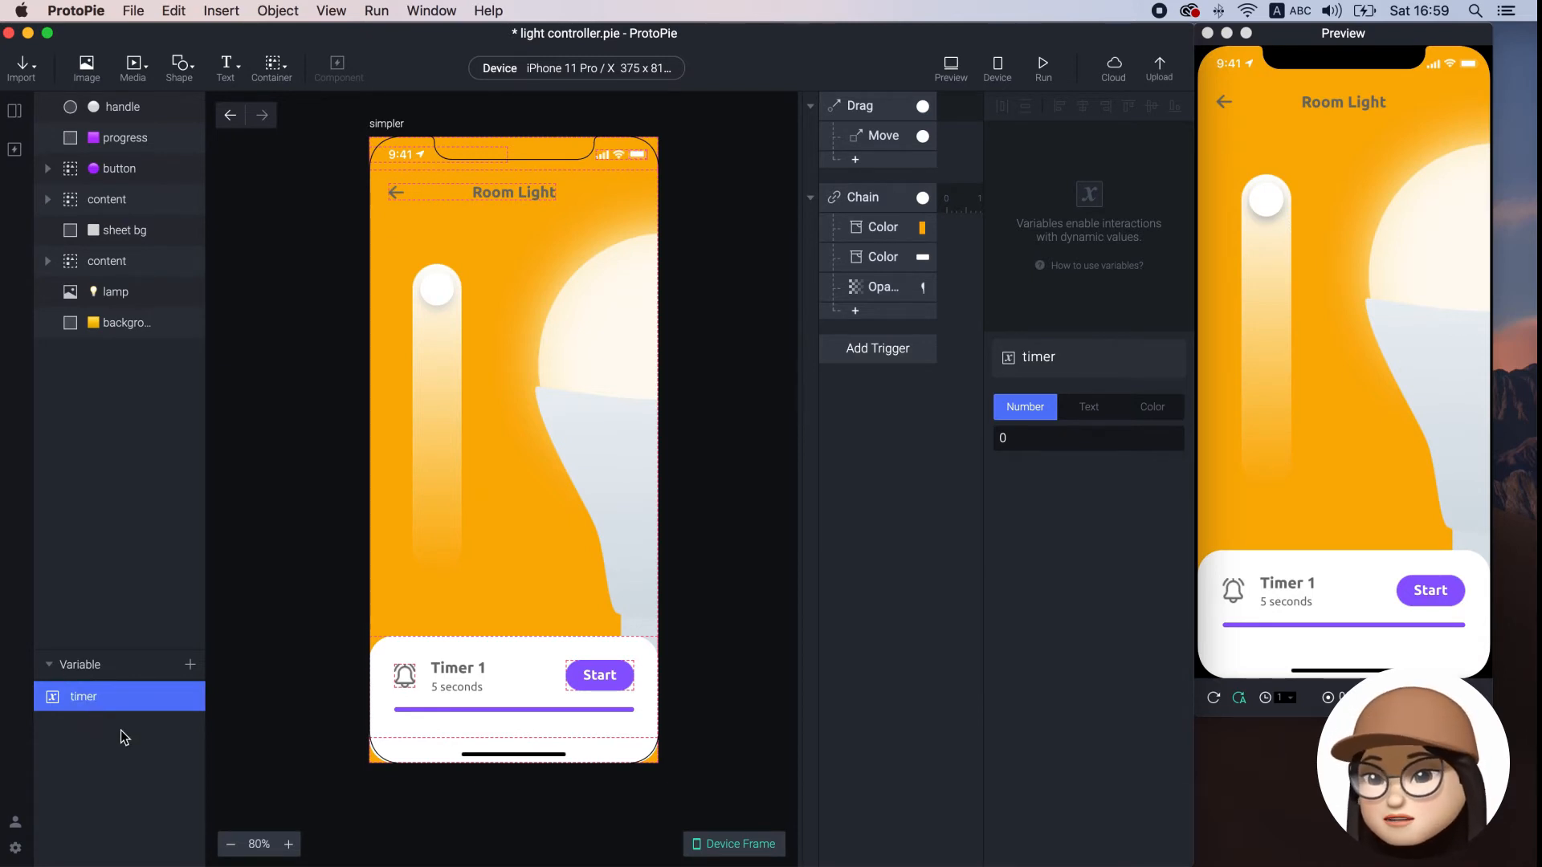
{"action": "left_click", "coordinate": [1087, 438]}
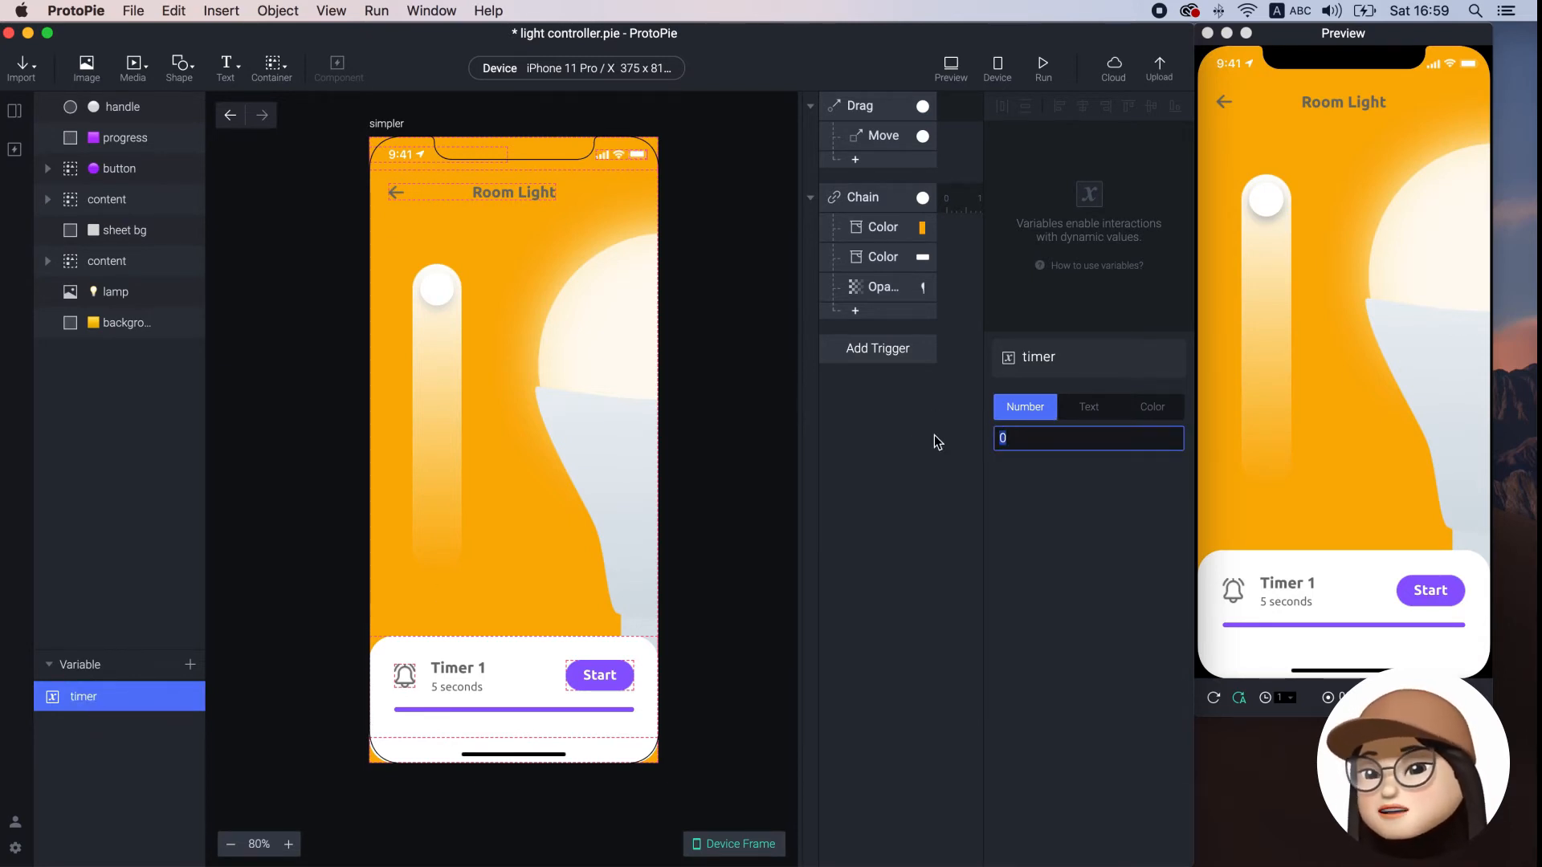
{"action": "type", "text": "5"}
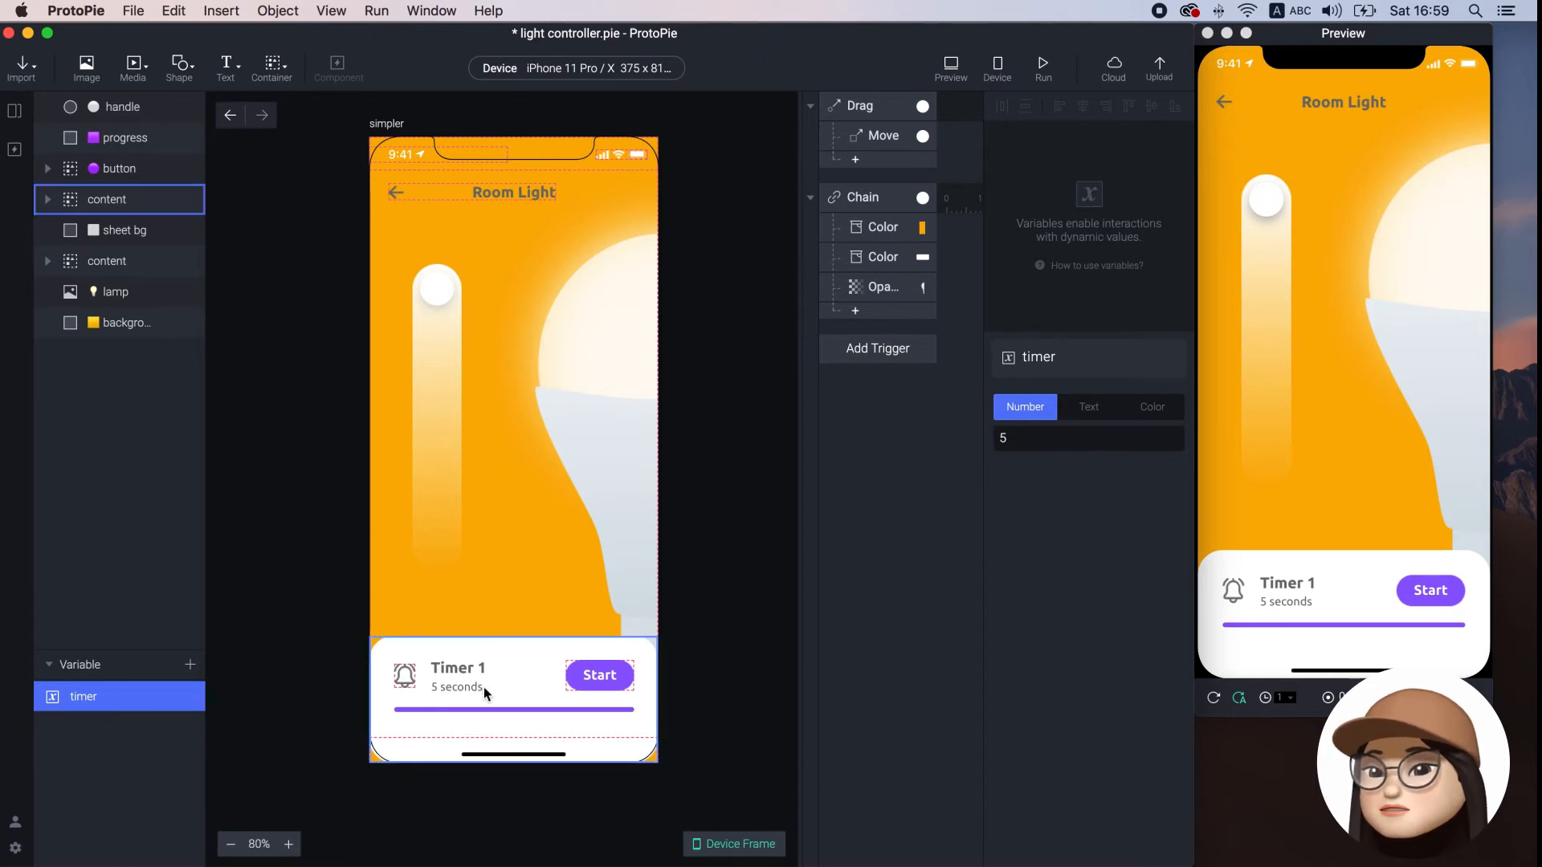
{"action": "mouse_move", "coordinate": [434, 704]}
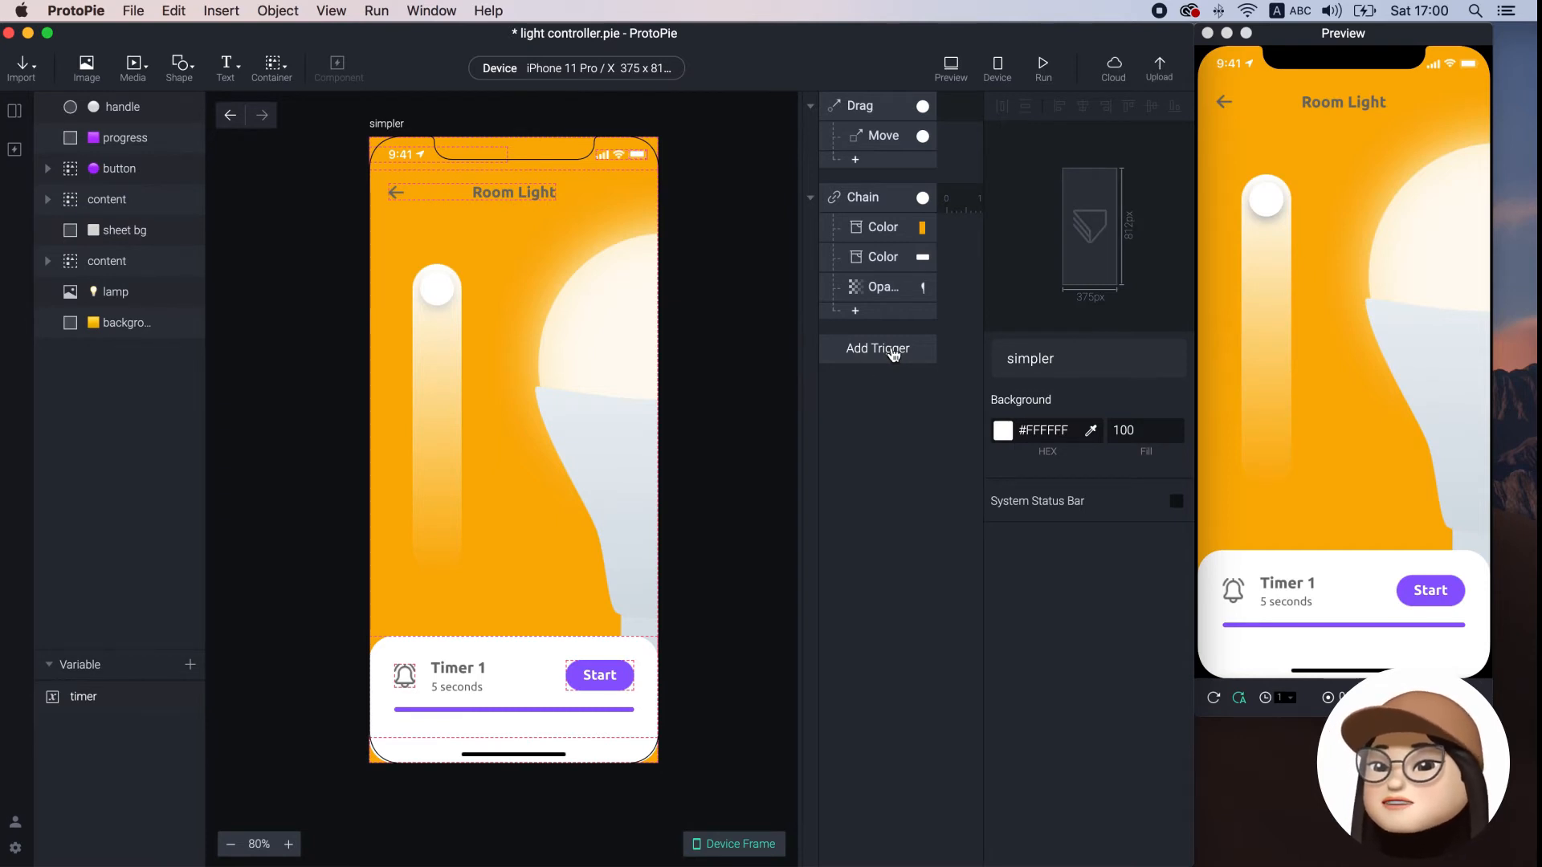
Point the Tap trigger at the button layer and add an Assign response for timer
{"action": "left_click", "coordinate": [876, 347]}
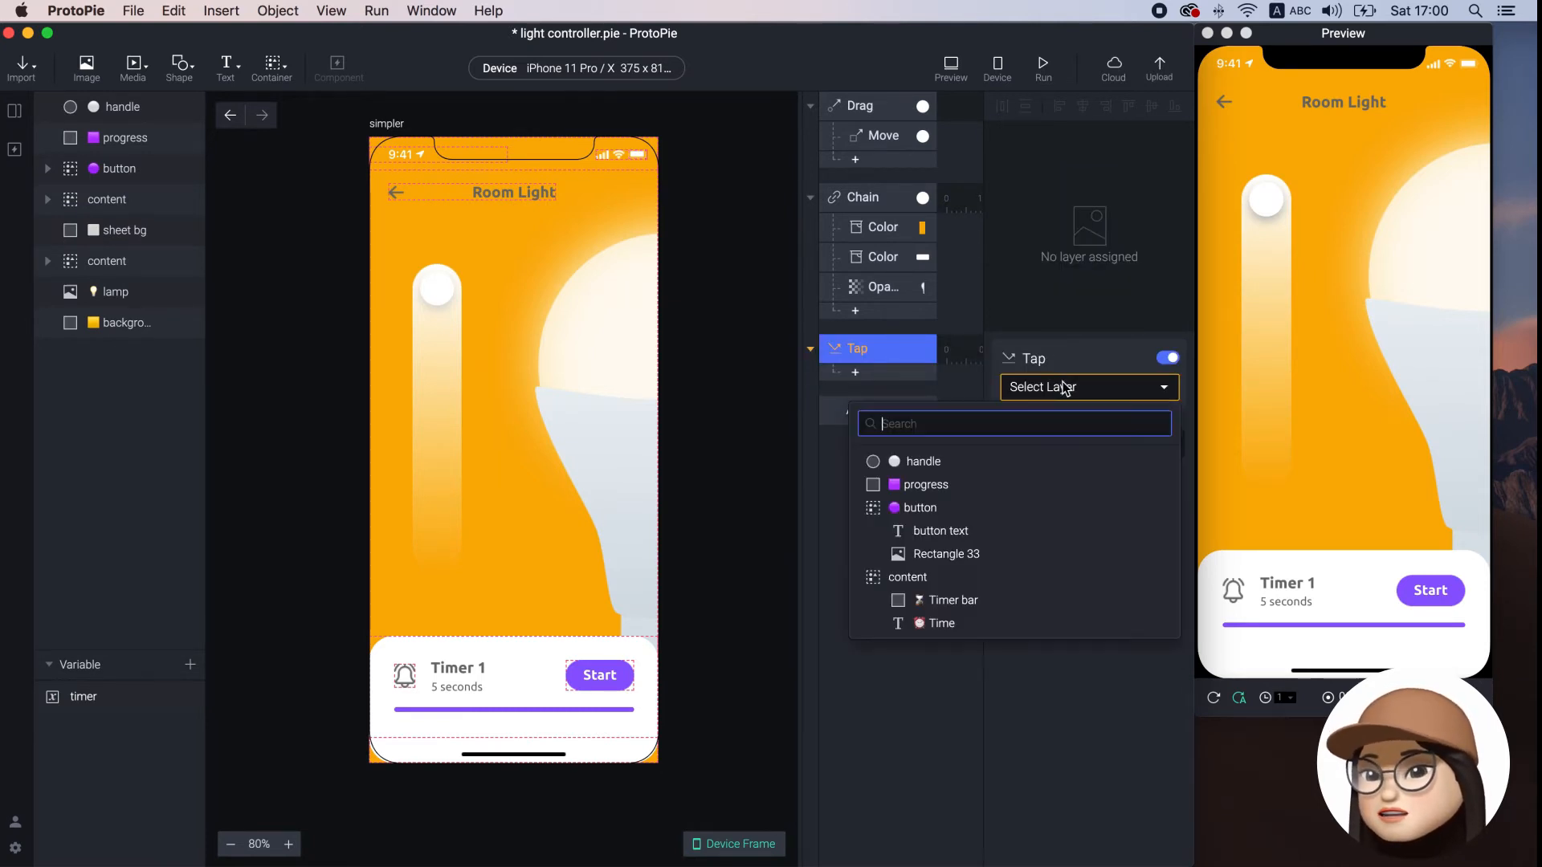
{"action": "left_click", "coordinate": [921, 507]}
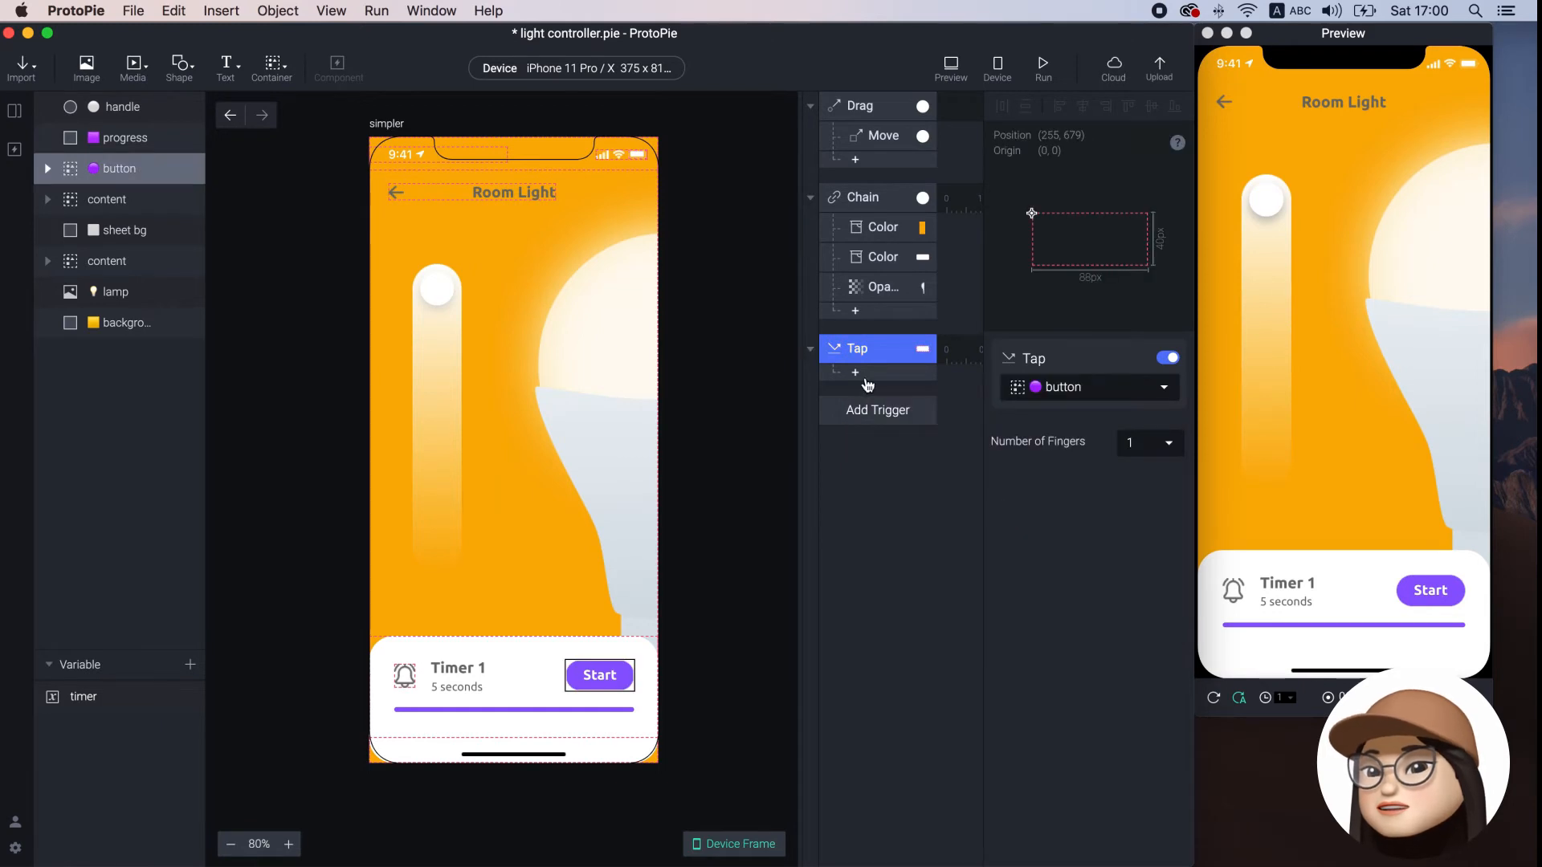
{"action": "left_click", "coordinate": [855, 372]}
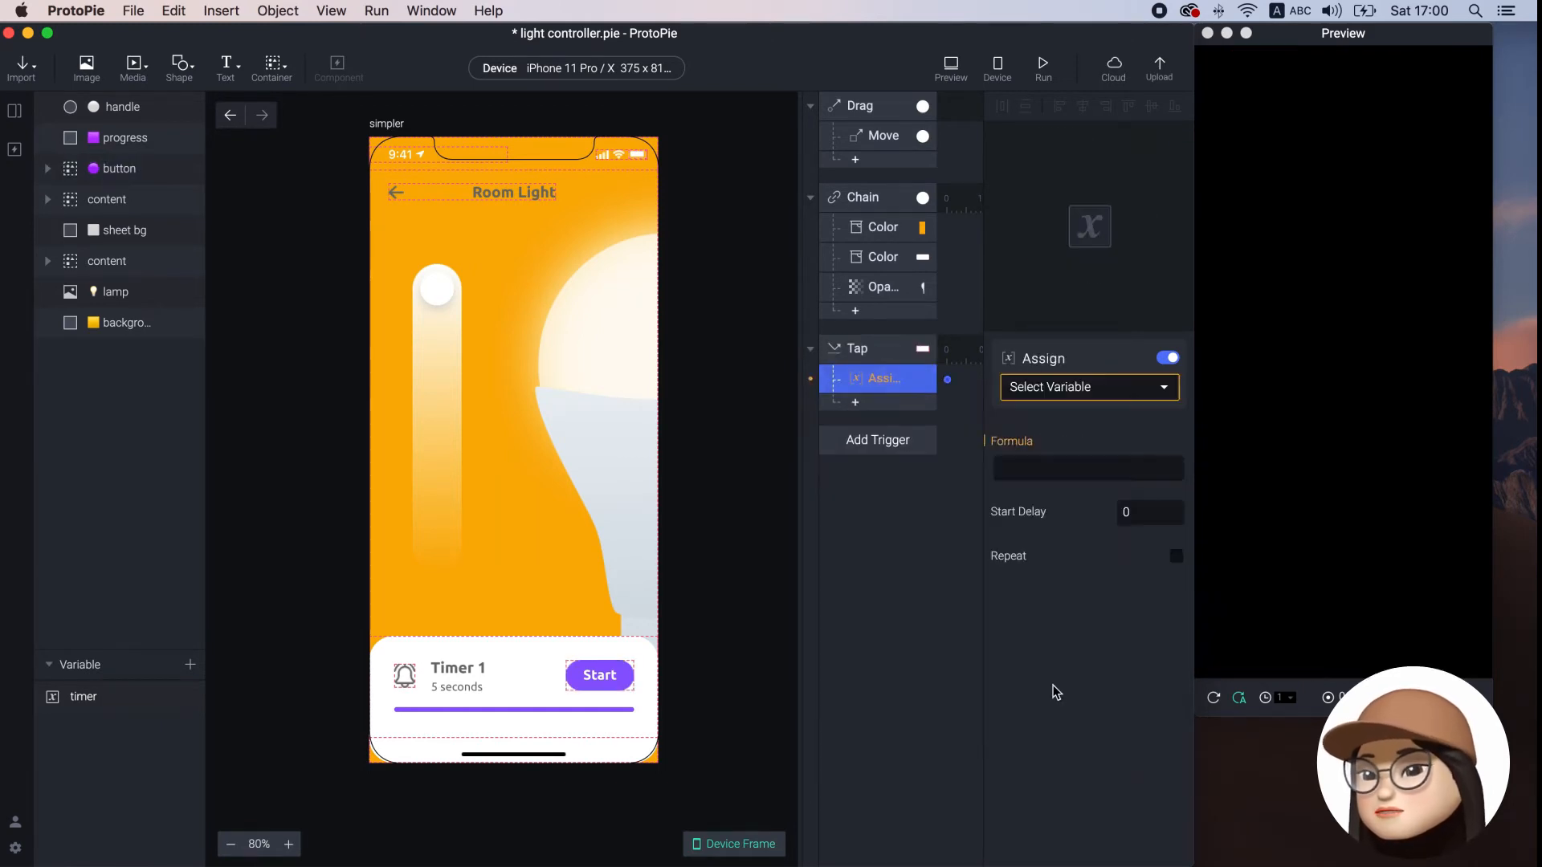
{"action": "left_click", "coordinate": [1089, 386]}
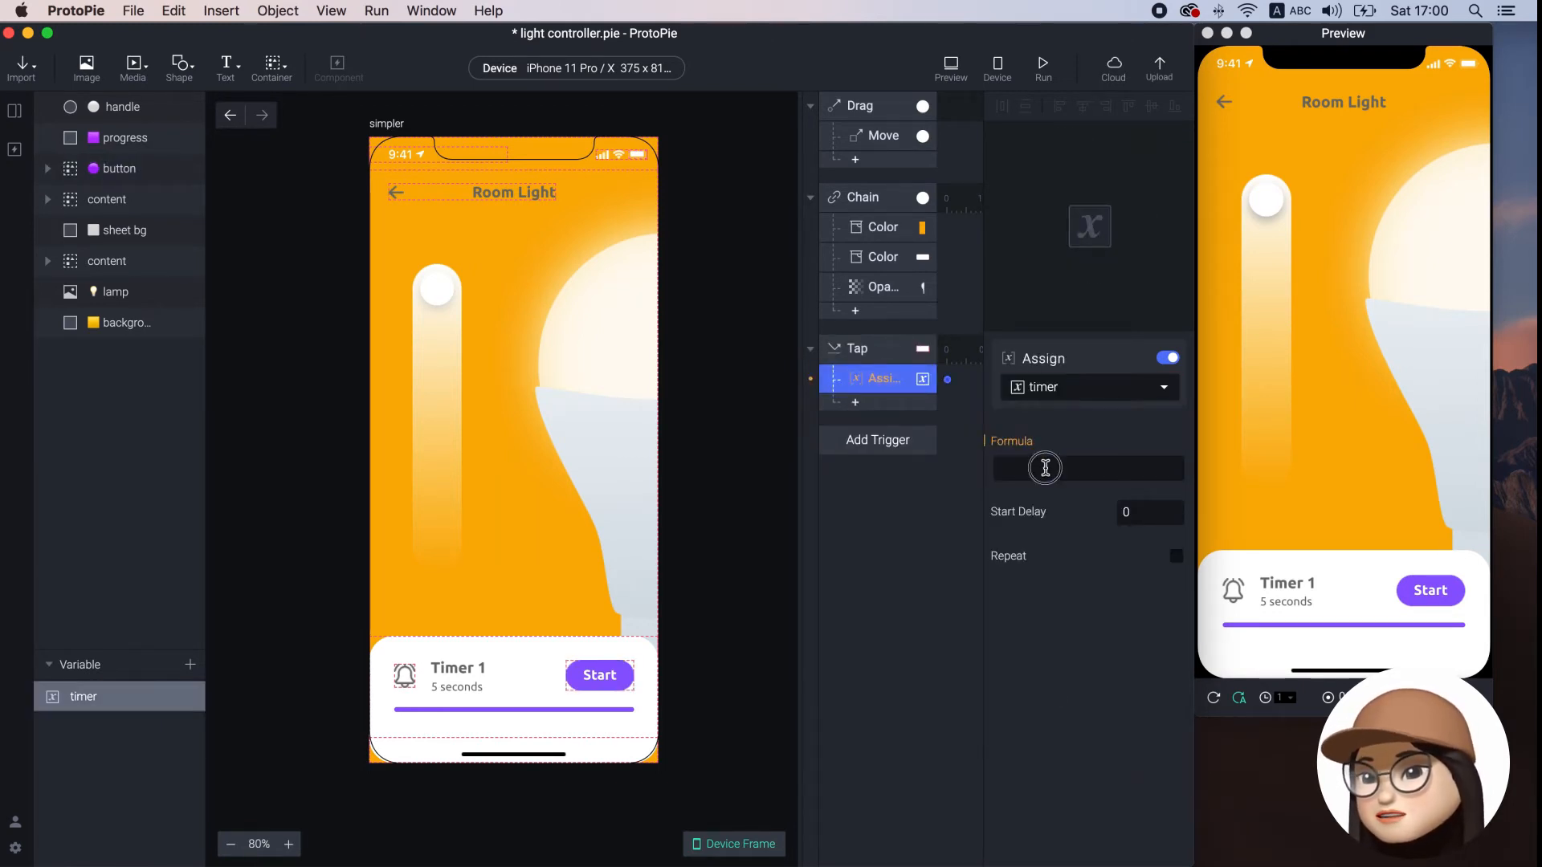
{"action": "left_click", "coordinate": [1081, 468]}
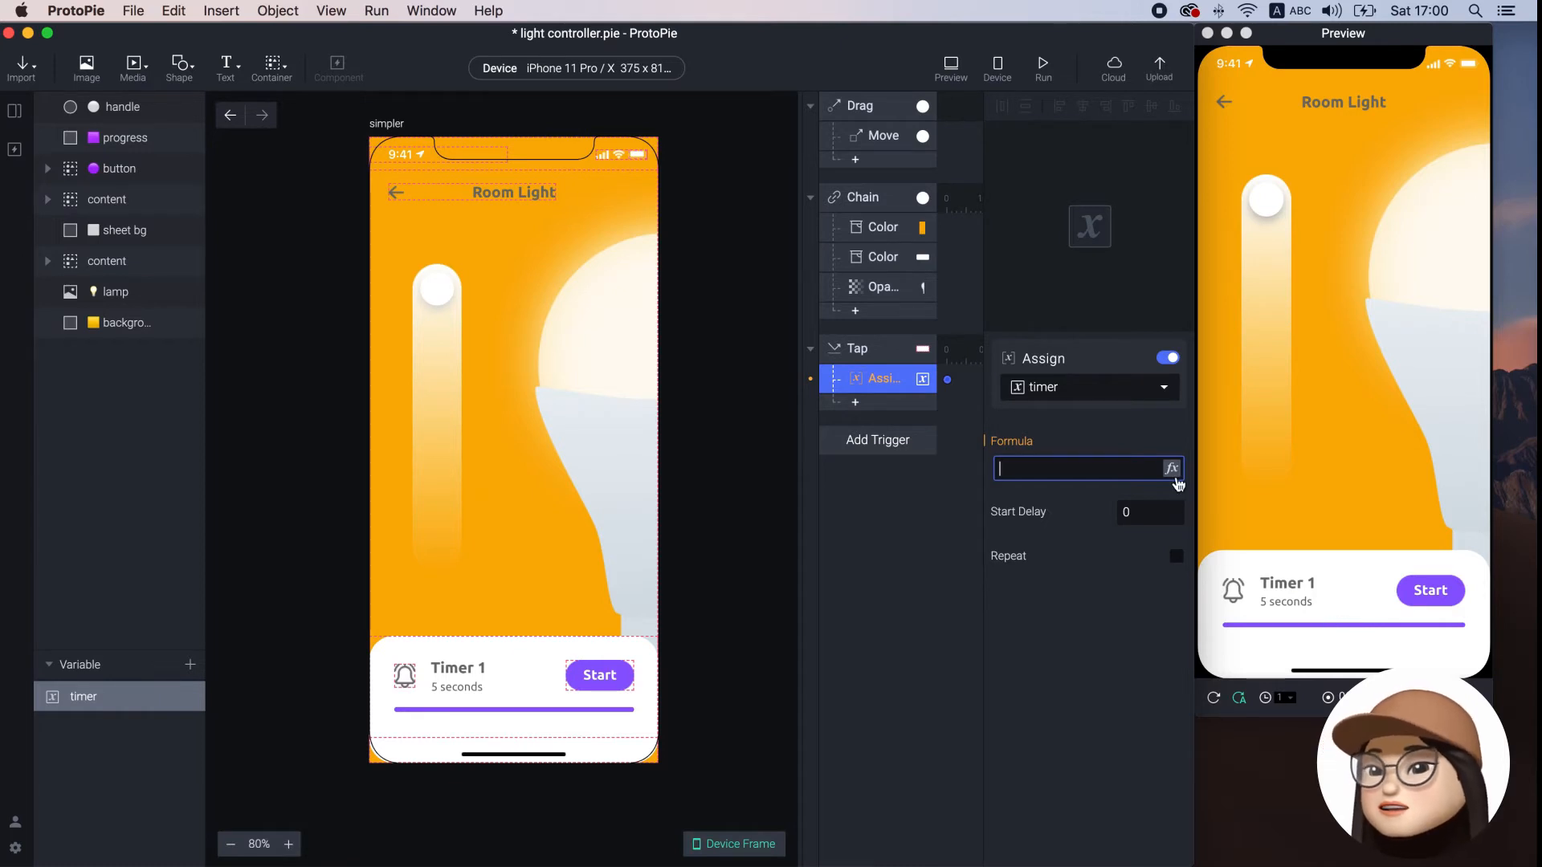
Enter the formula timer - 1 in the Assign response's formula editor
{"action": "left_click", "coordinate": [1170, 469]}
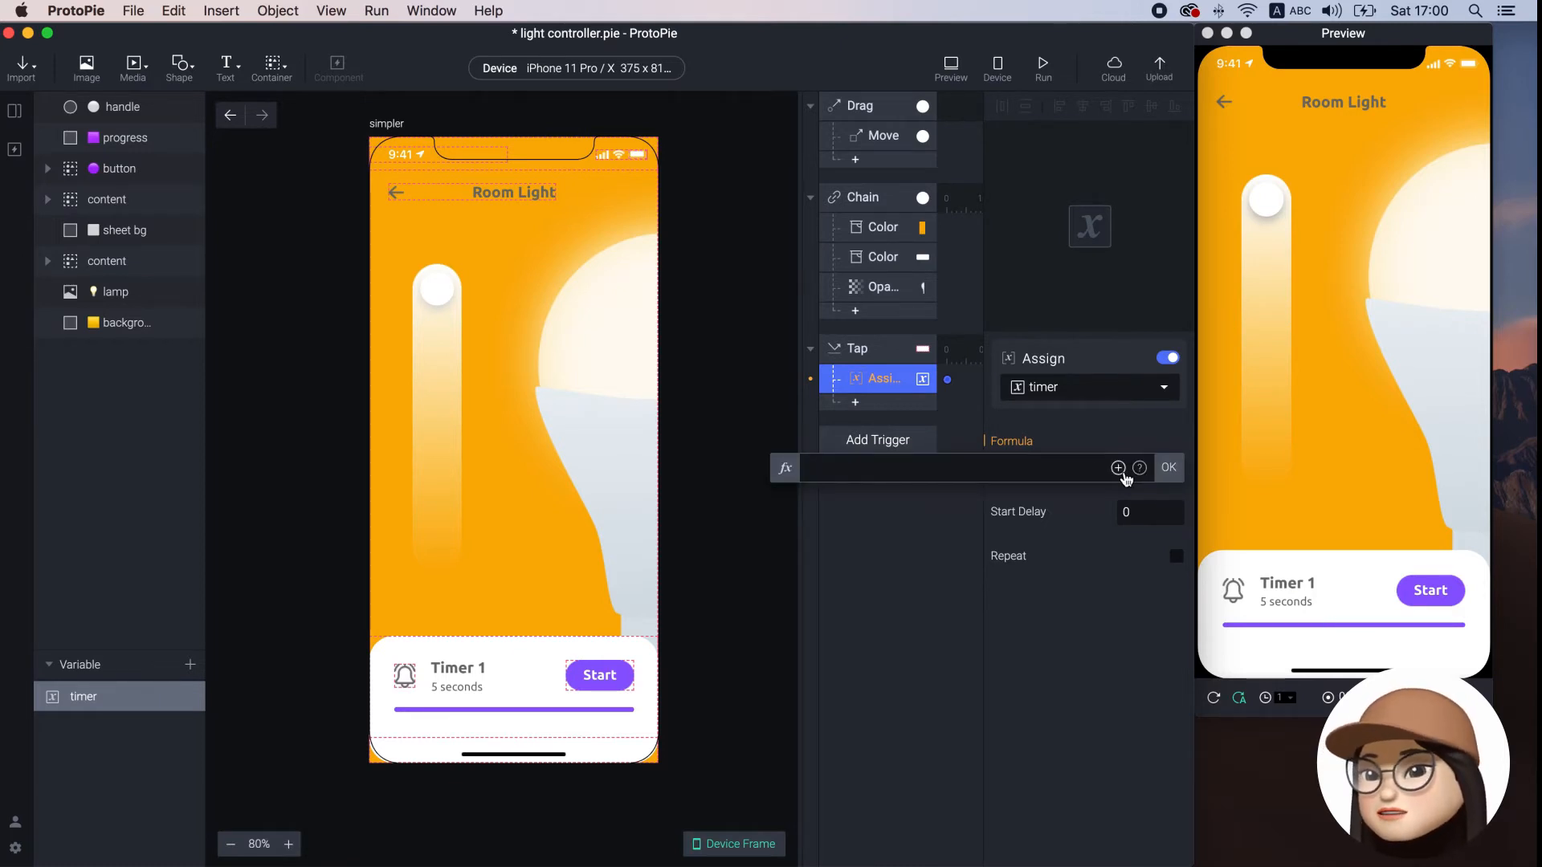
{"action": "type", "text": "timer"}
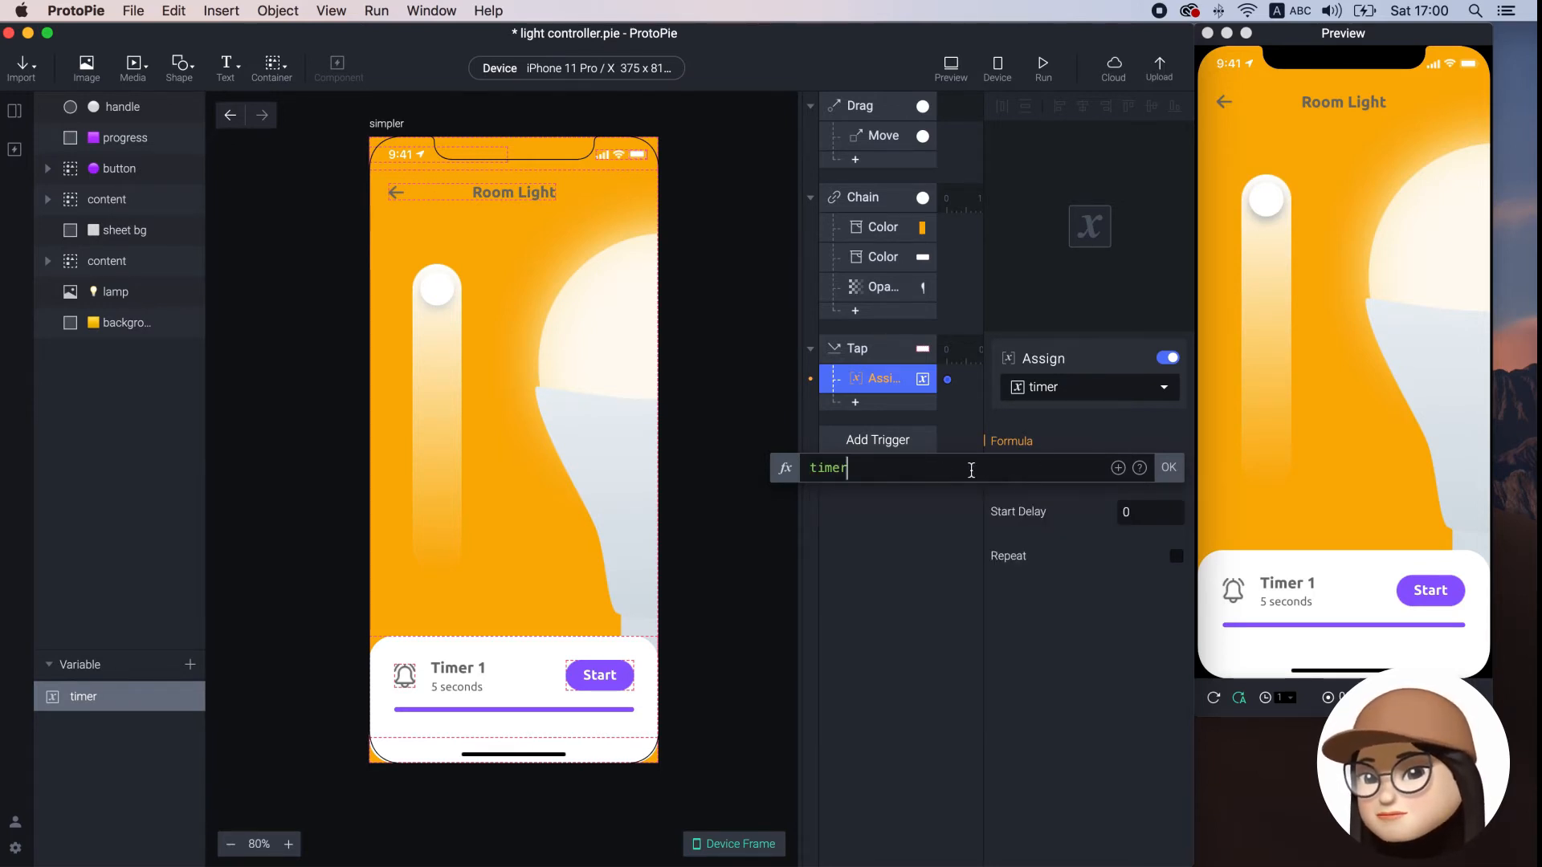
{"action": "type", "text": "0"}
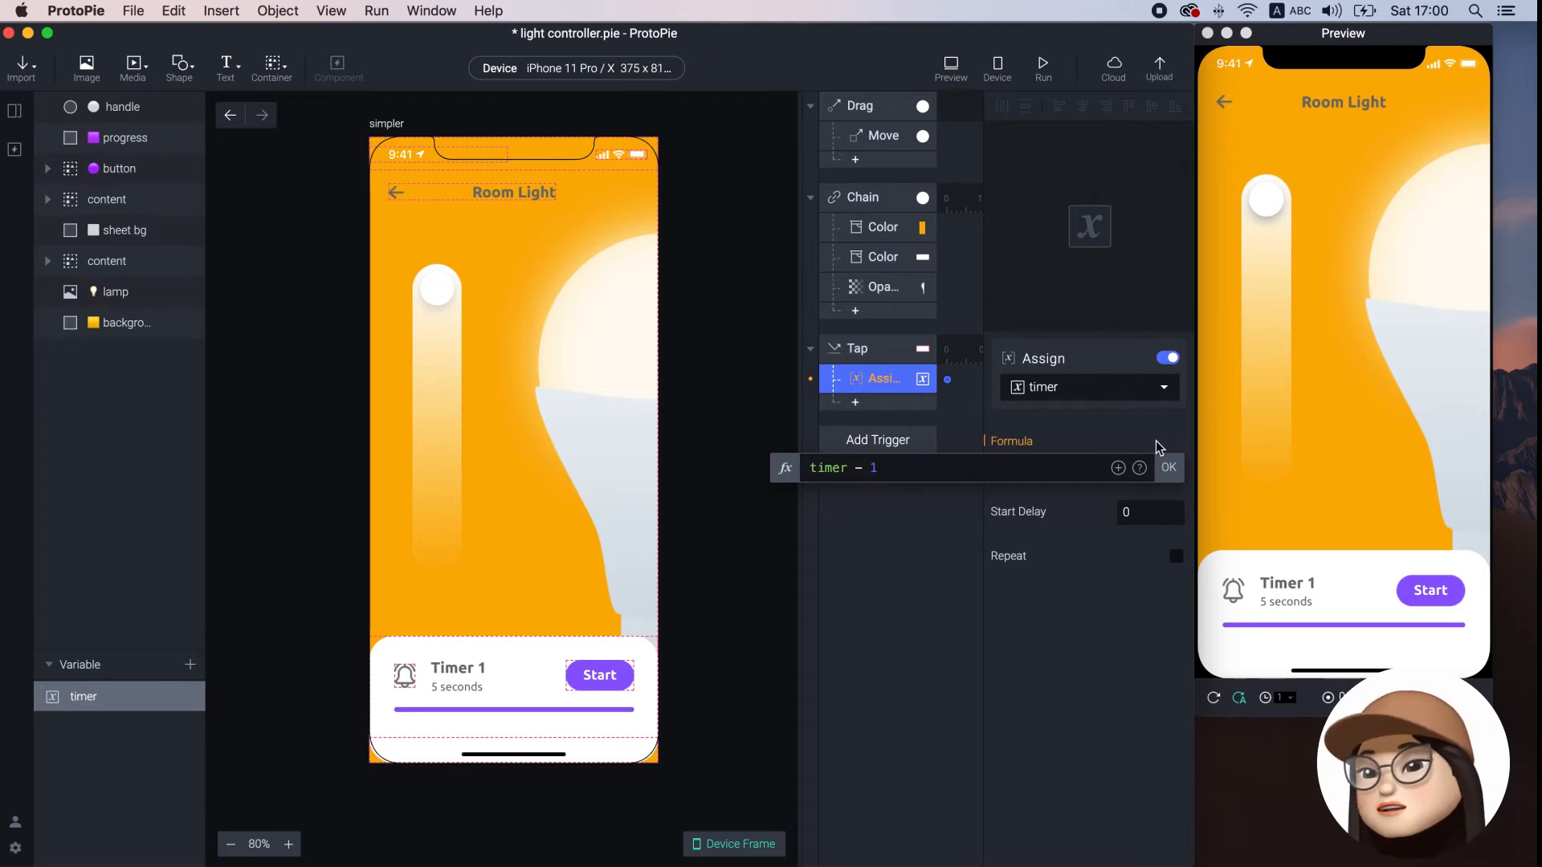
{"action": "left_click", "coordinate": [1168, 467]}
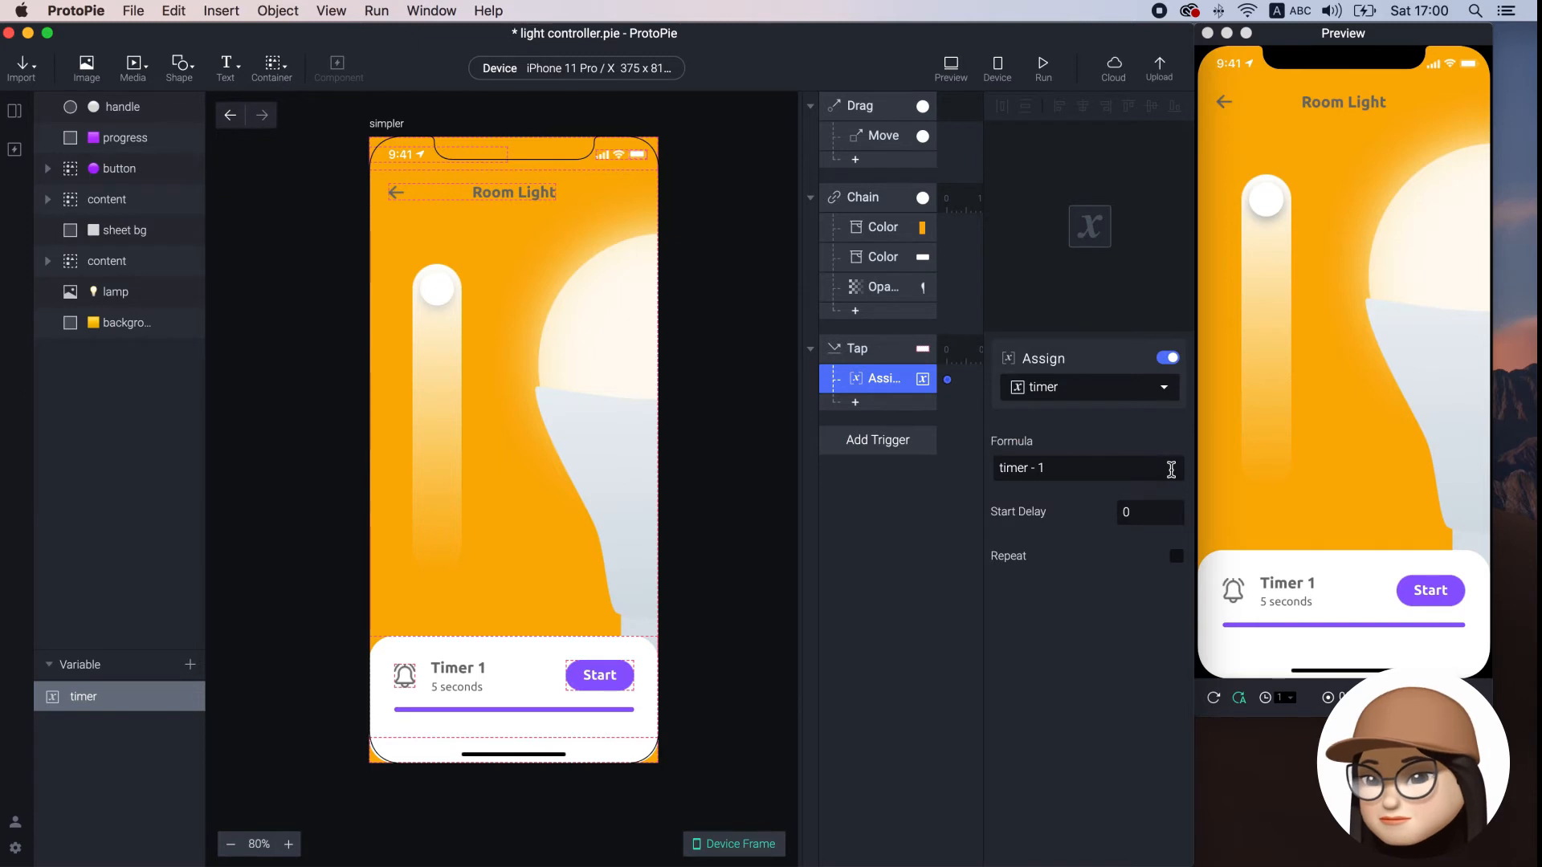
{"action": "mouse_move", "coordinate": [1141, 469]}
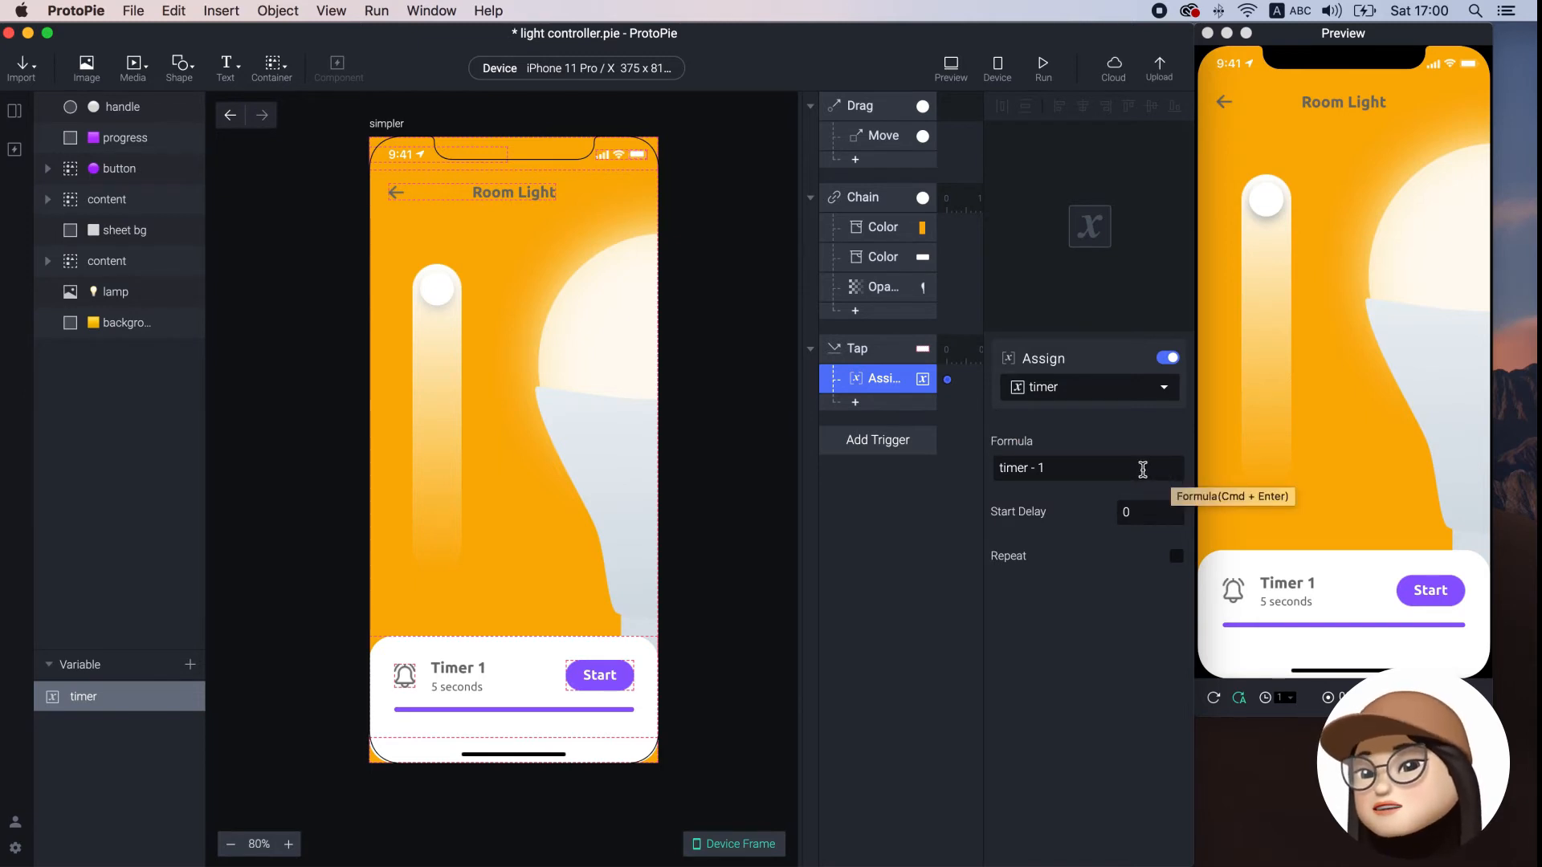
{"action": "mouse_move", "coordinate": [1052, 494]}
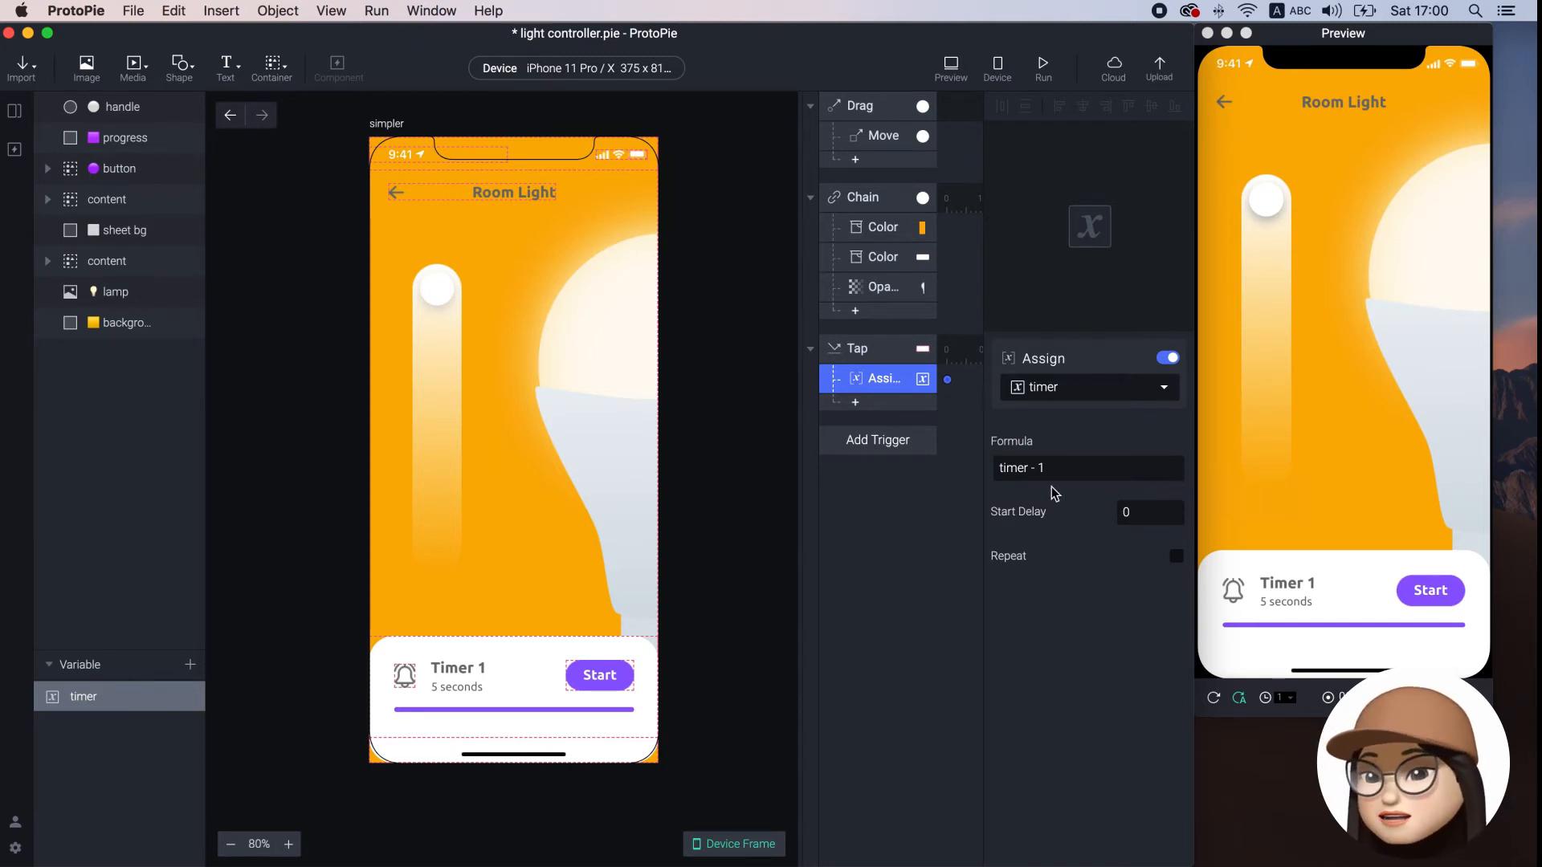
{"action": "mouse_move", "coordinate": [1172, 565]}
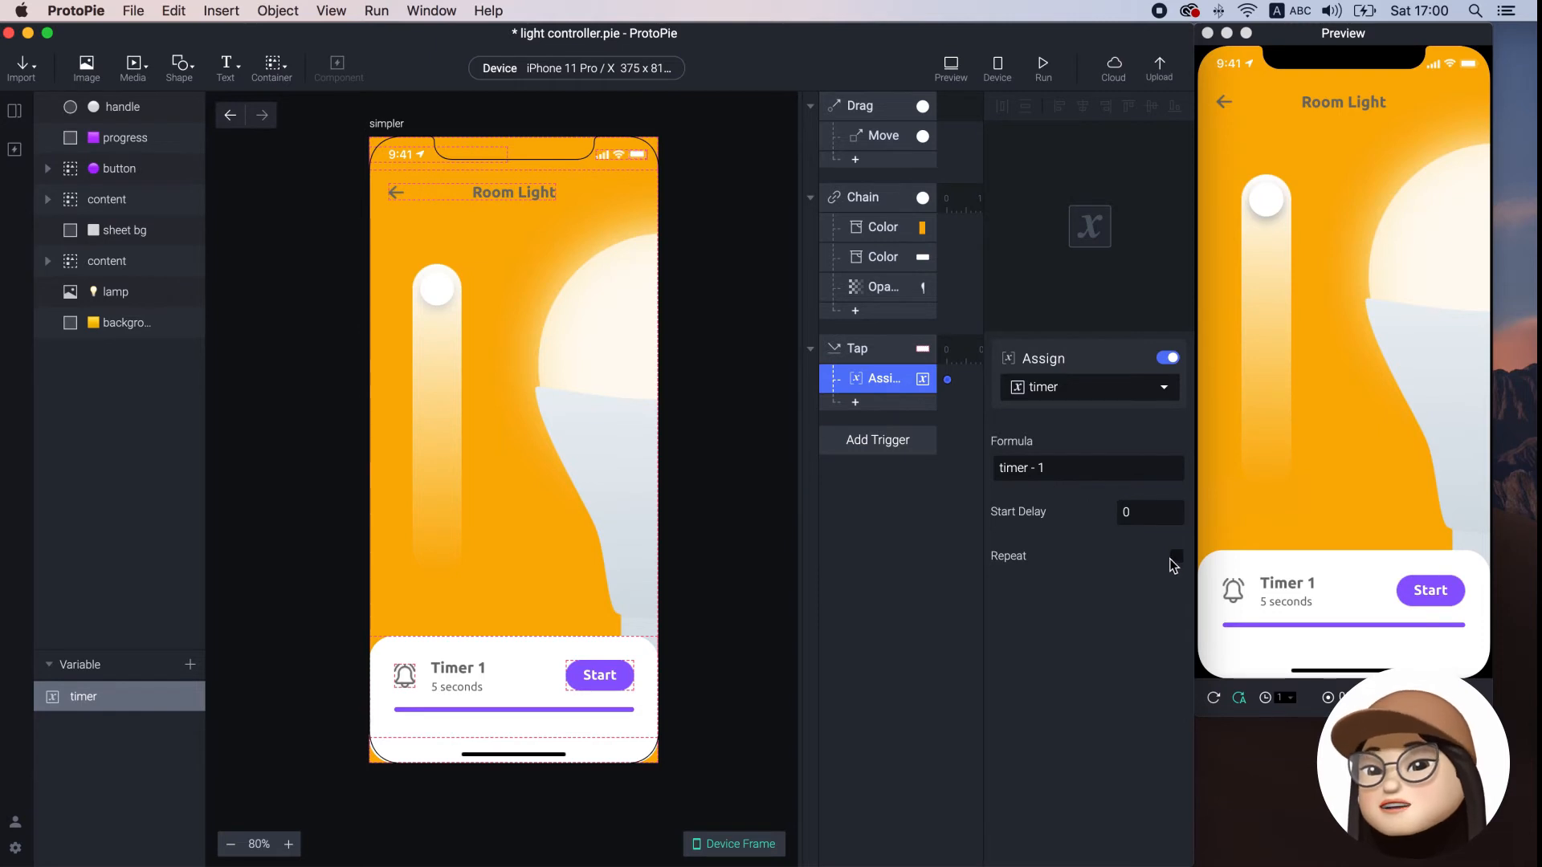
Repeat the assignment every second with Infinite Repeat enabled
{"action": "left_click", "coordinate": [1176, 556]}
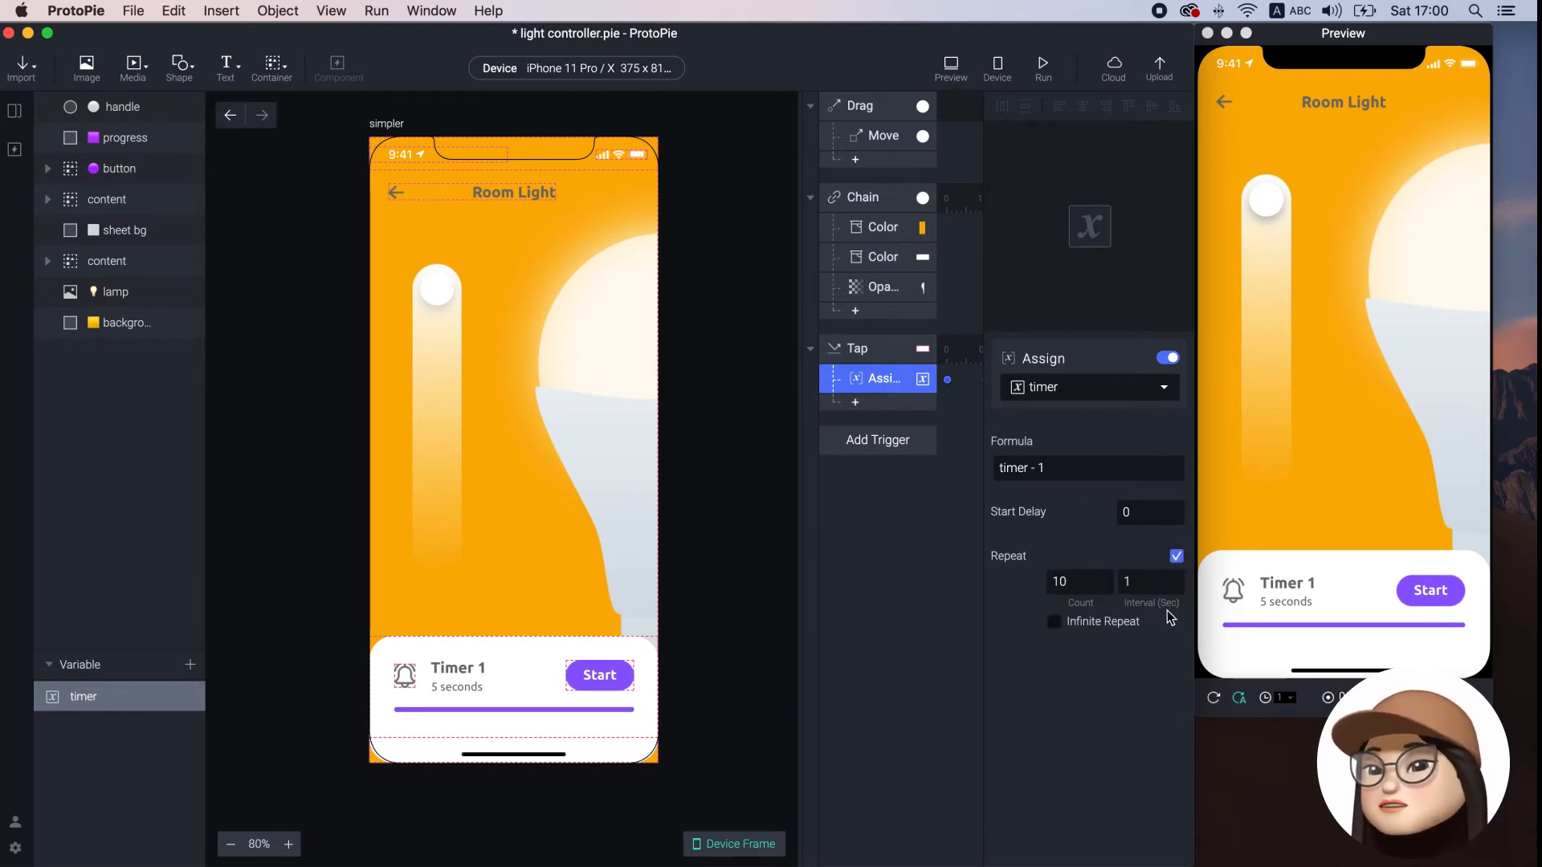
{"action": "left_click", "coordinate": [1054, 621]}
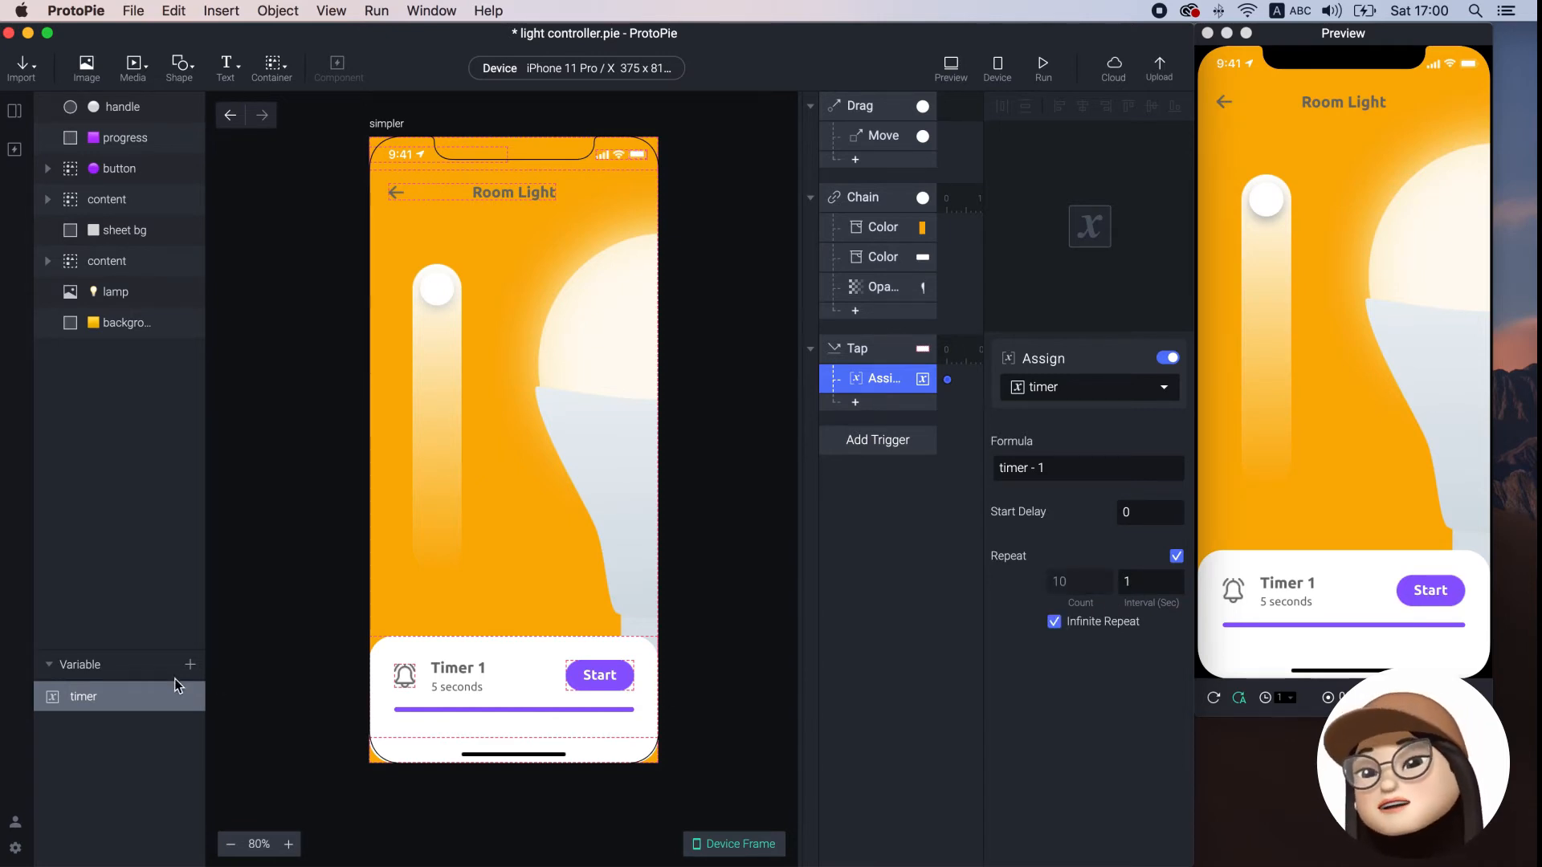
{"action": "left_click", "coordinate": [83, 696]}
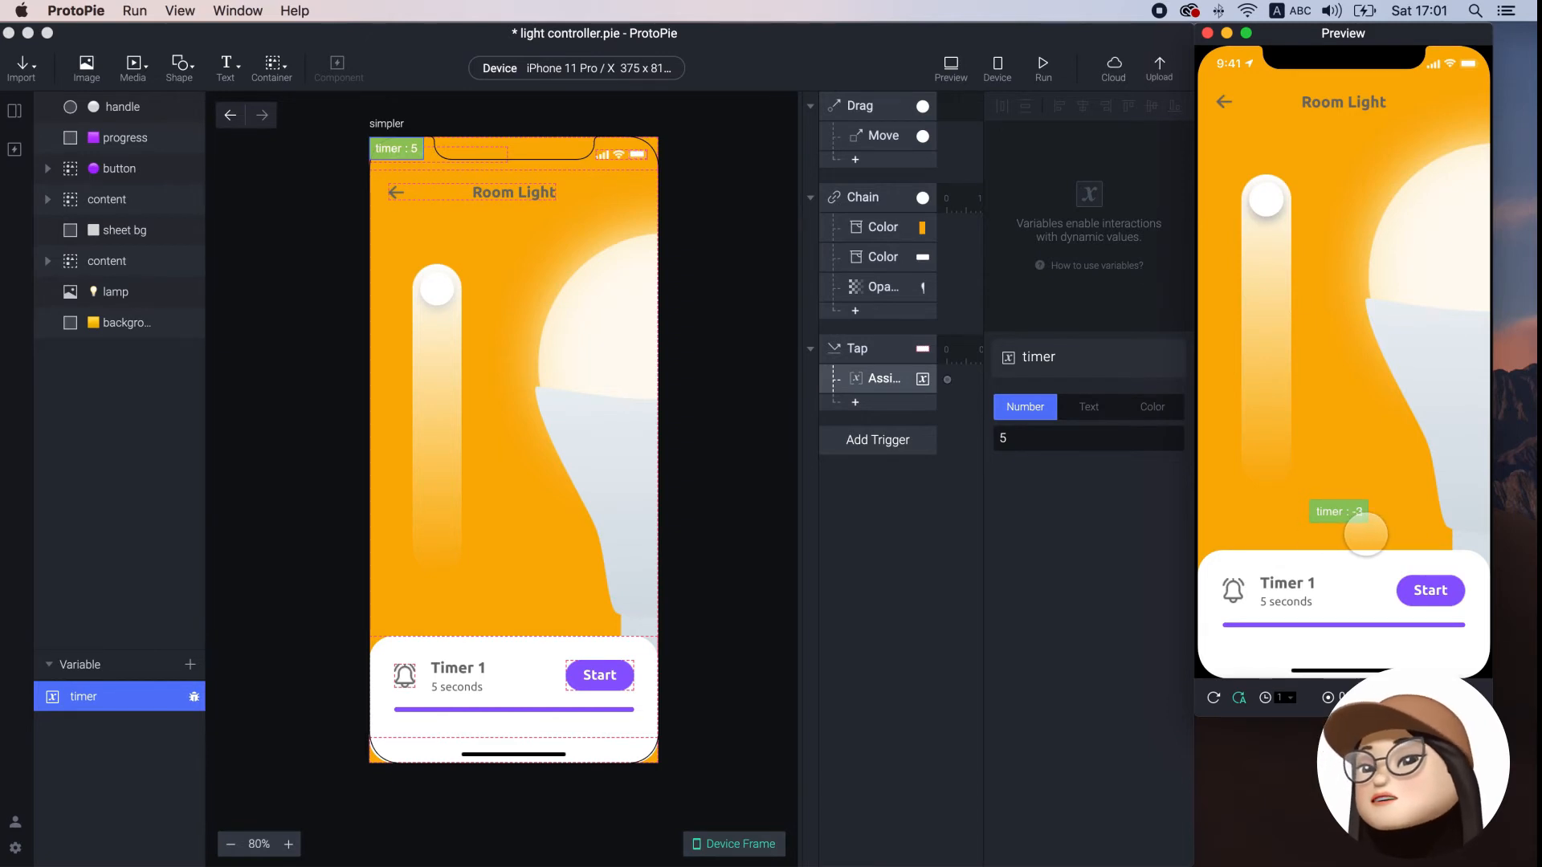
Start the countdown in the preview and watch the timer readout run past zero to -5
{"action": "left_click", "coordinate": [890, 516]}
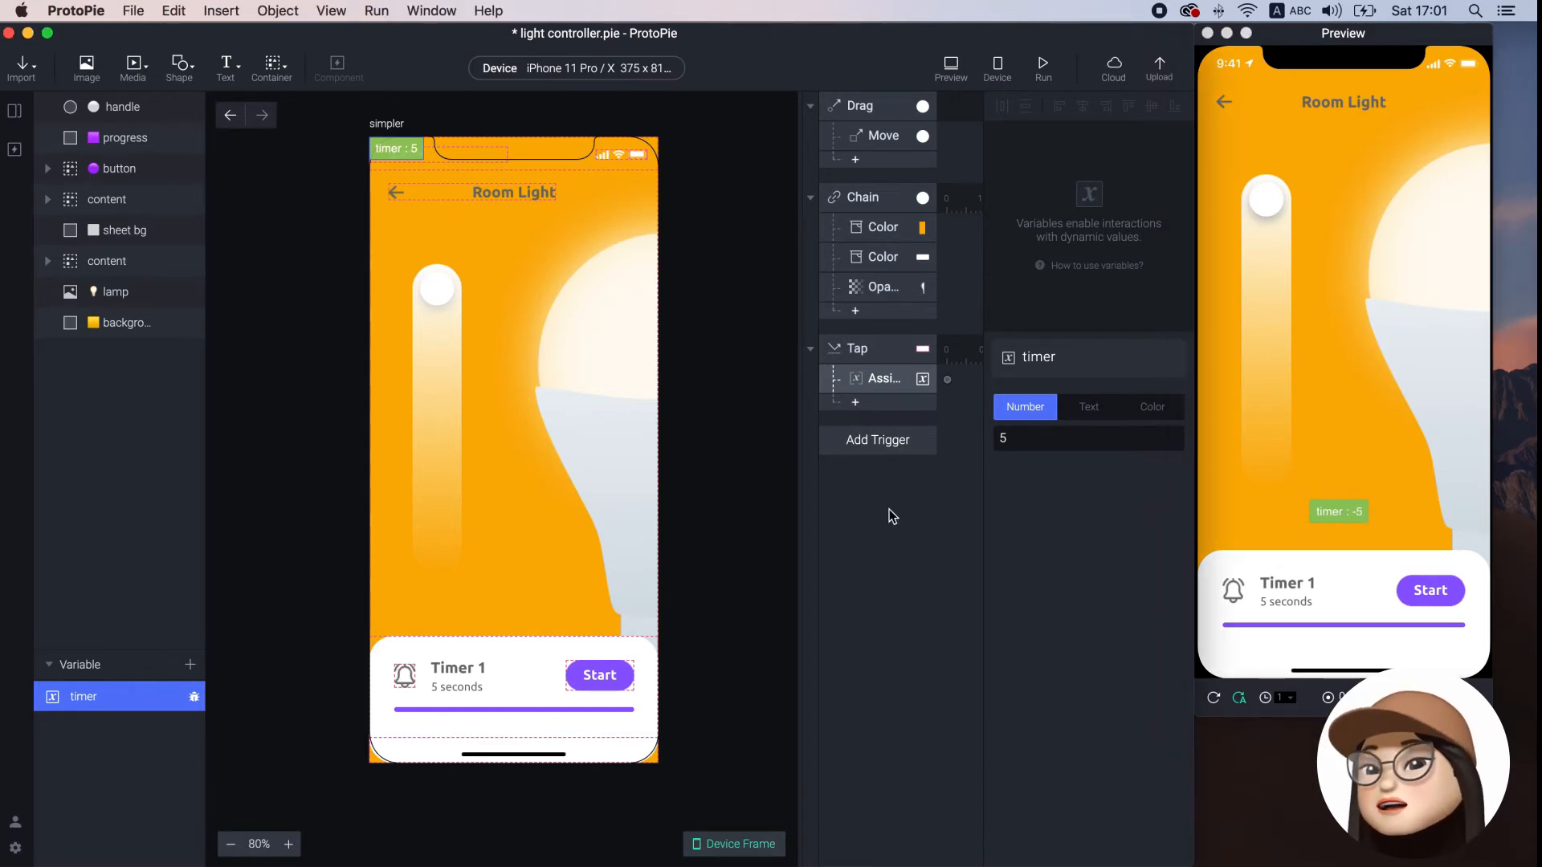
Add a Detect trigger on the timer variable with a Stop response for timer
{"action": "left_click", "coordinate": [876, 439]}
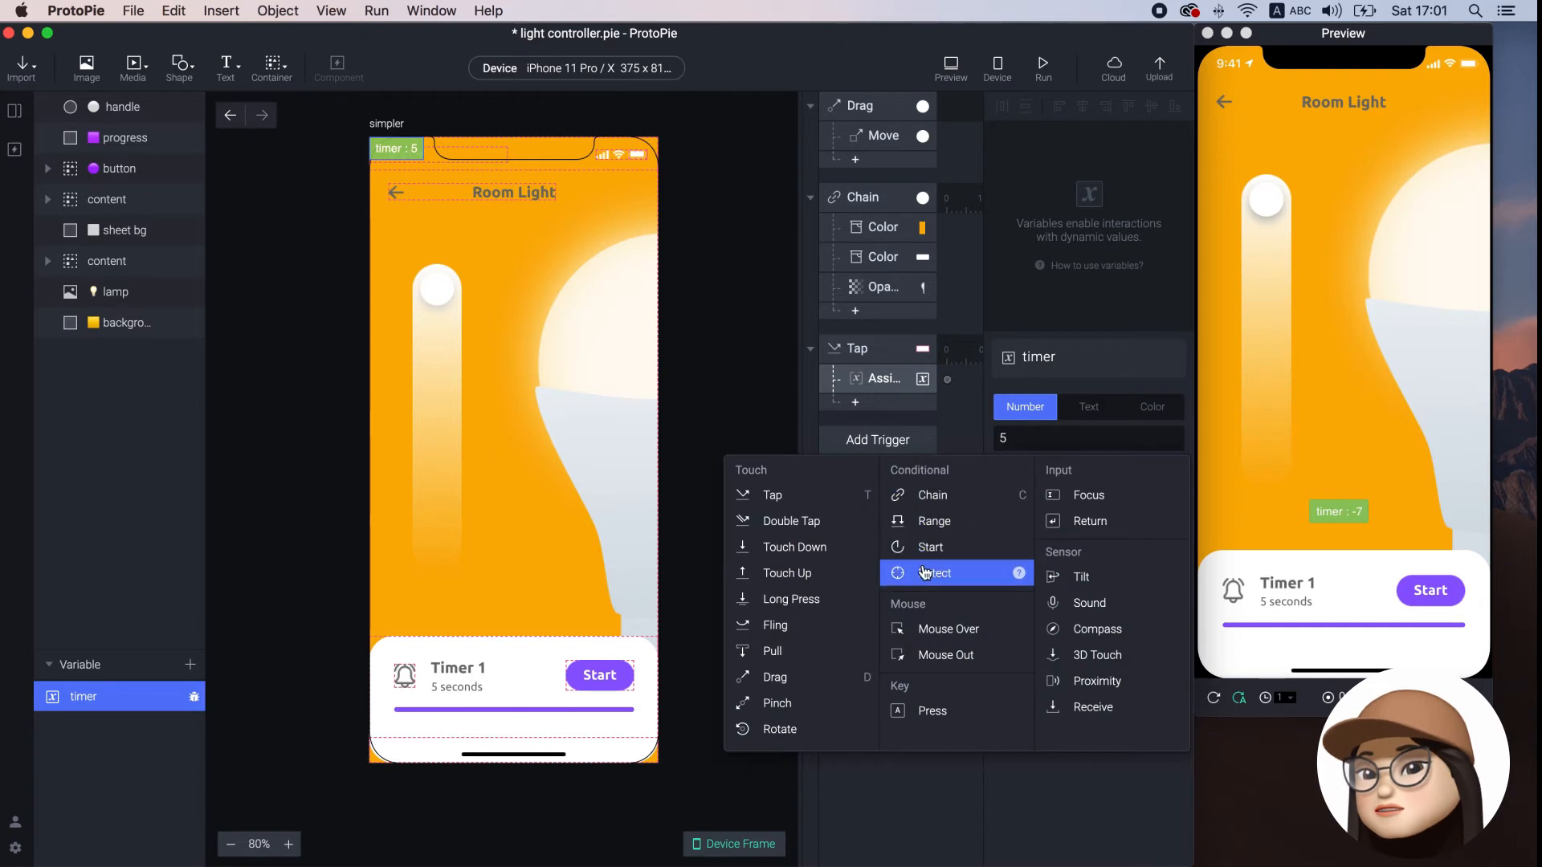
{"action": "left_click", "coordinate": [933, 573]}
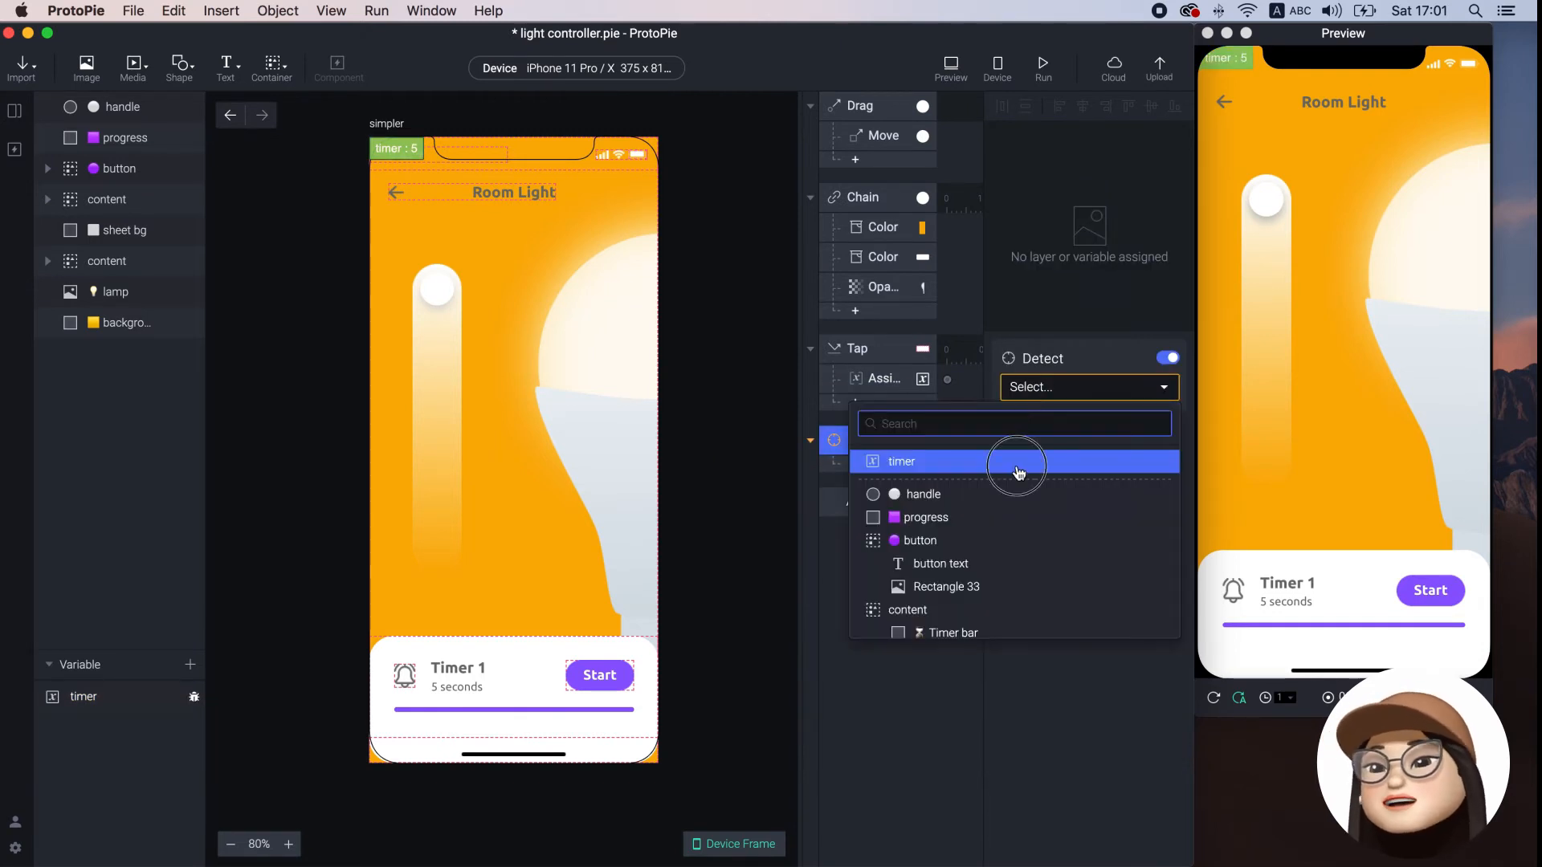
{"action": "left_click", "coordinate": [901, 461]}
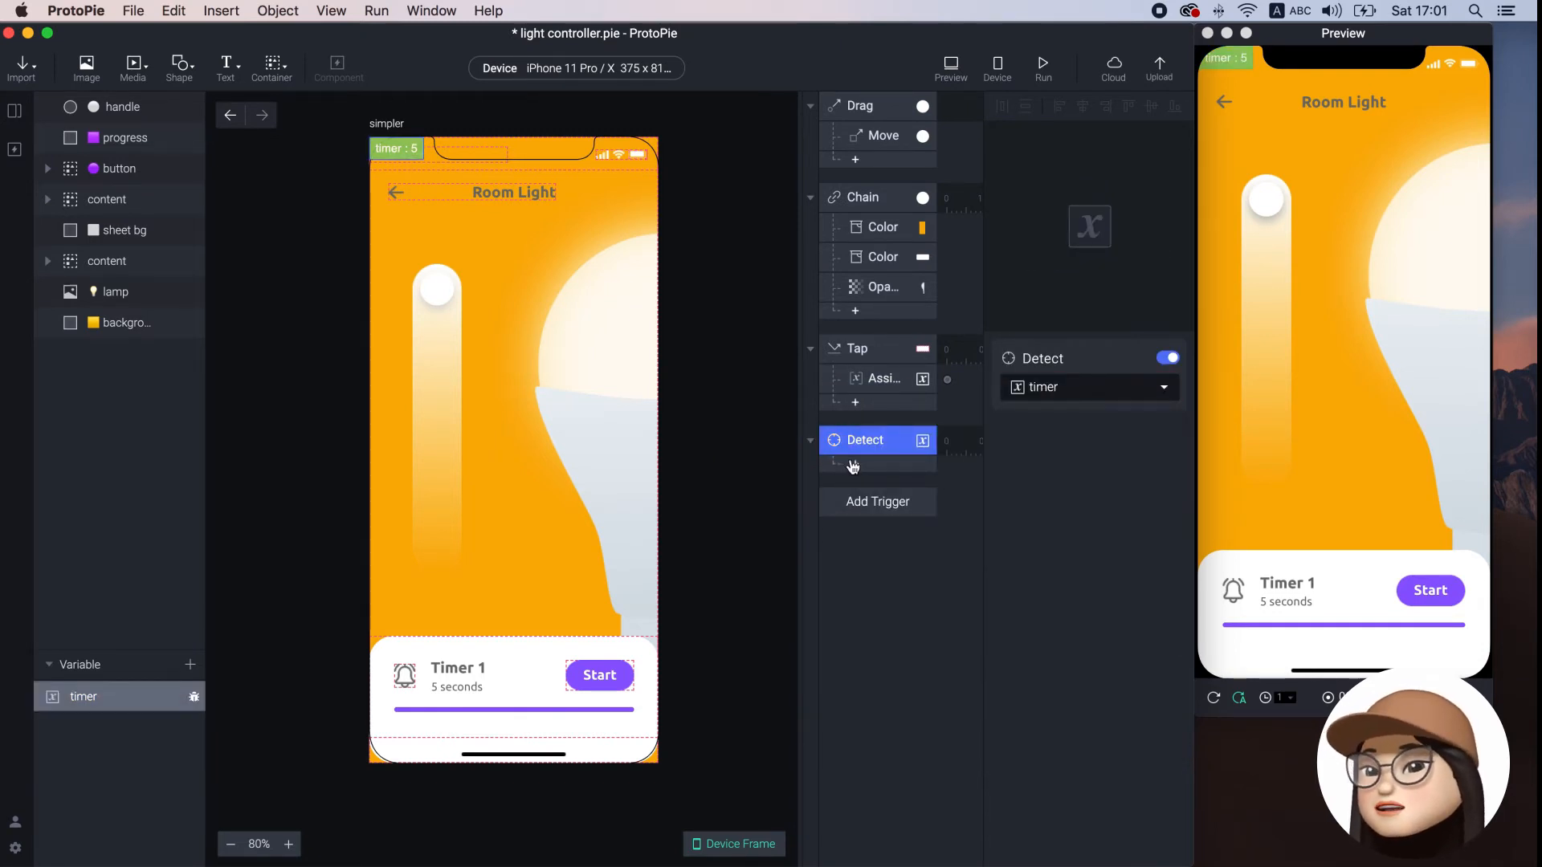
{"action": "left_click", "coordinate": [854, 464]}
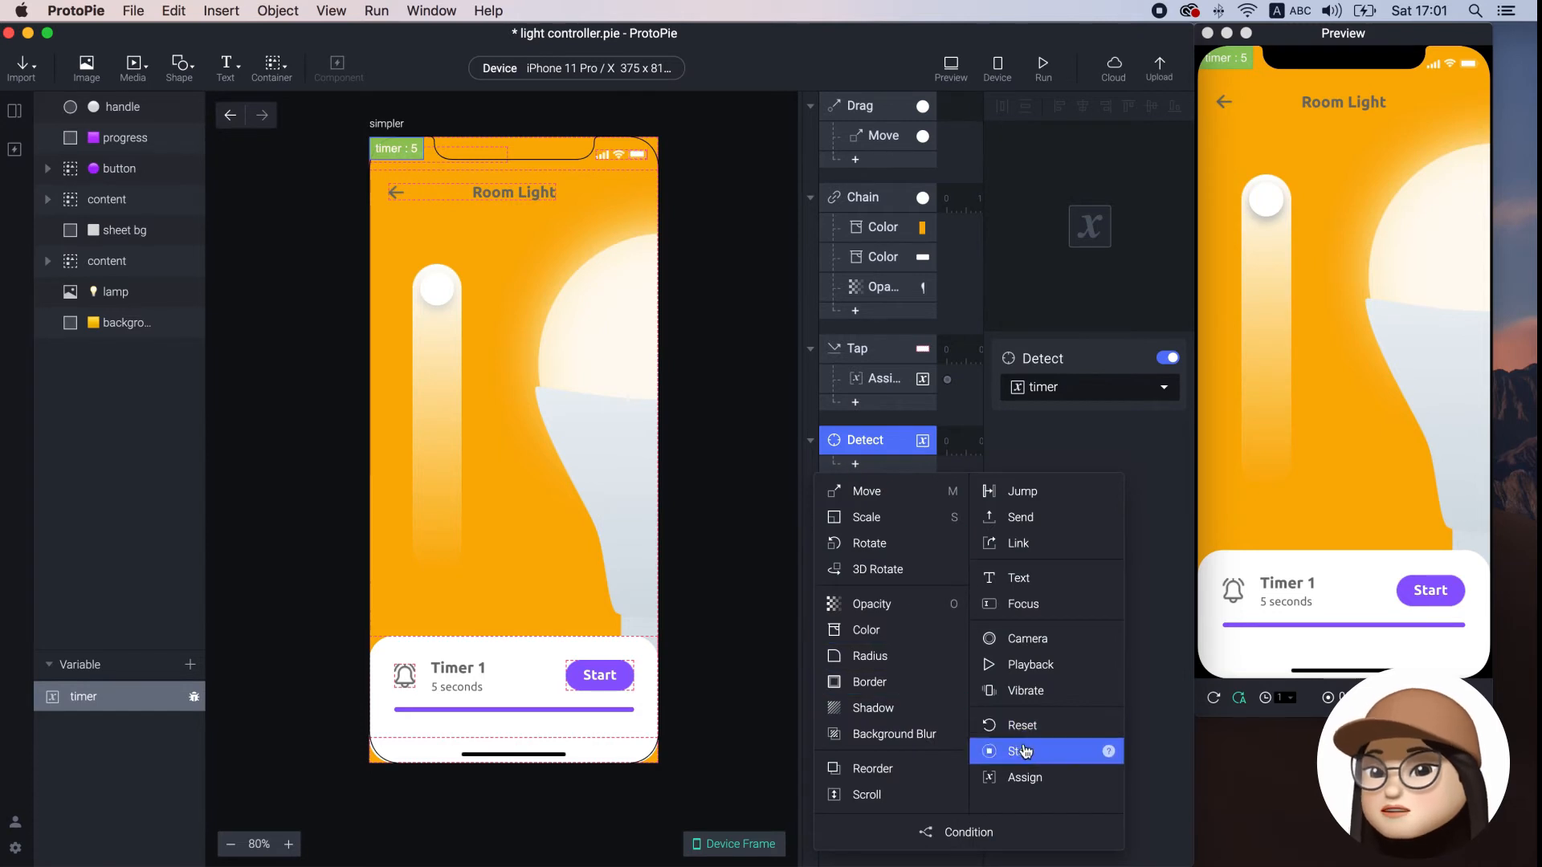
{"action": "left_click", "coordinate": [1019, 750]}
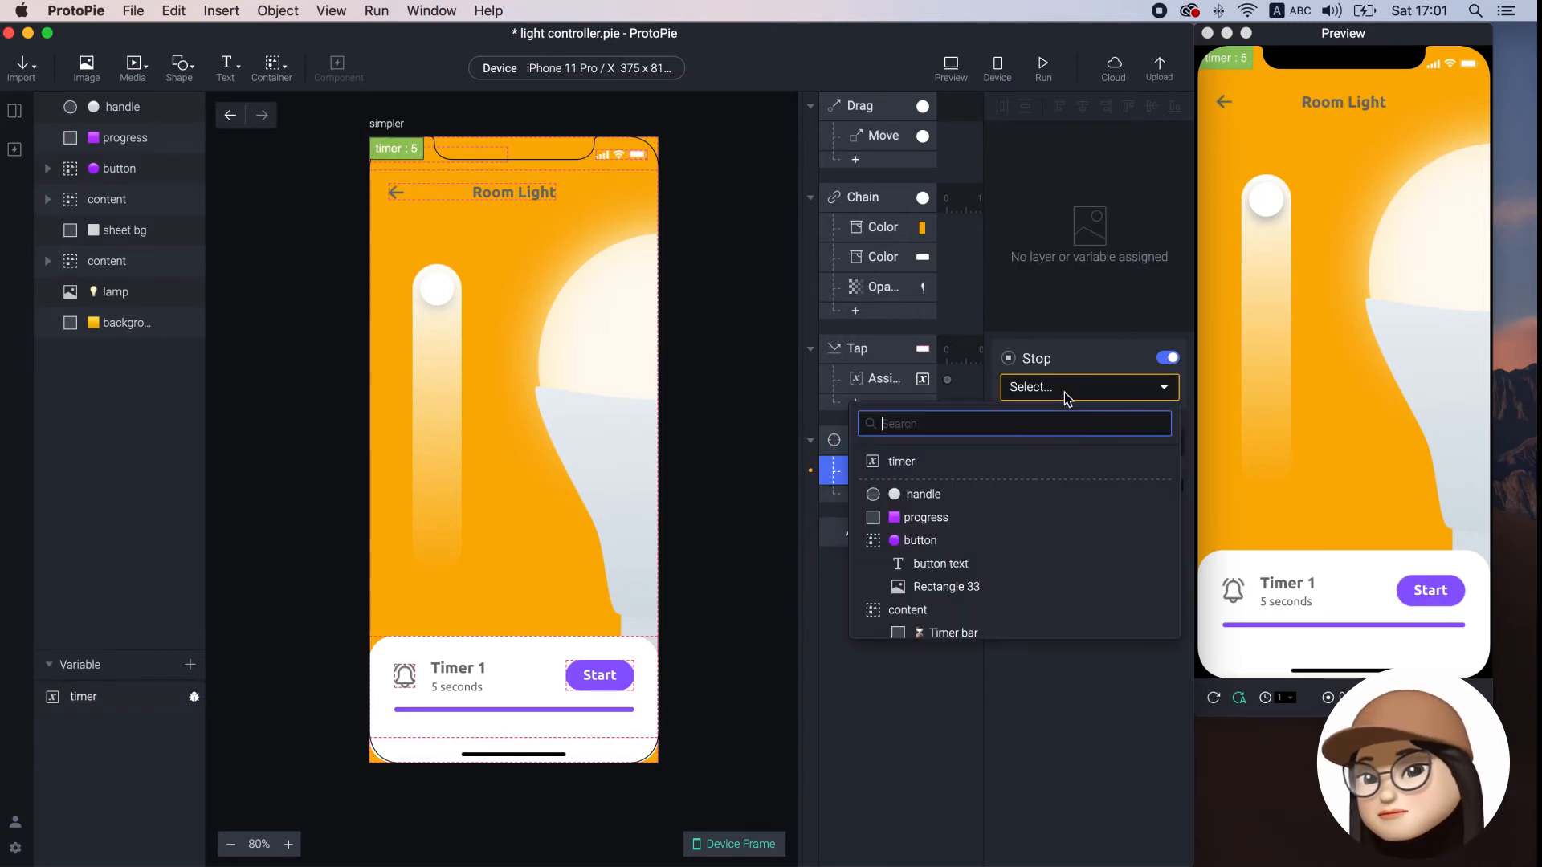
{"action": "left_click", "coordinate": [902, 461]}
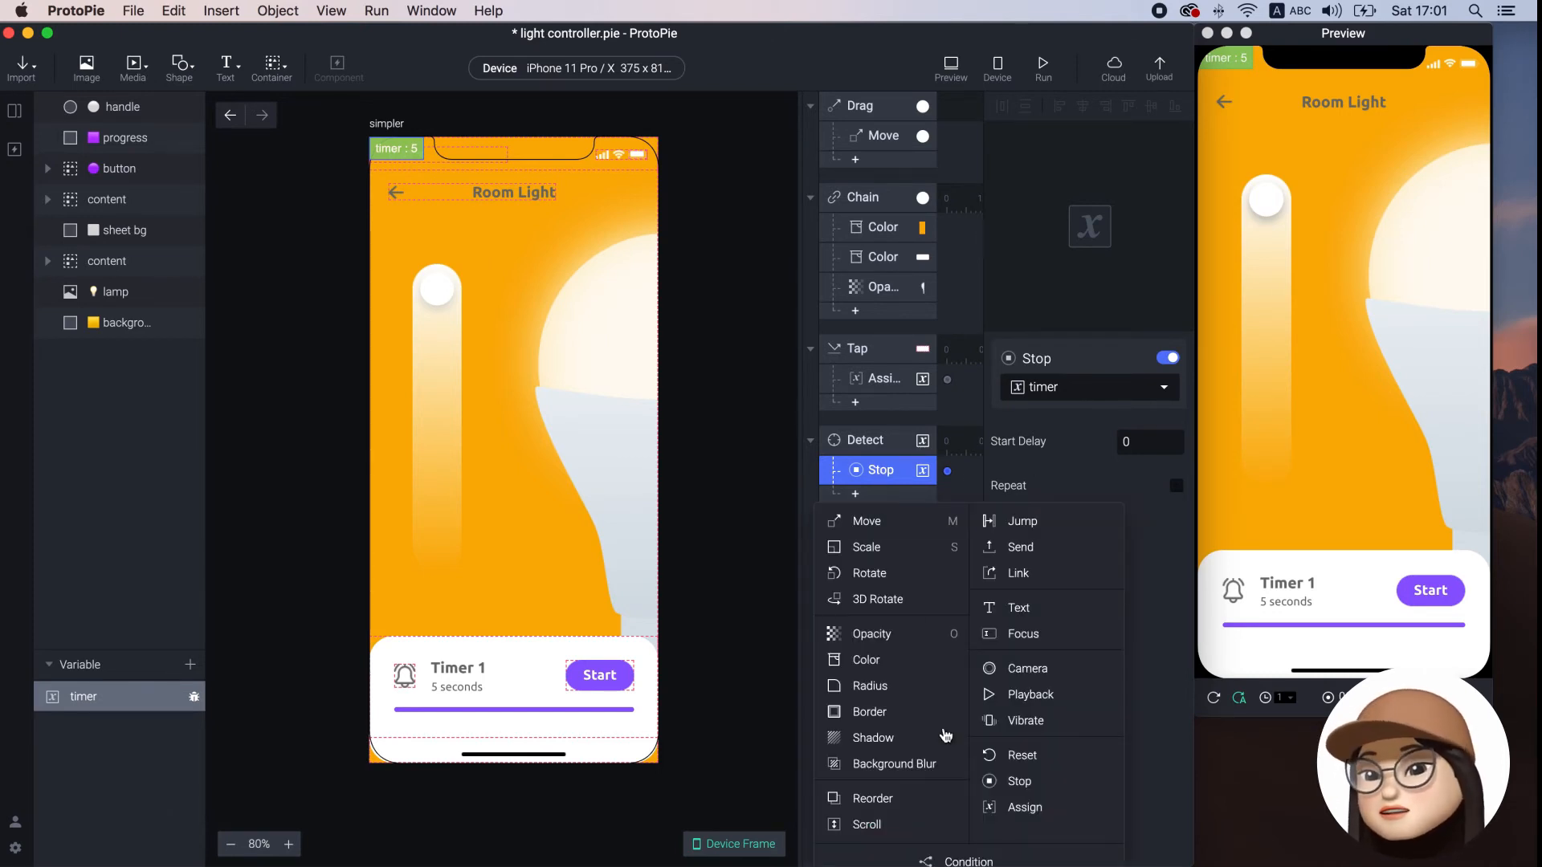
Place the Stop response under a condition requiring timer to equal 0
{"action": "left_click", "coordinate": [968, 860]}
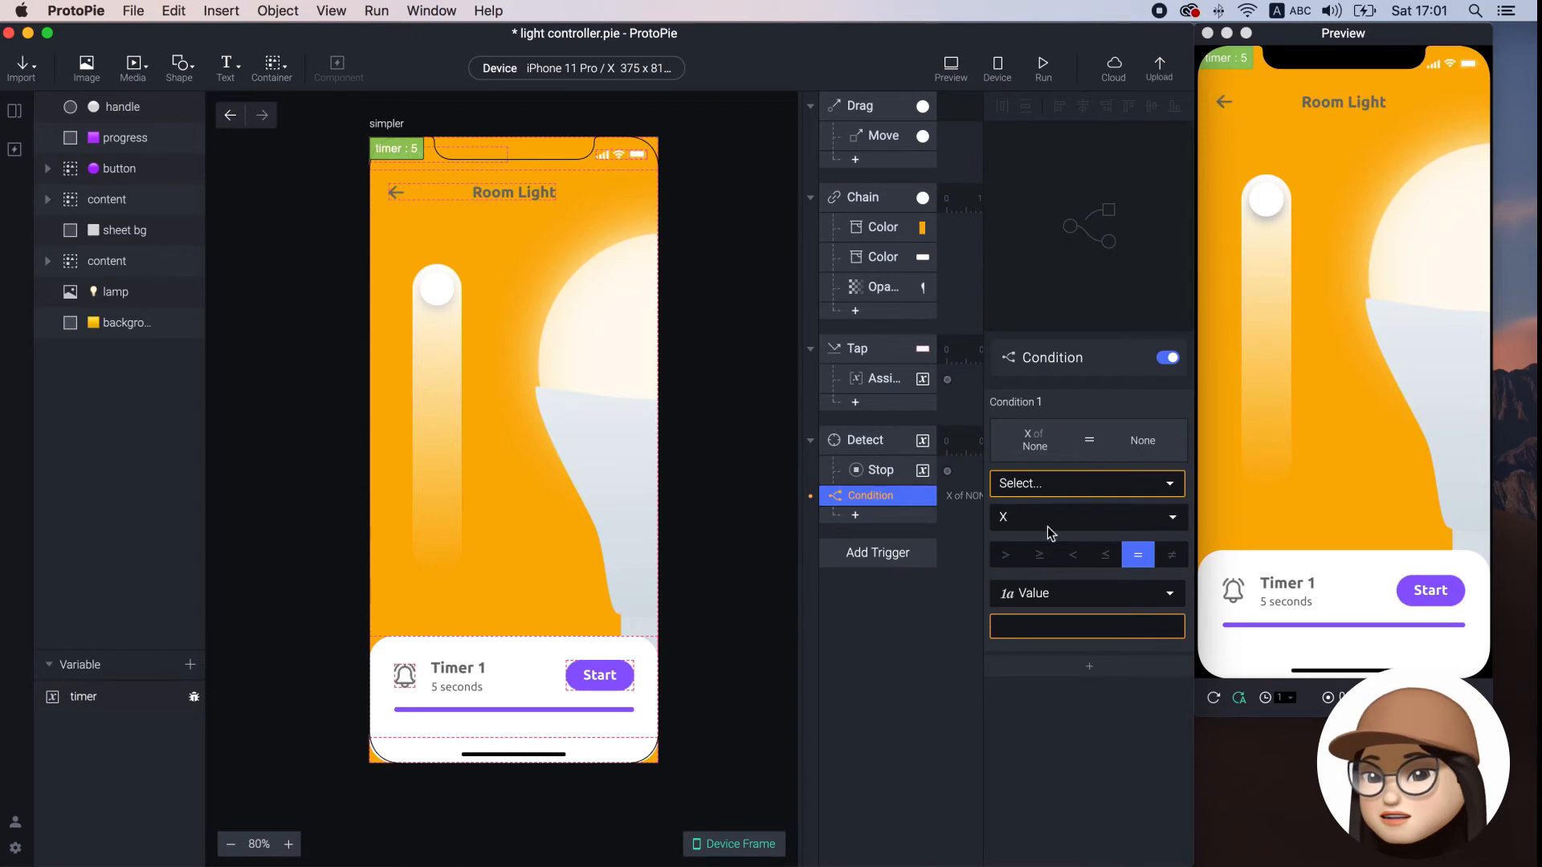
{"action": "left_click", "coordinate": [1082, 483]}
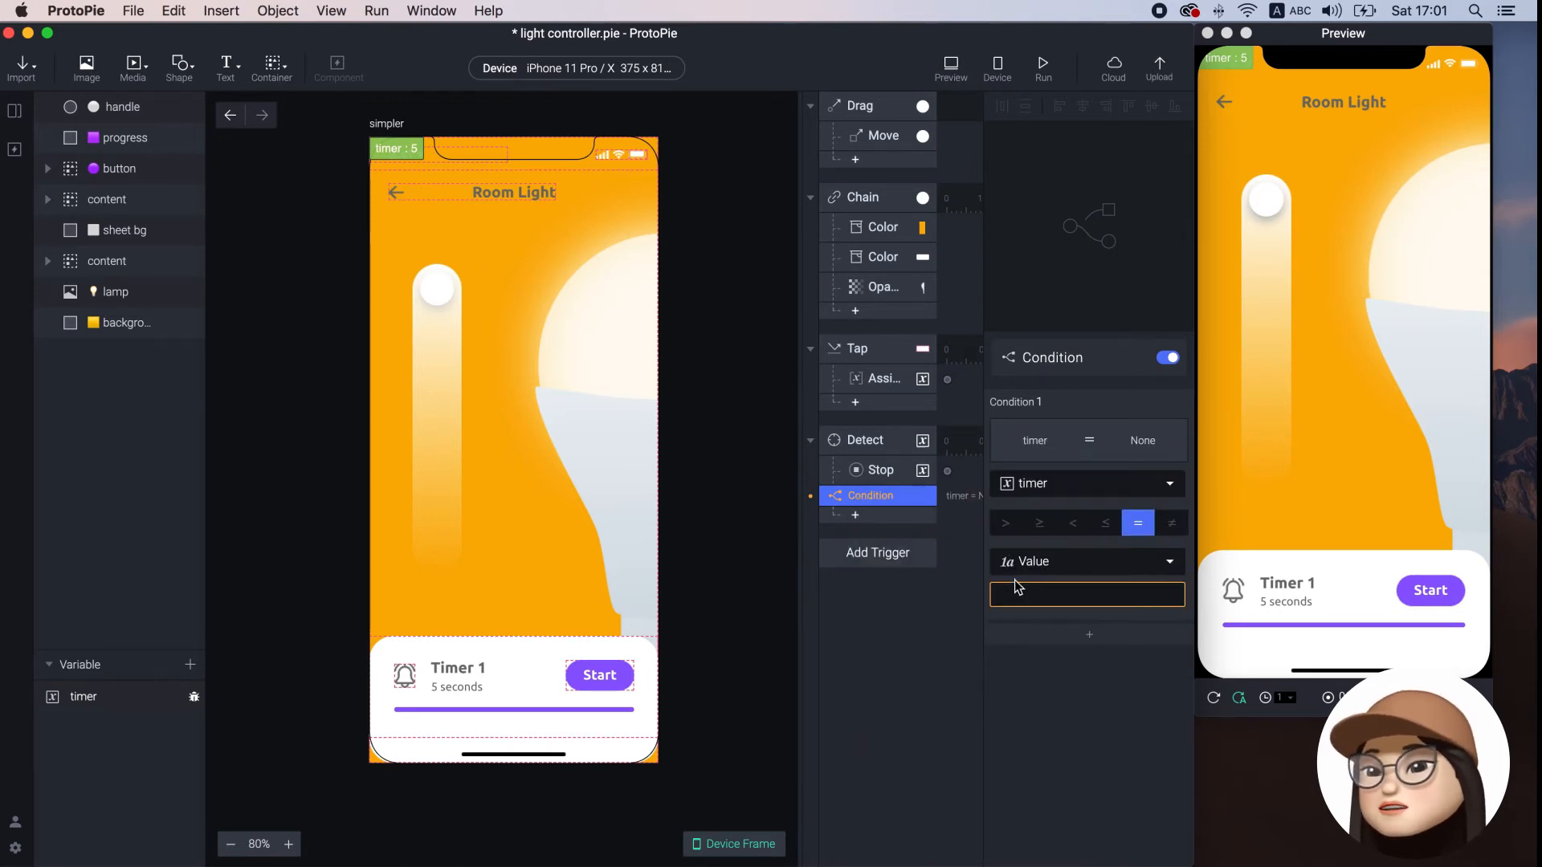
{"action": "type", "text": "0"}
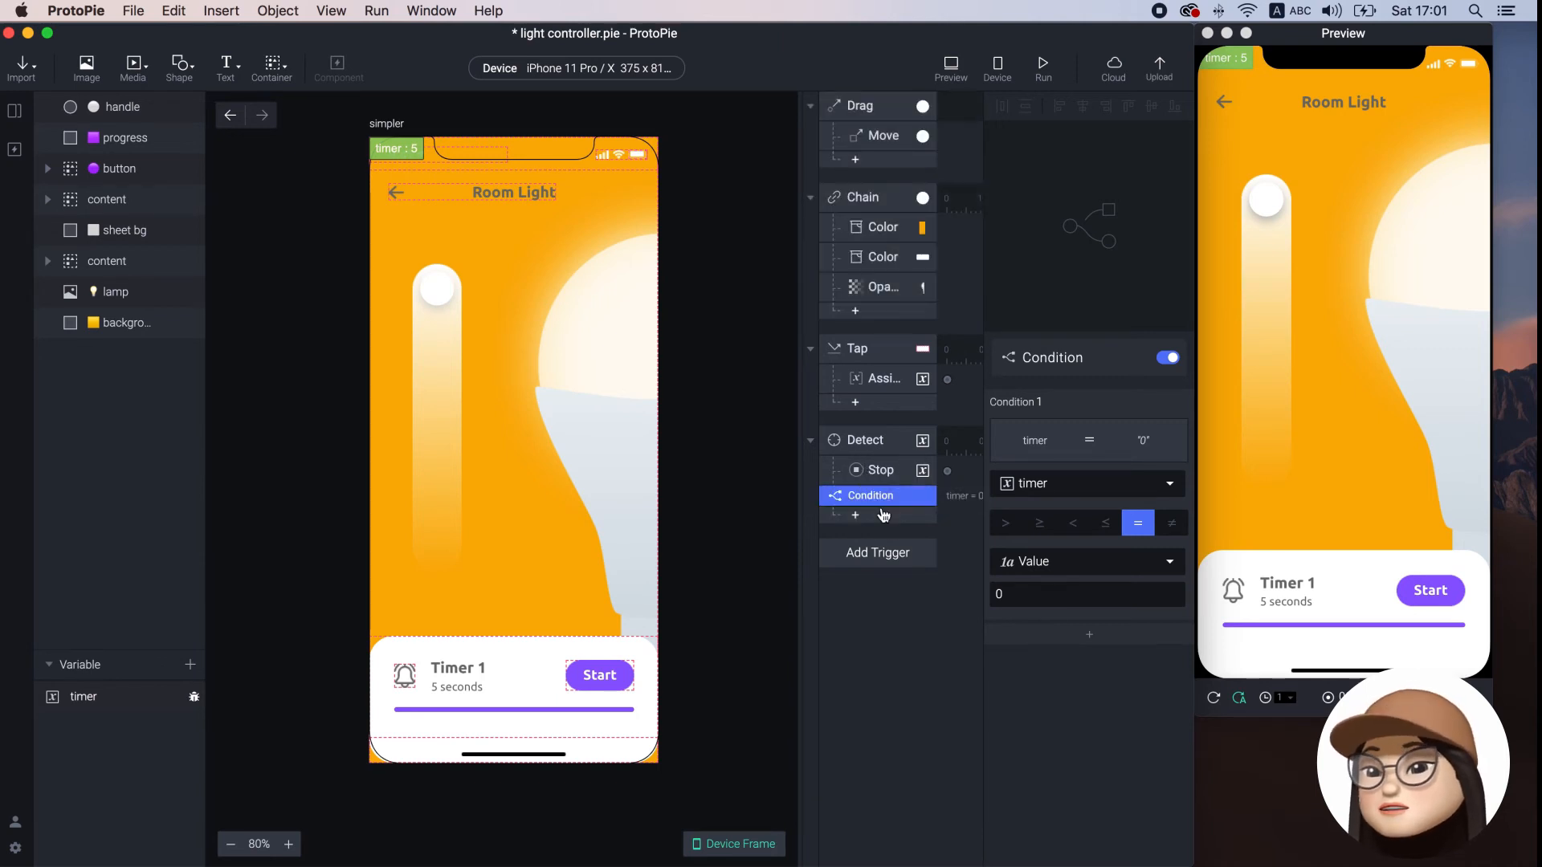
{"action": "left_click", "coordinate": [880, 491]}
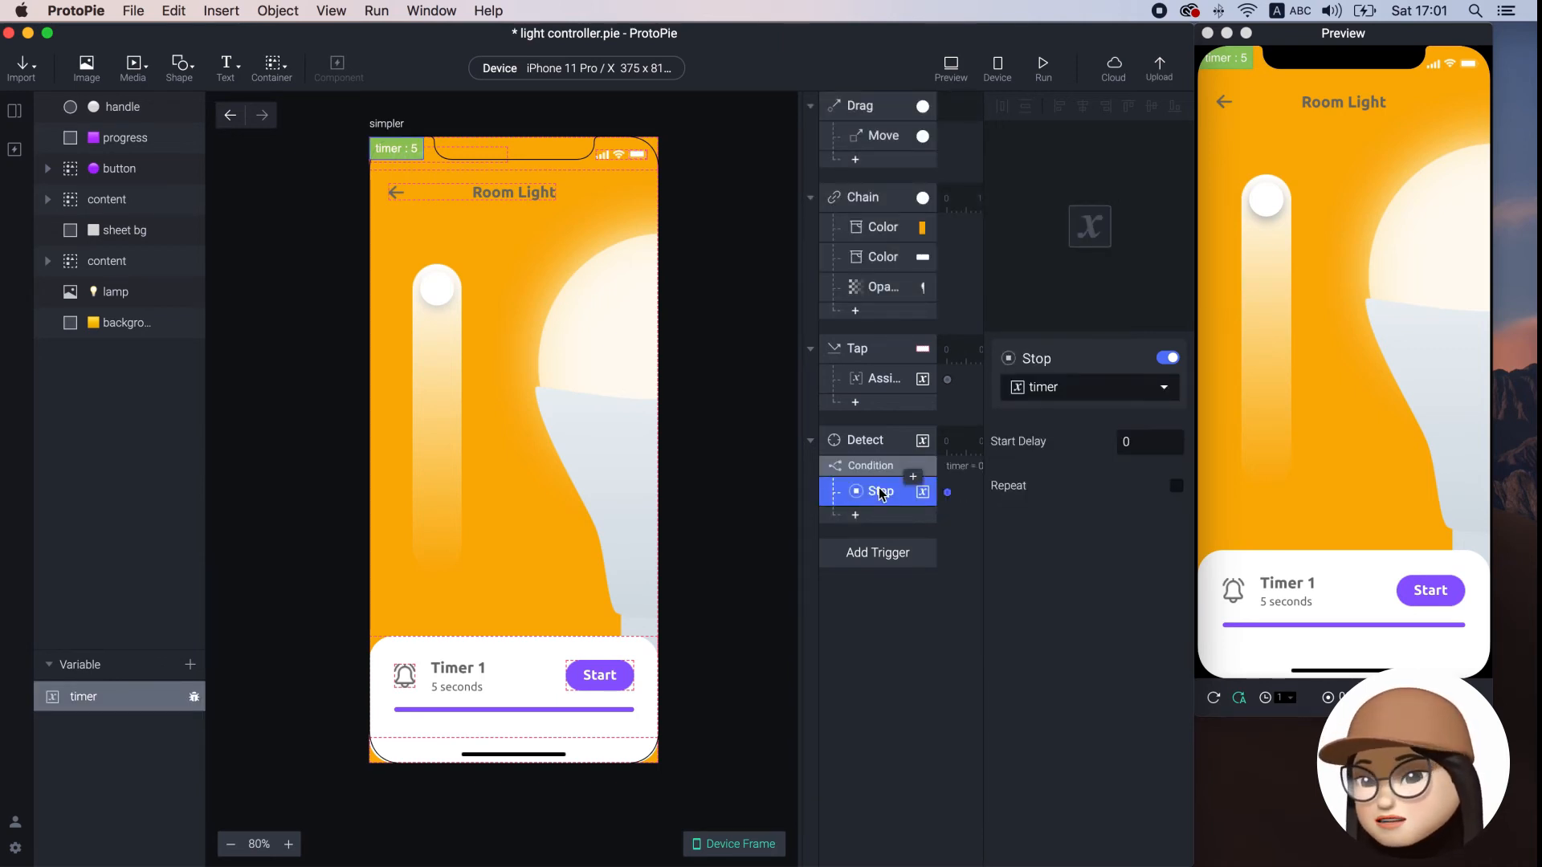
{"action": "left_click", "coordinate": [869, 465]}
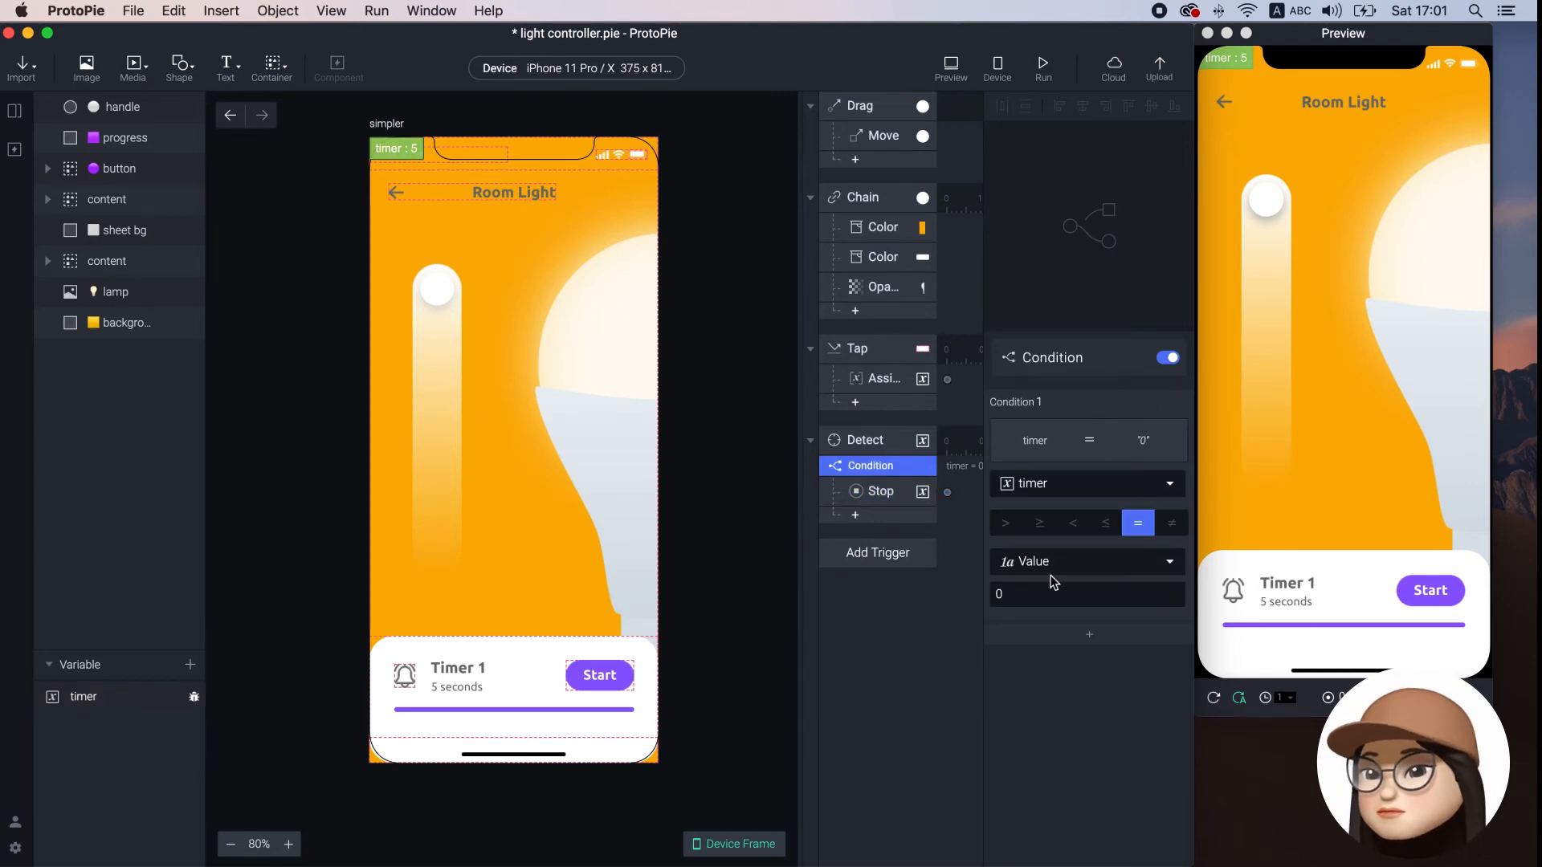
{"action": "mouse_move", "coordinate": [1275, 133]}
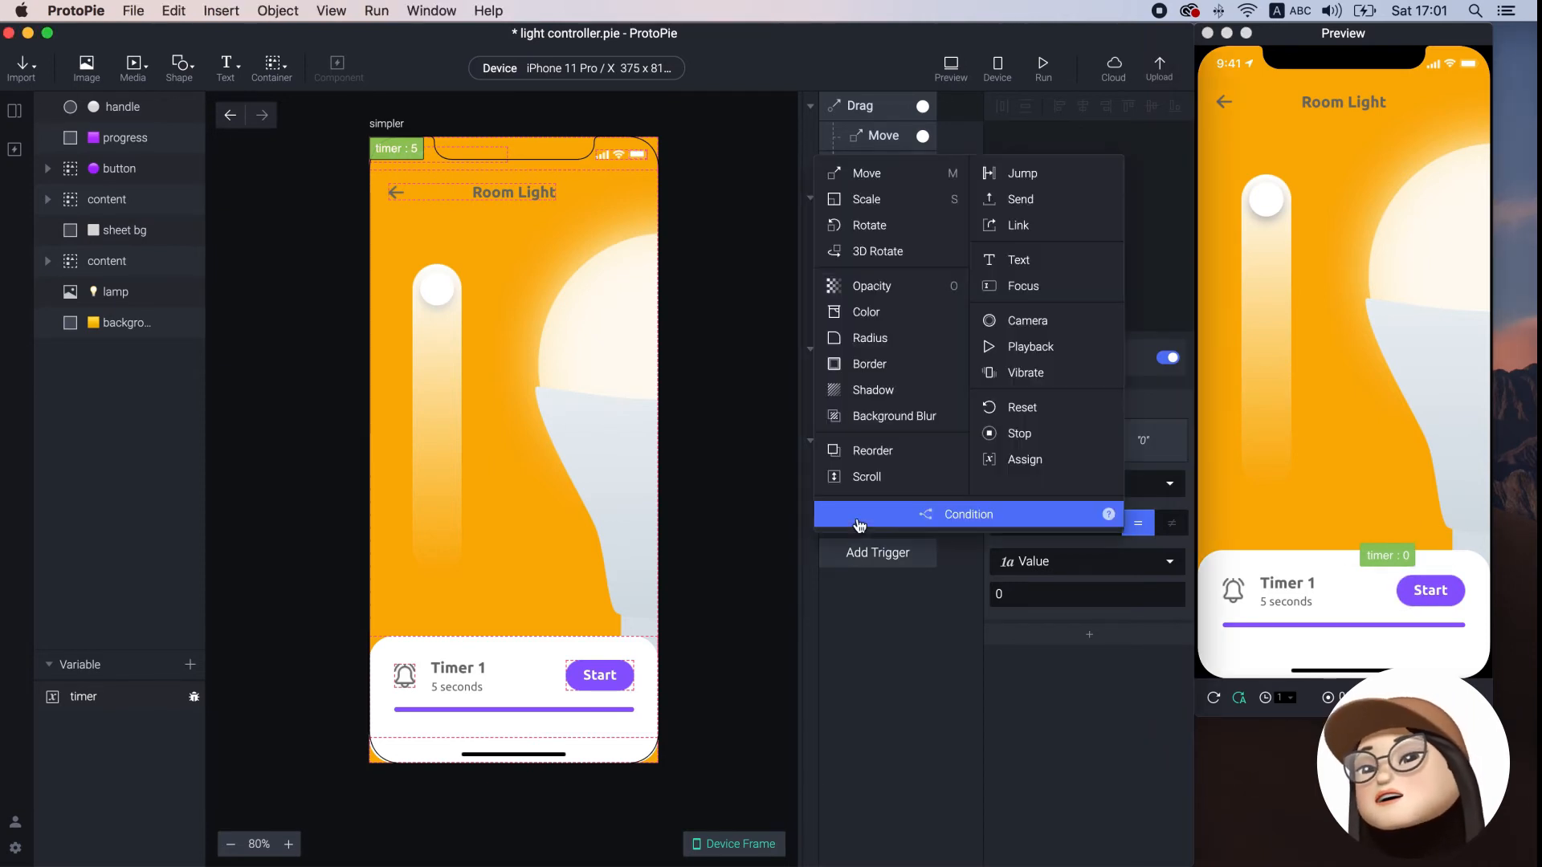
Add a Reset response for timer with a 1-second start delay, then test in Preview
{"action": "left_click", "coordinate": [1021, 407]}
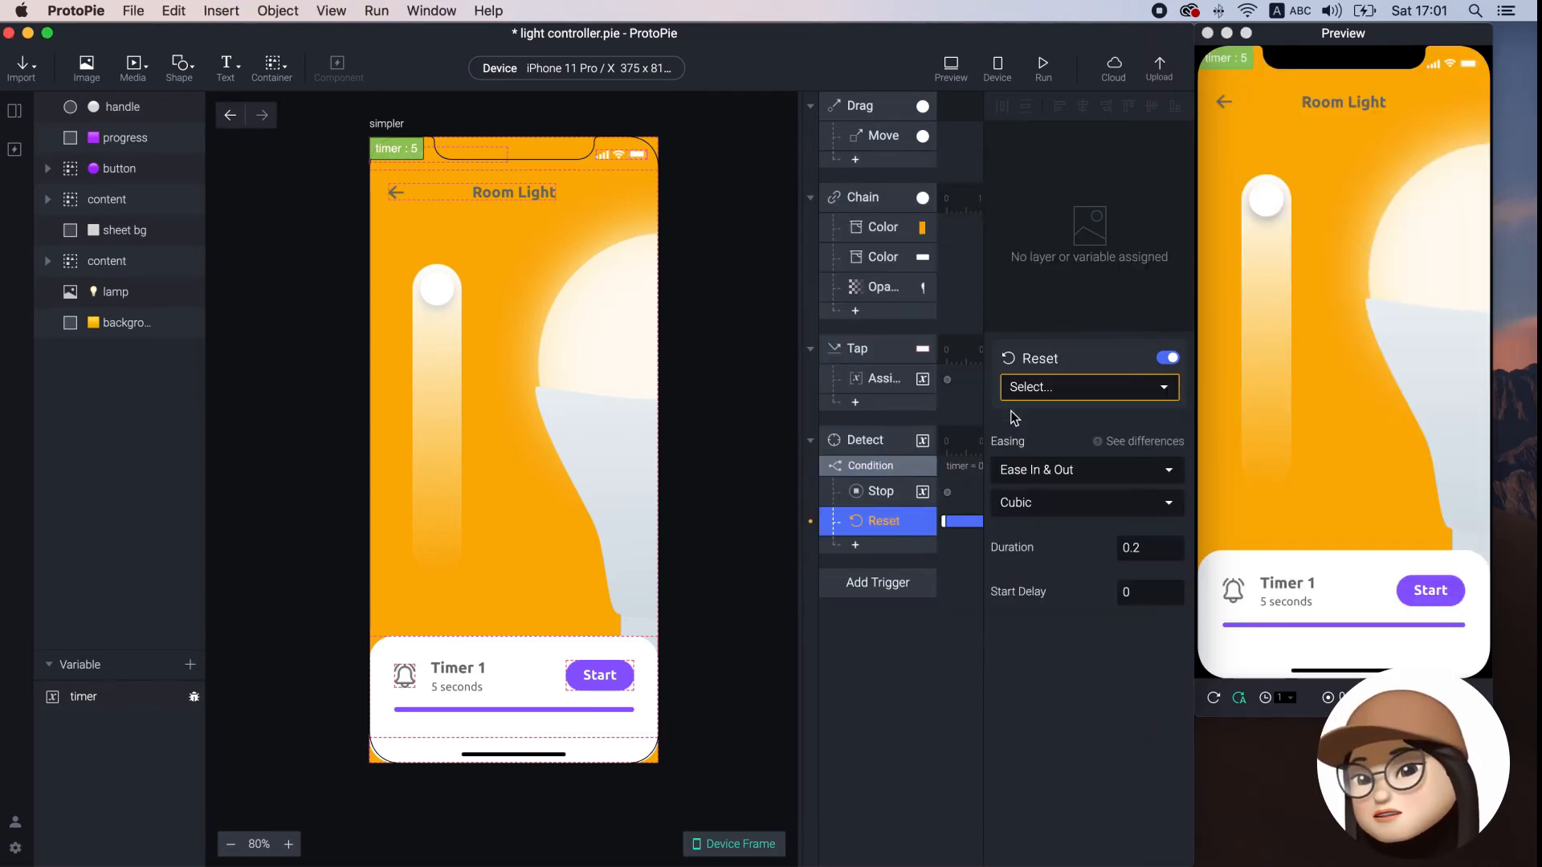
{"action": "left_click", "coordinate": [1081, 386]}
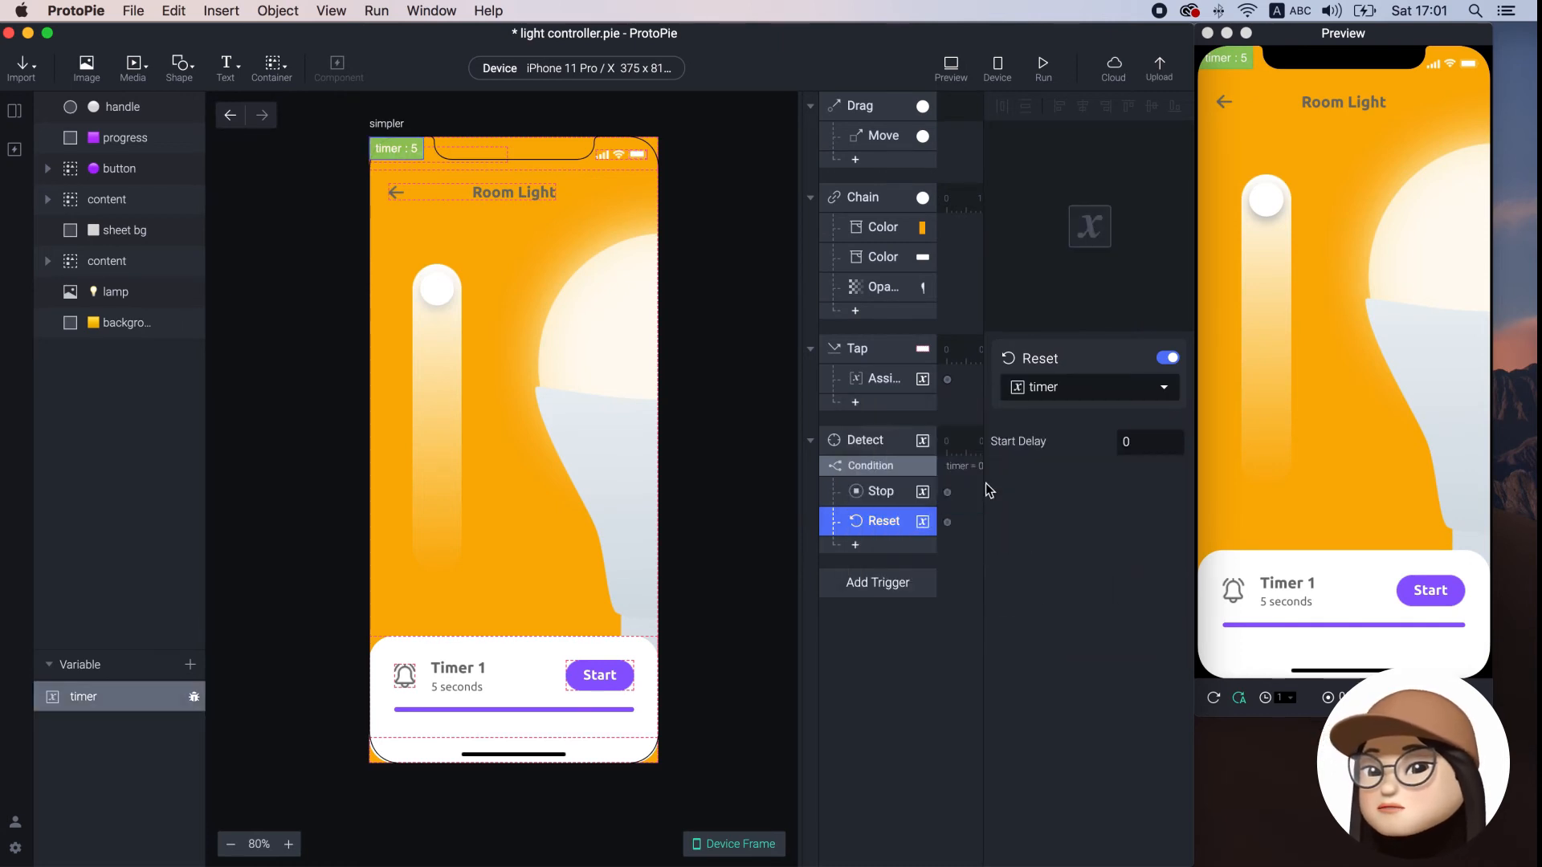
{"action": "left_click", "coordinate": [869, 465]}
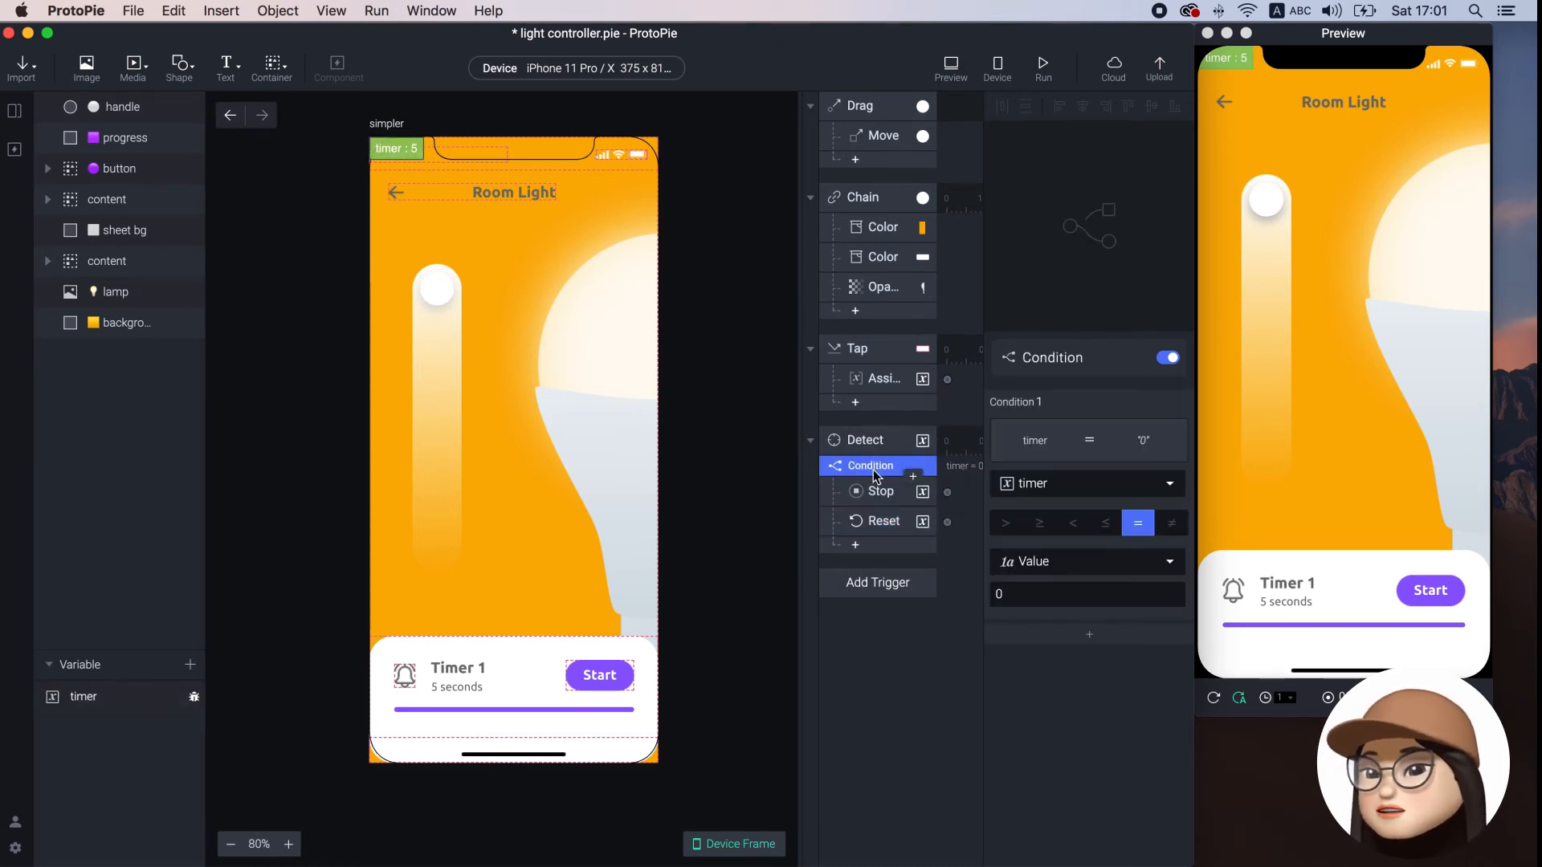
{"action": "left_click", "coordinate": [881, 520]}
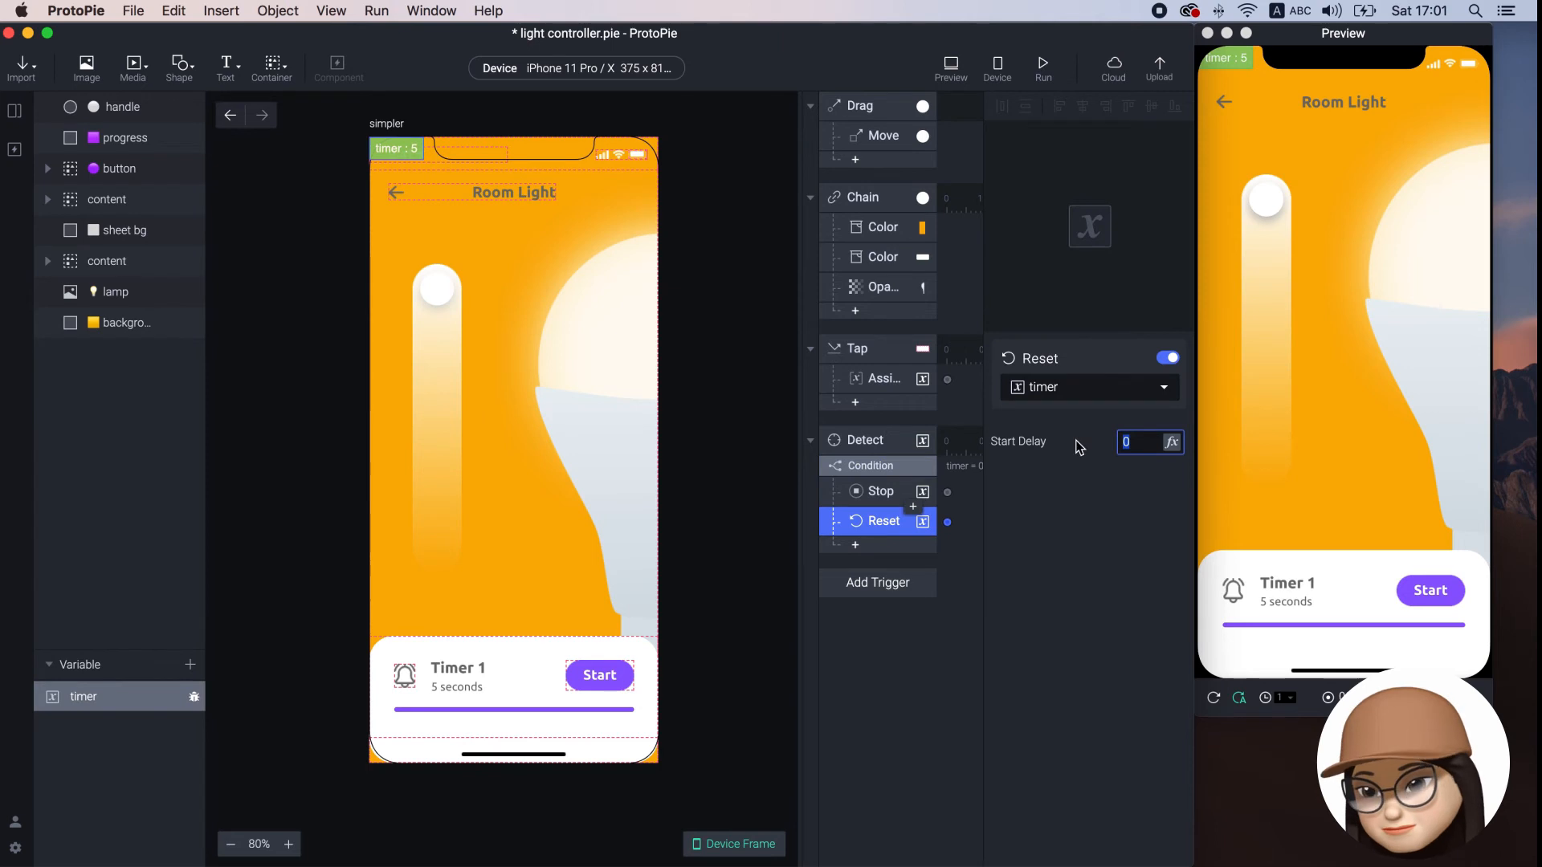
{"action": "type", "text": "1"}
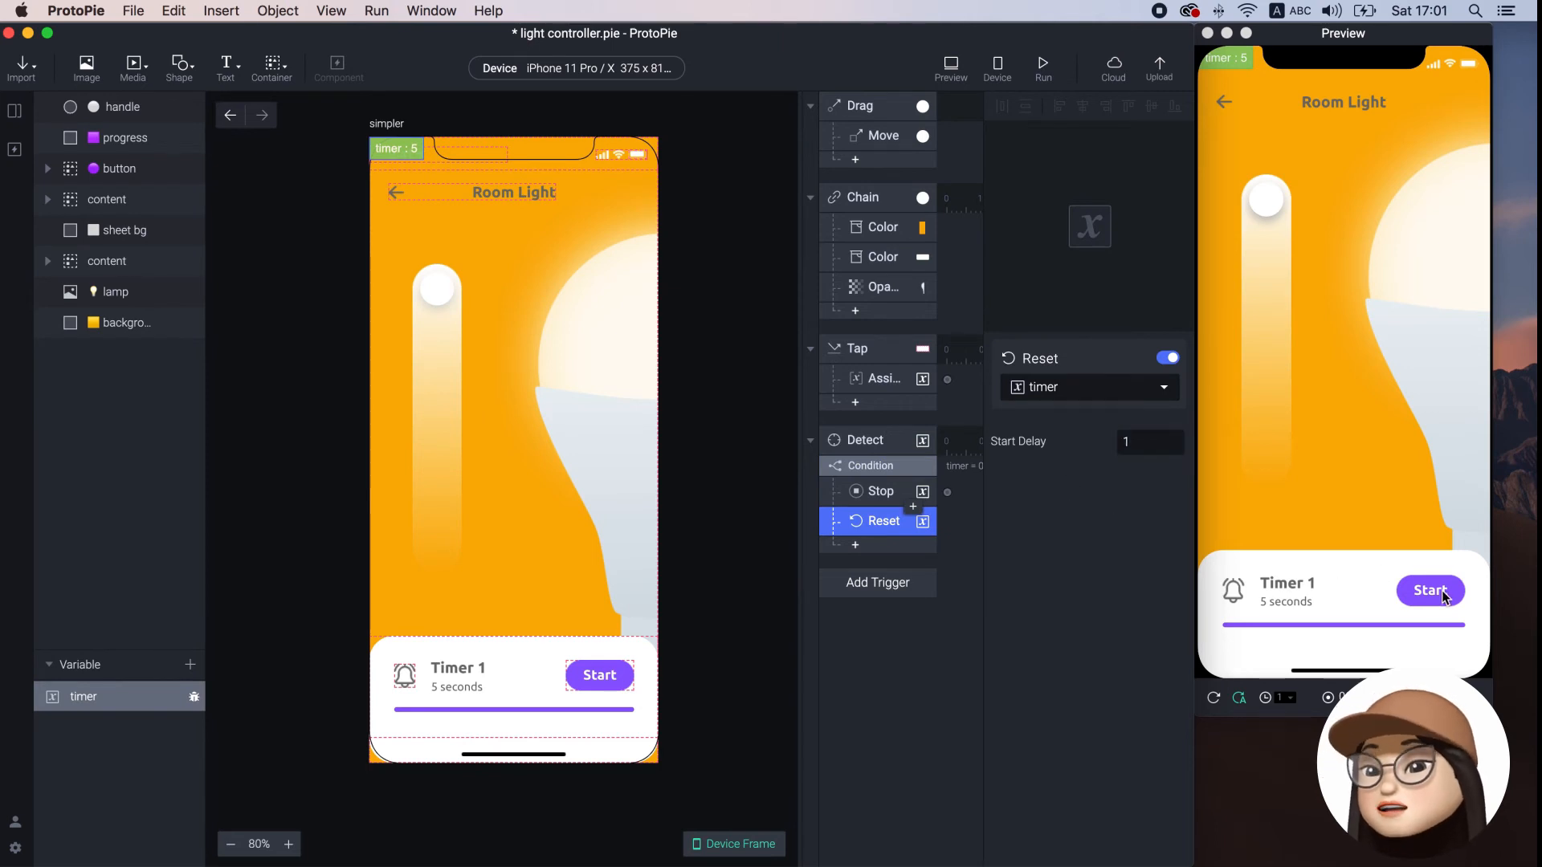
{"action": "left_click", "coordinate": [1429, 590]}
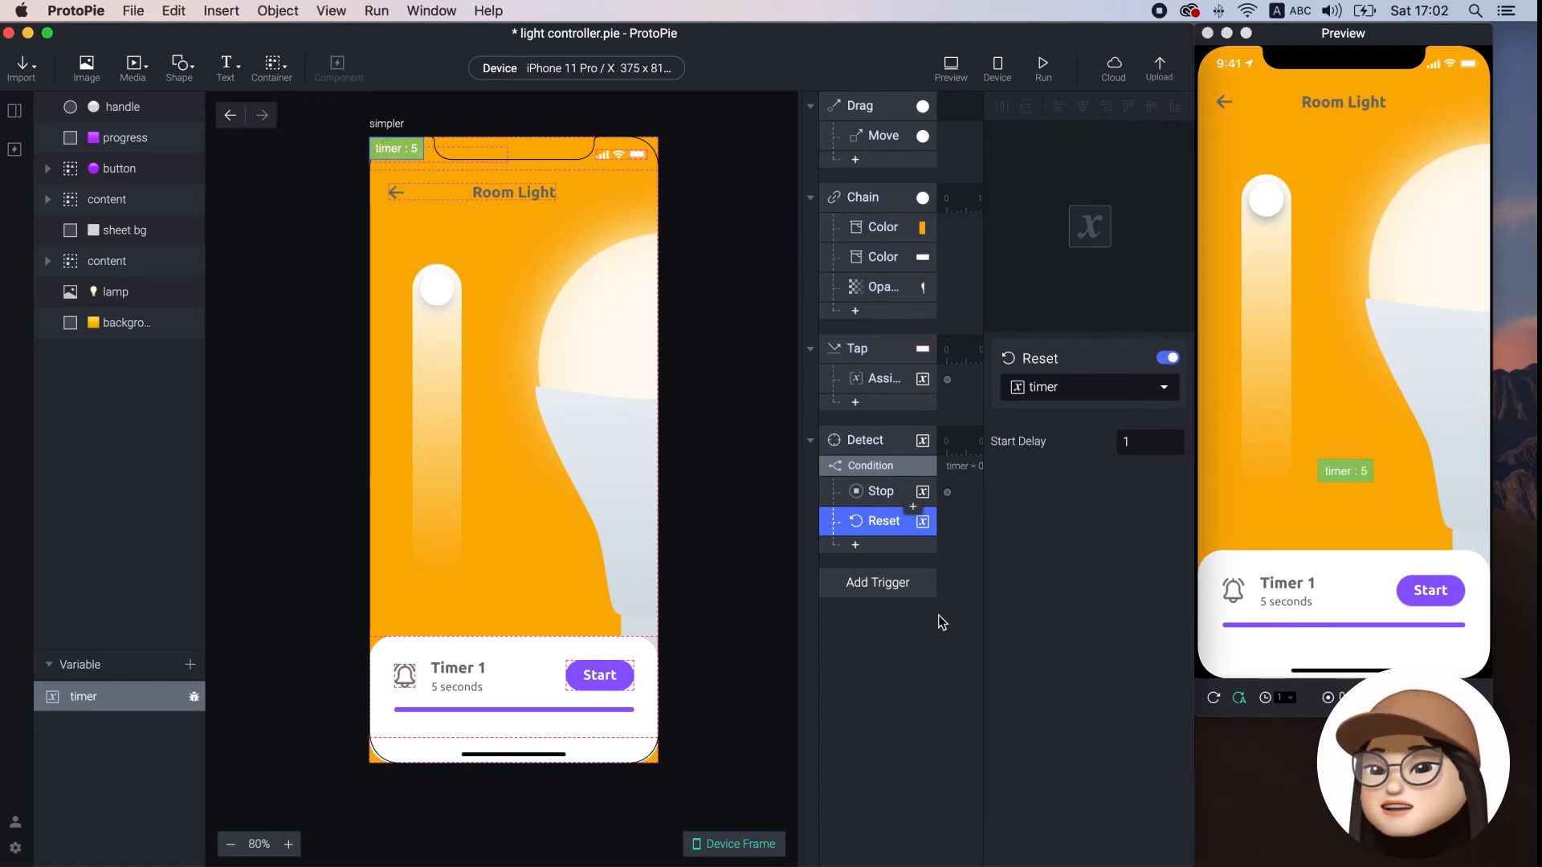
{"action": "mouse_move", "coordinate": [1051, 629]}
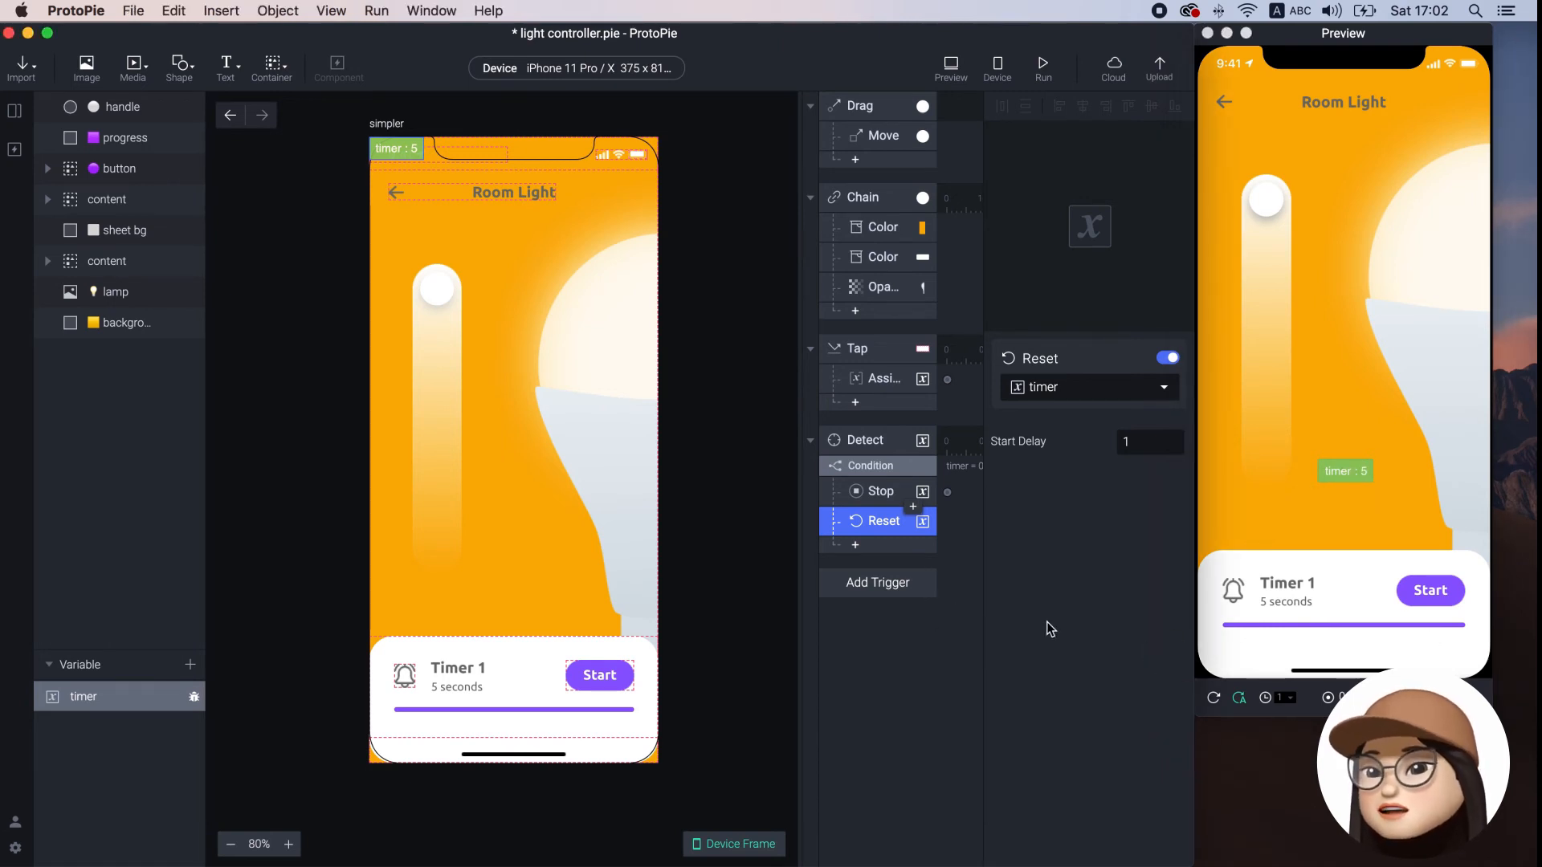
Add a Scale response mapping progress width 311 at timer 5 to 0 at timer 0
{"action": "left_click", "coordinate": [876, 582]}
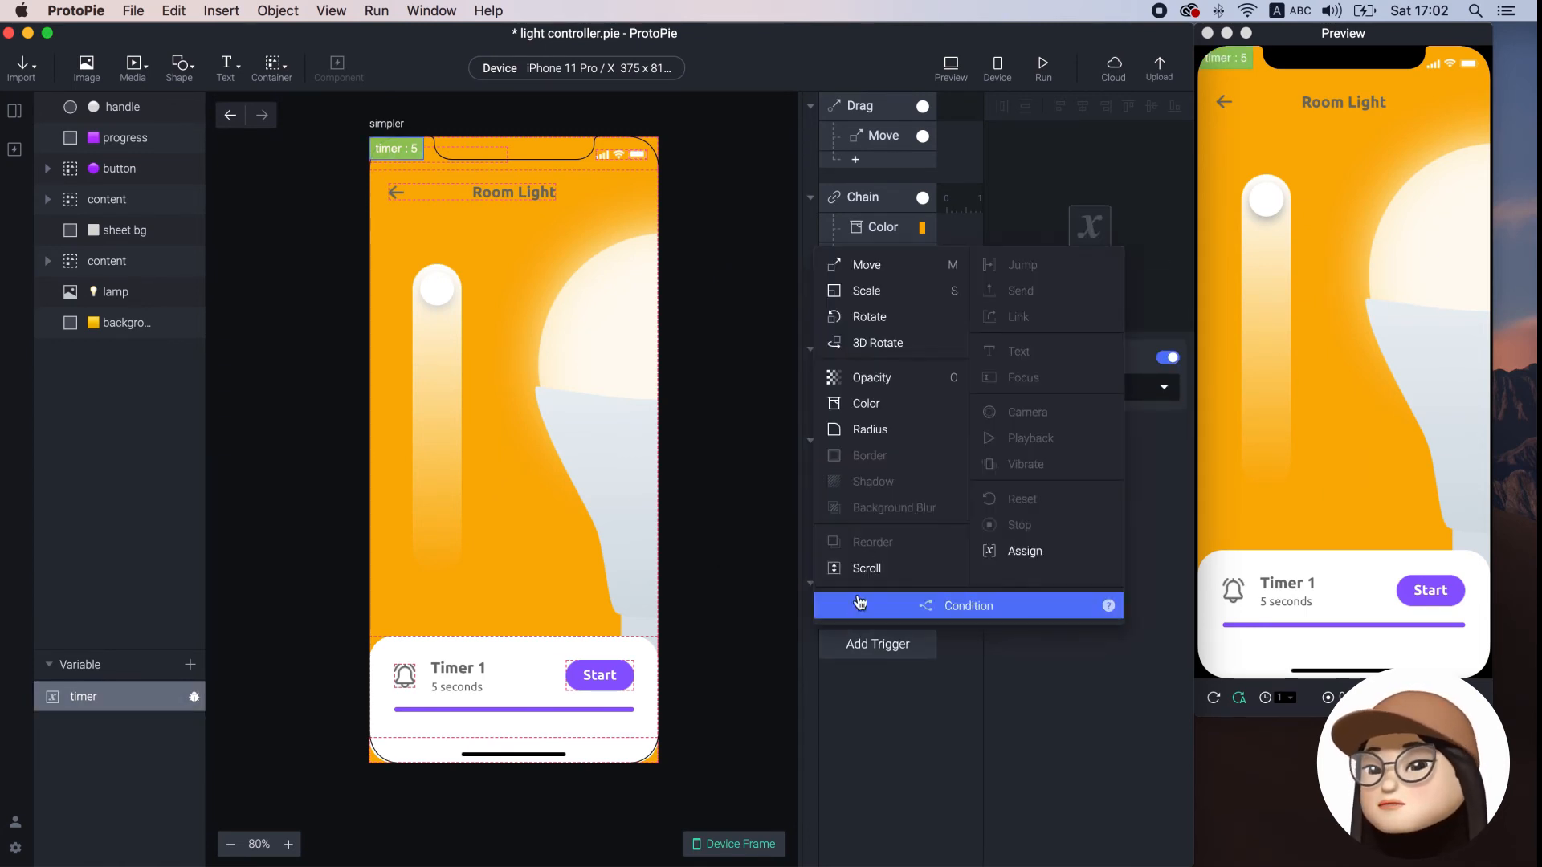
{"action": "left_click", "coordinate": [868, 290]}
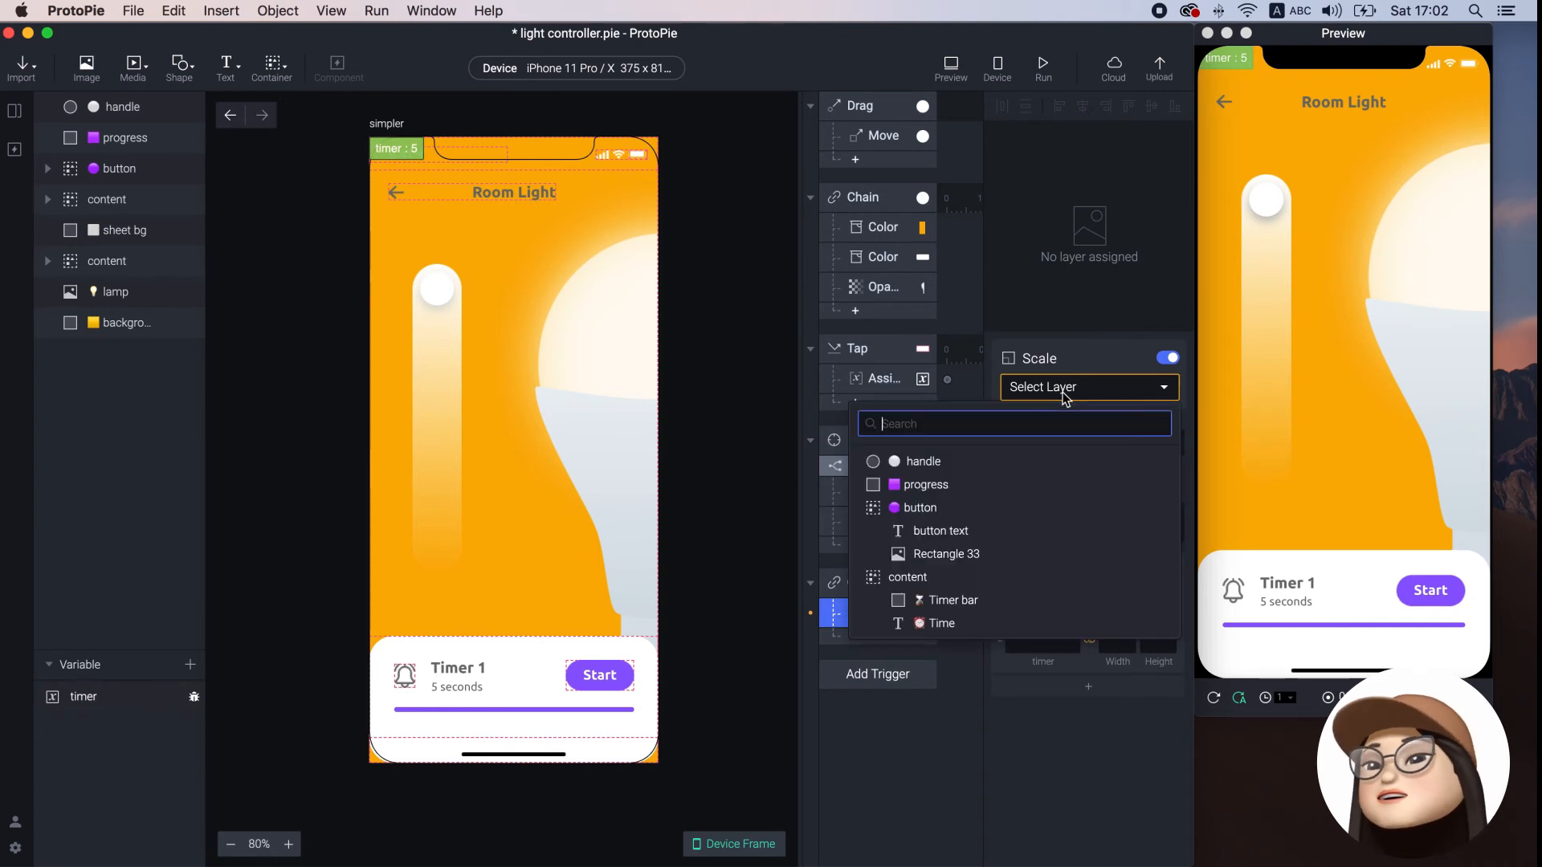
{"action": "left_click", "coordinate": [921, 483]}
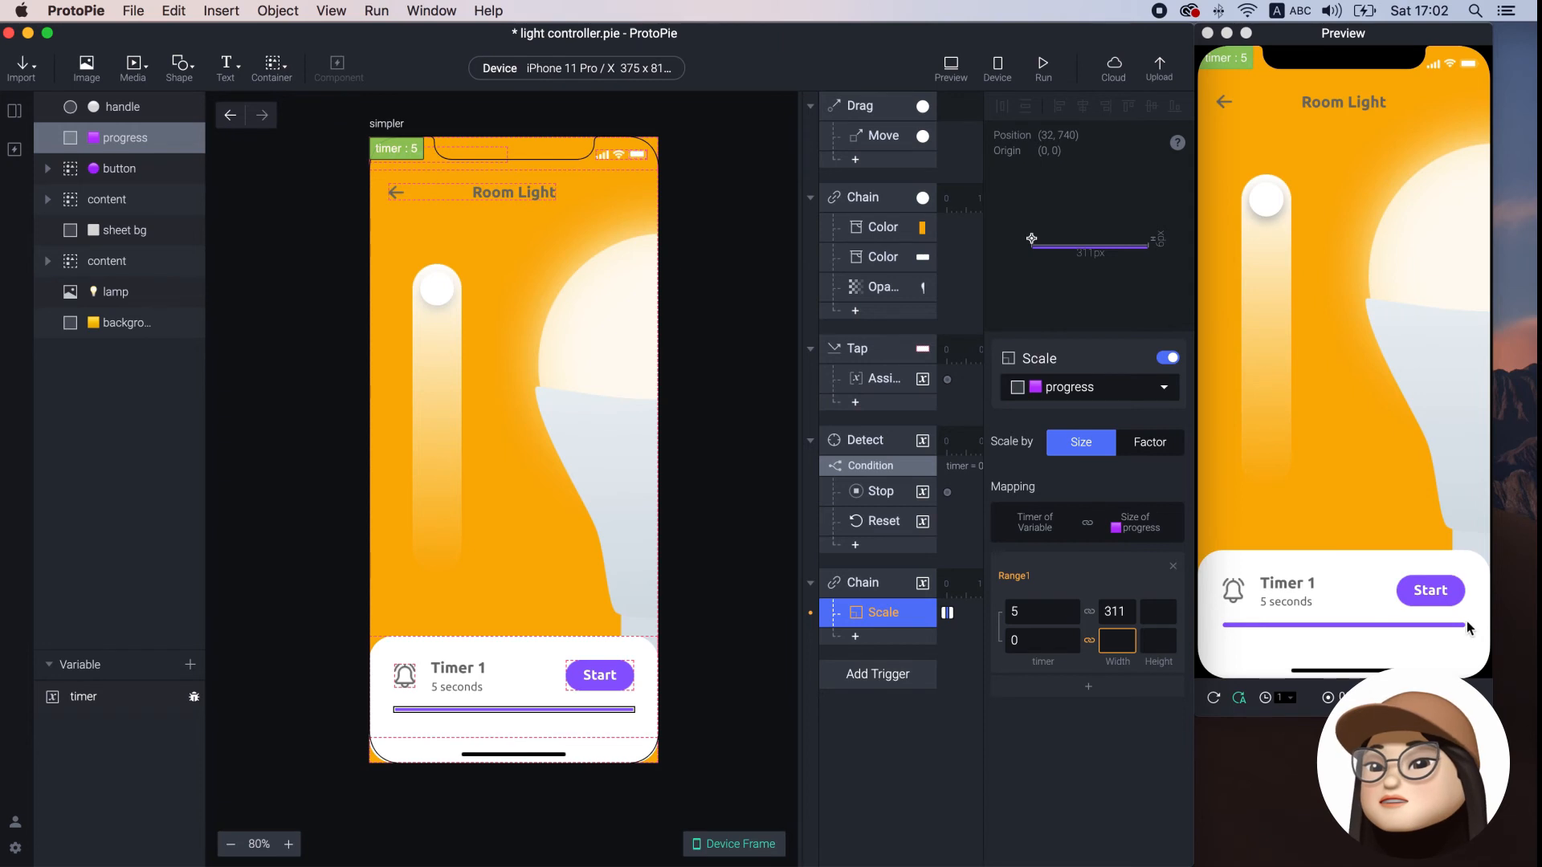
{"action": "left_click", "coordinate": [1116, 640]}
{"action": "type", "text": "0"}
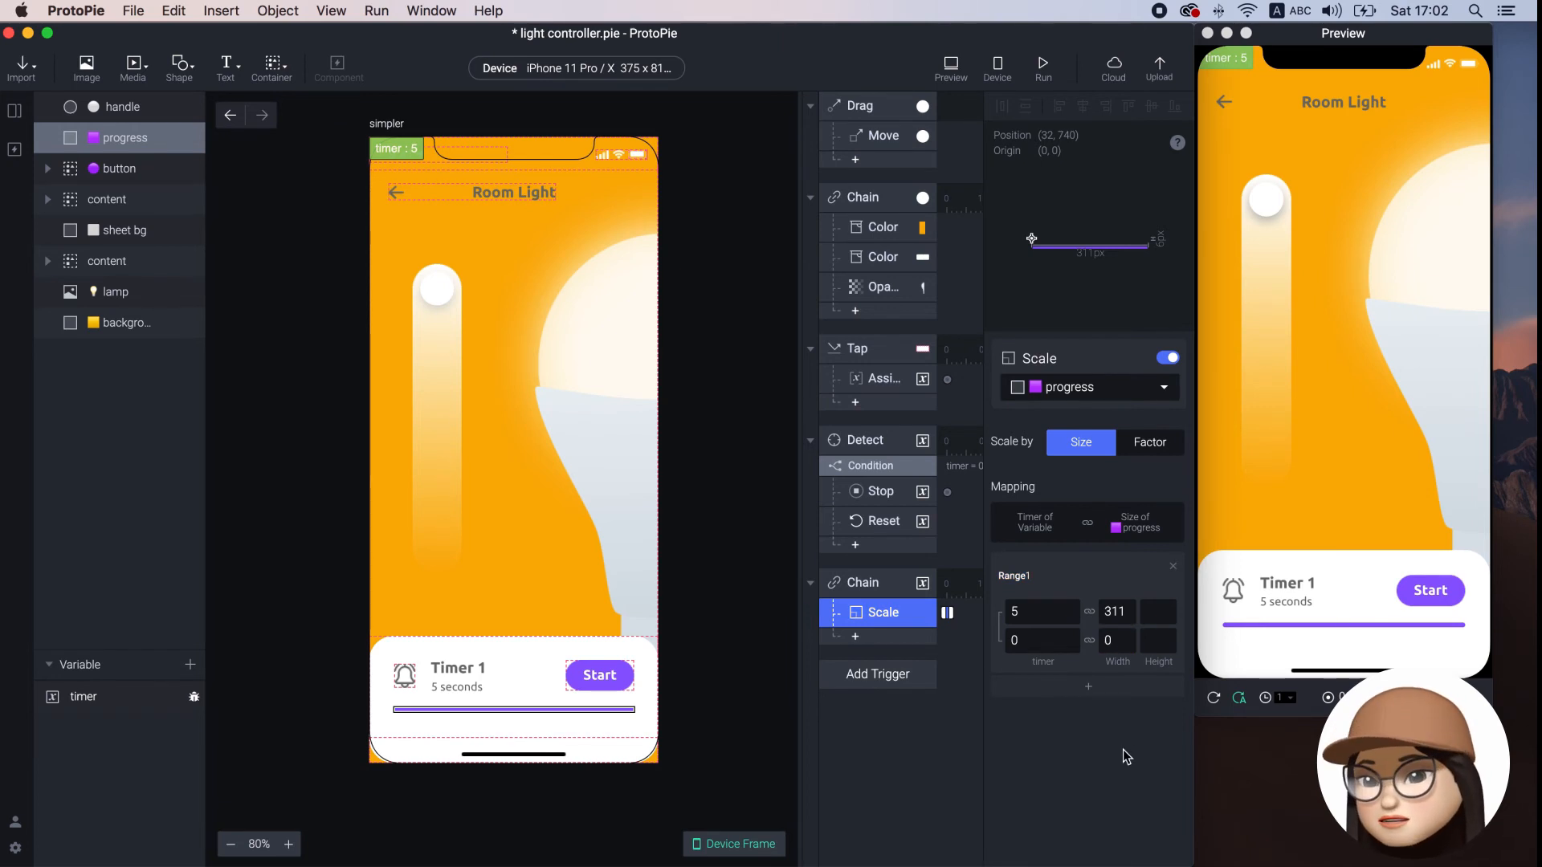
{"action": "left_click", "coordinate": [1429, 590]}
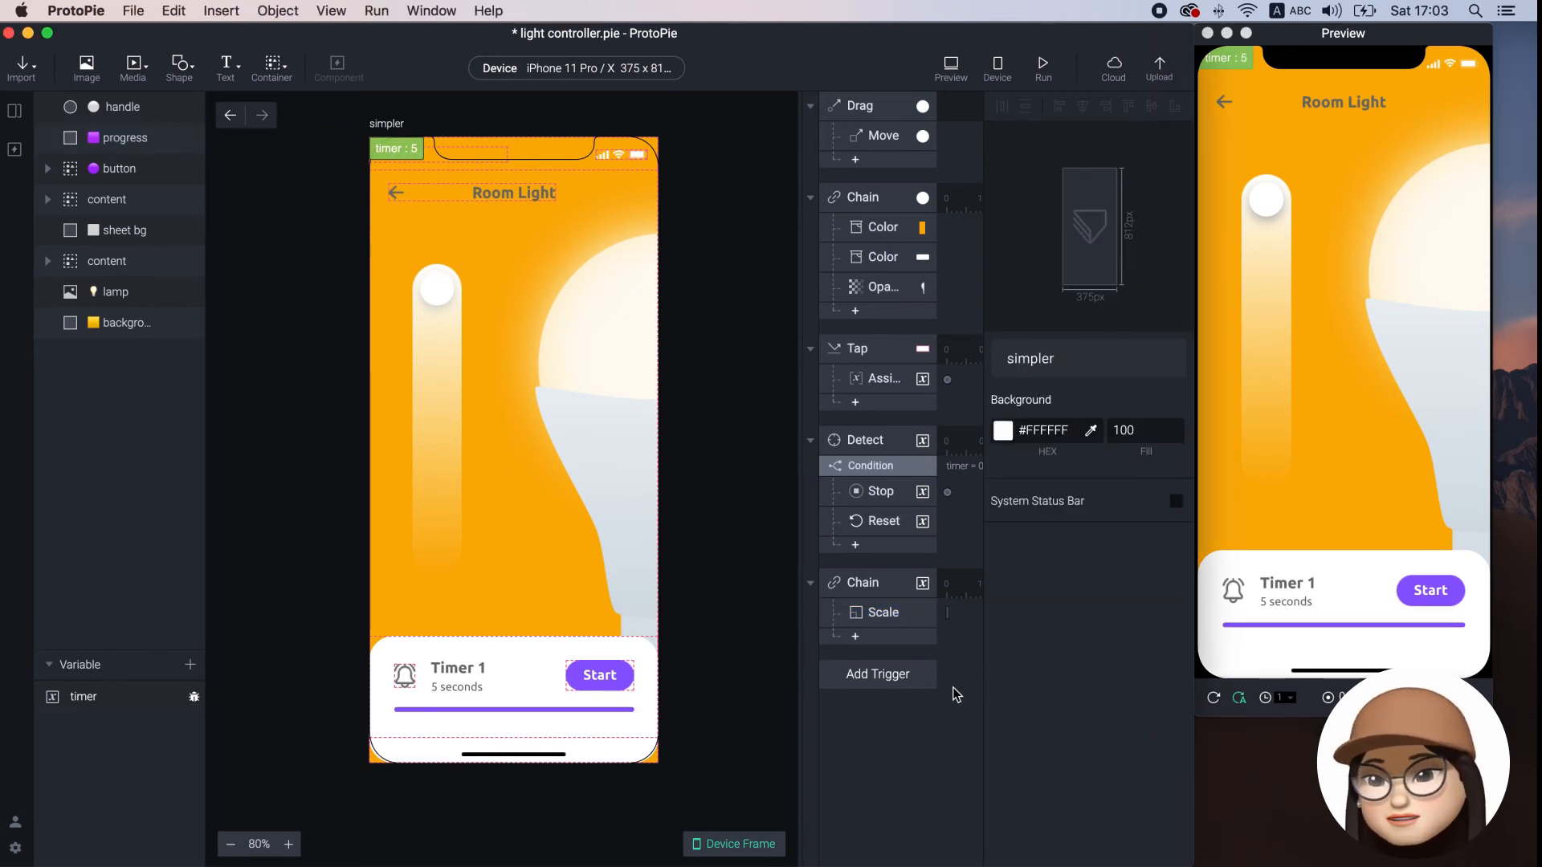
Add Color (background #1F1F1F), Move (handle Y 533) and Opacity (lamp 30) responses, all lasting 1 second
{"action": "left_click", "coordinate": [855, 158]}
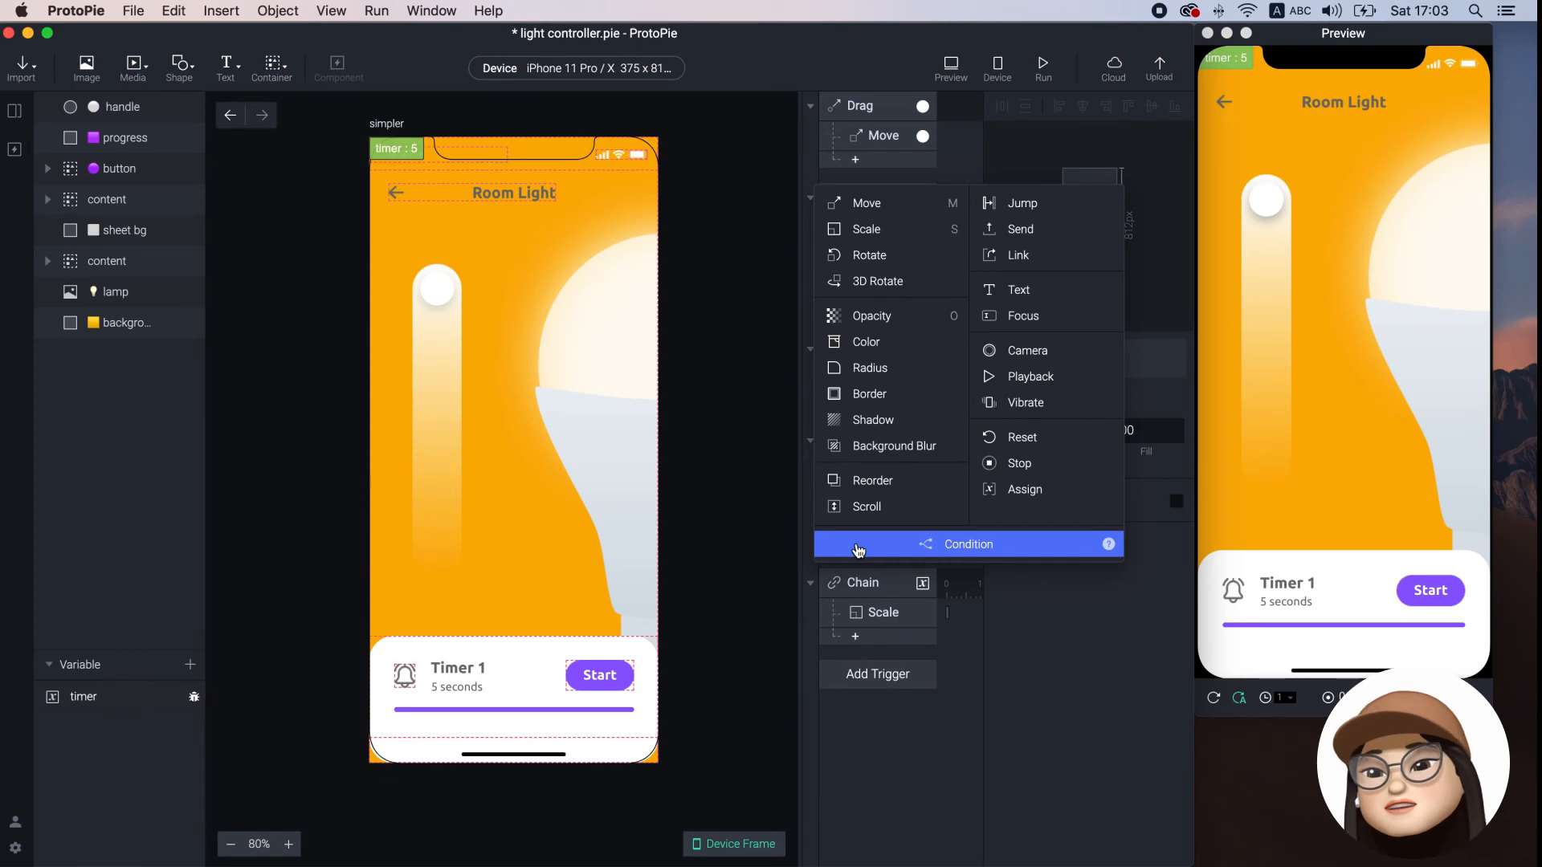
{"action": "left_click", "coordinate": [865, 341]}
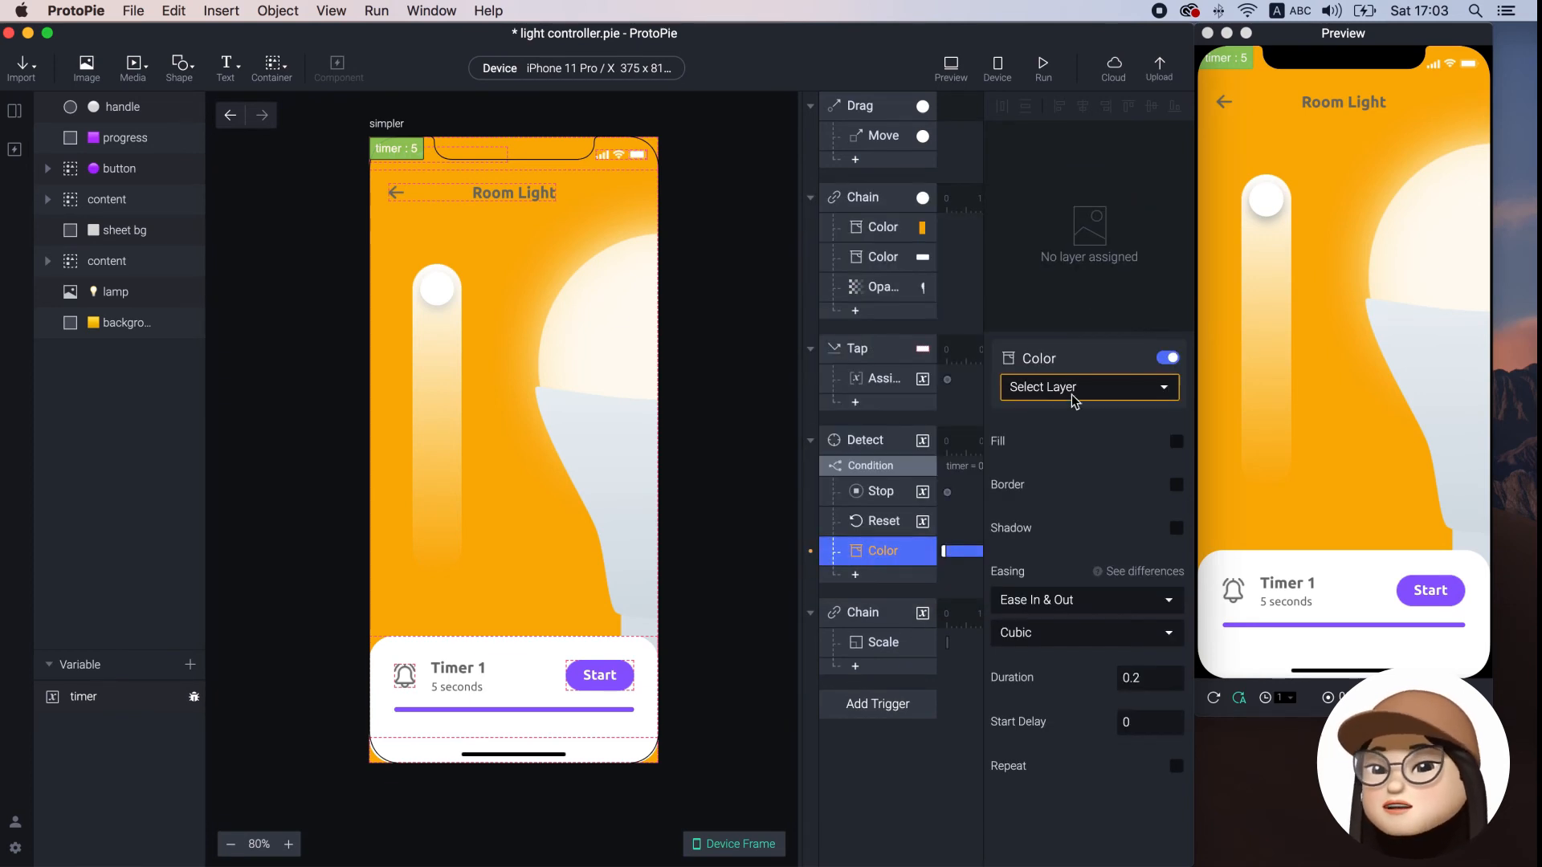
{"action": "mouse_move", "coordinate": [1004, 551]}
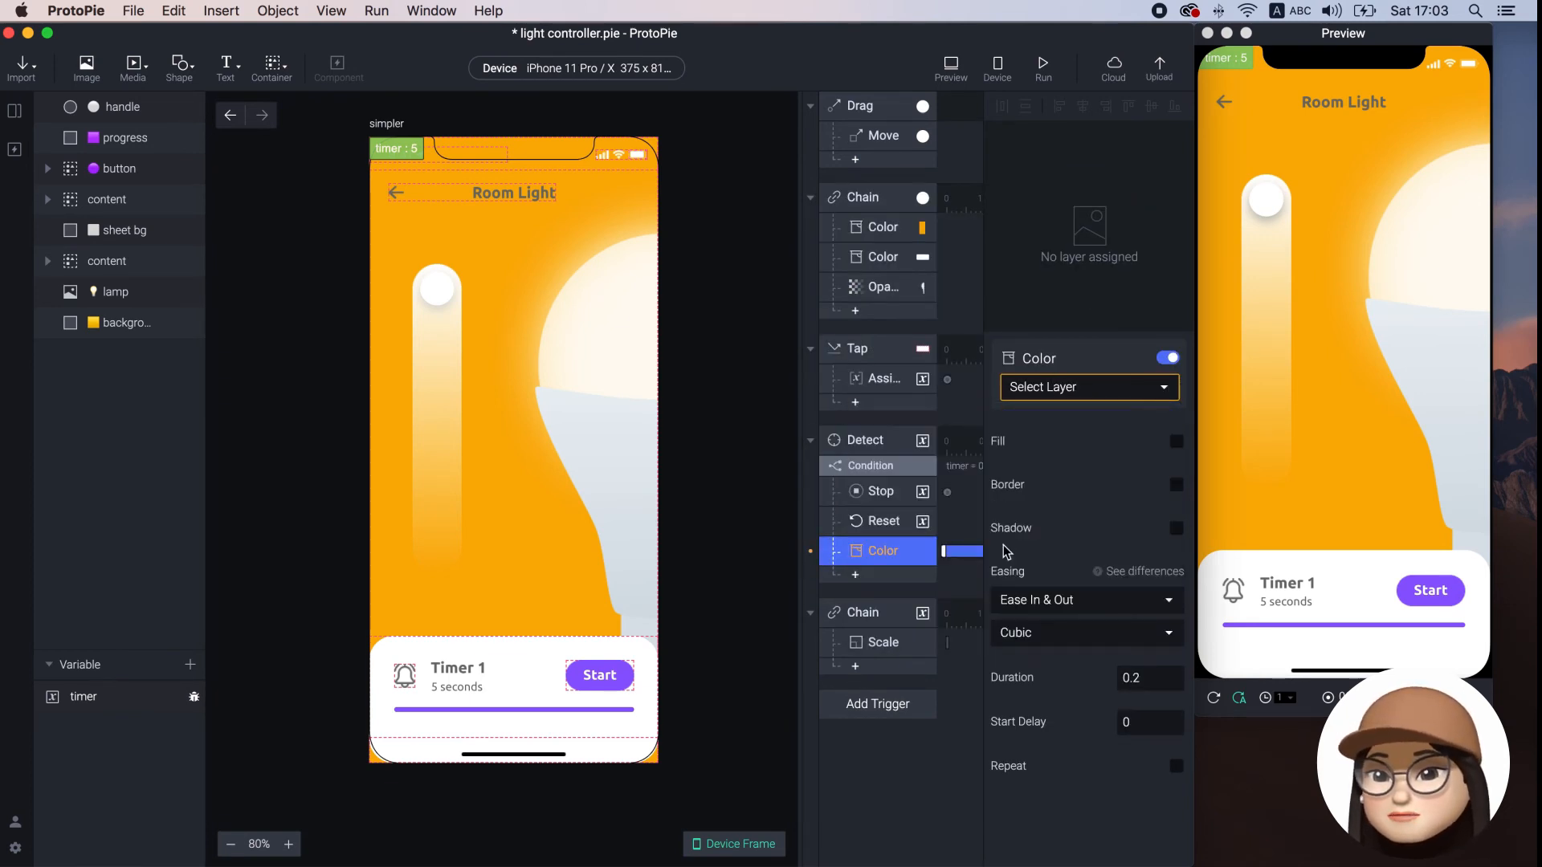
{"action": "left_click", "coordinate": [1087, 387]}
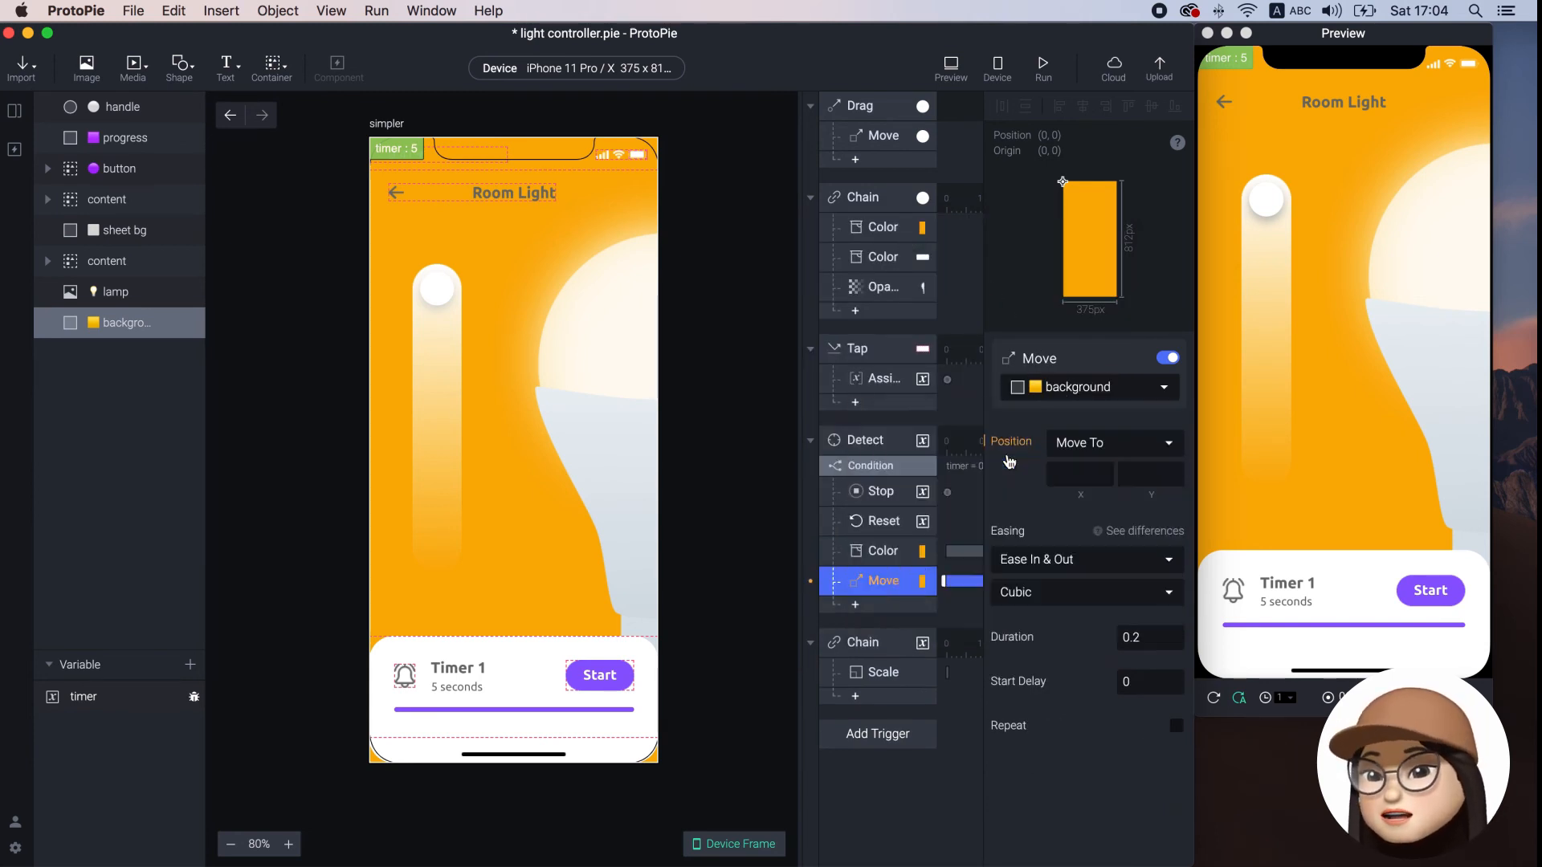
{"action": "left_click", "coordinate": [1087, 386]}
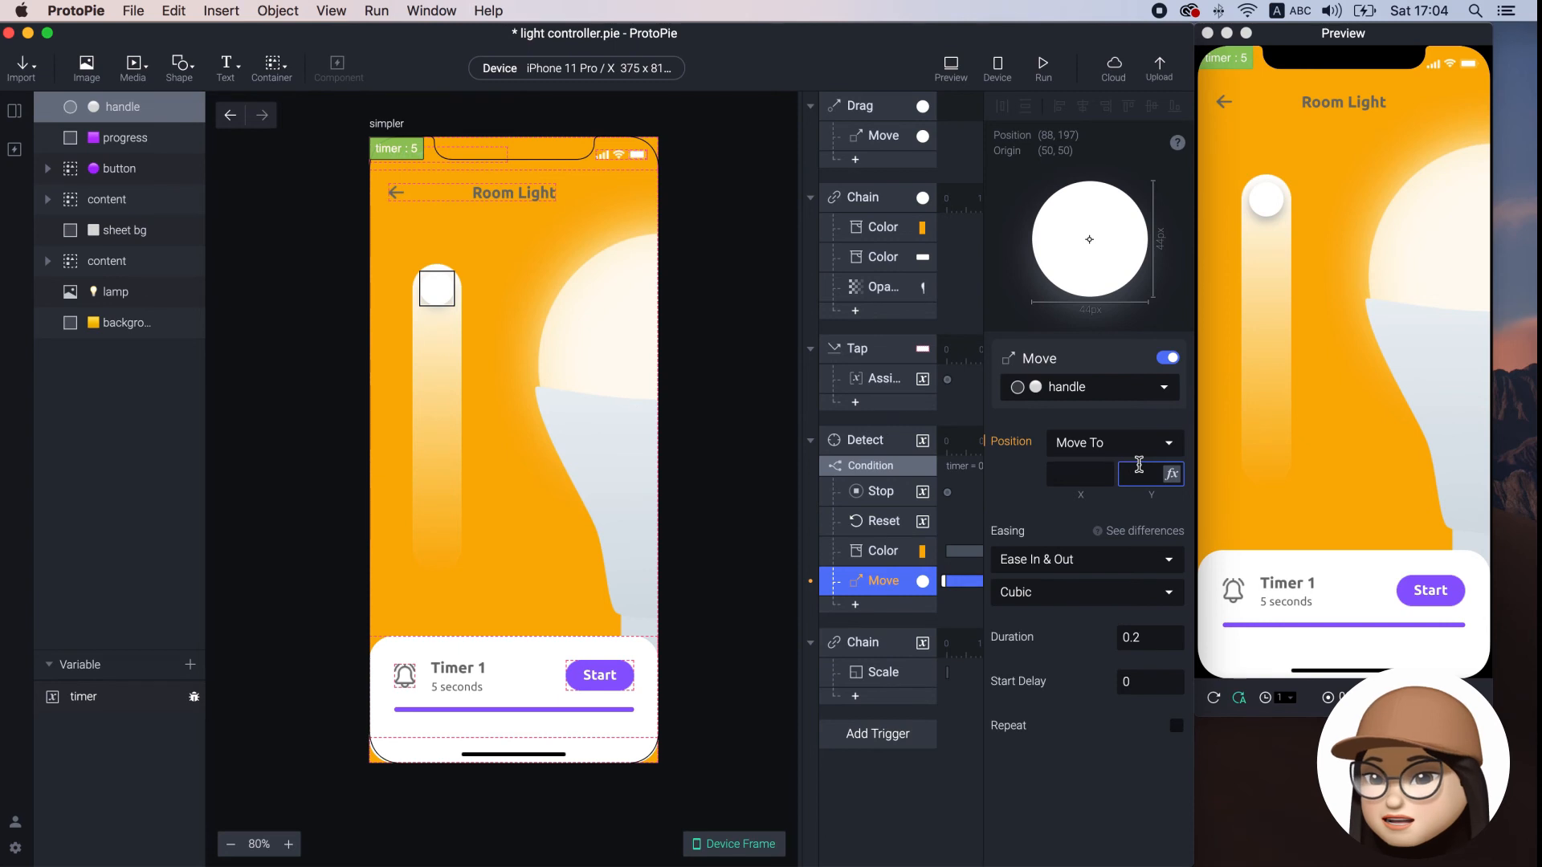
{"action": "type", "text": "533"}
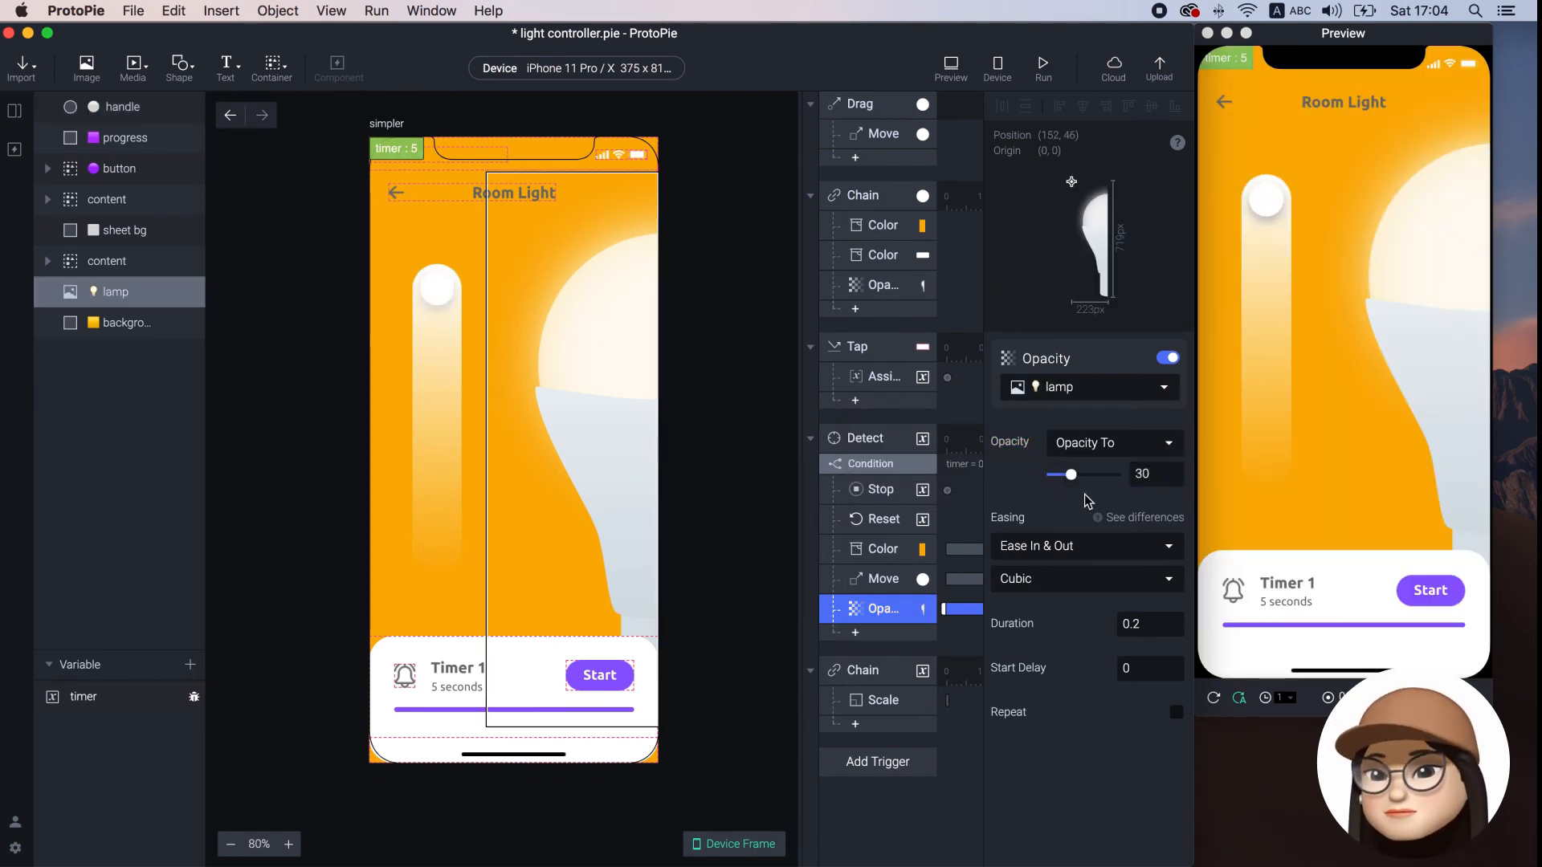
{"action": "left_click", "coordinate": [881, 548]}
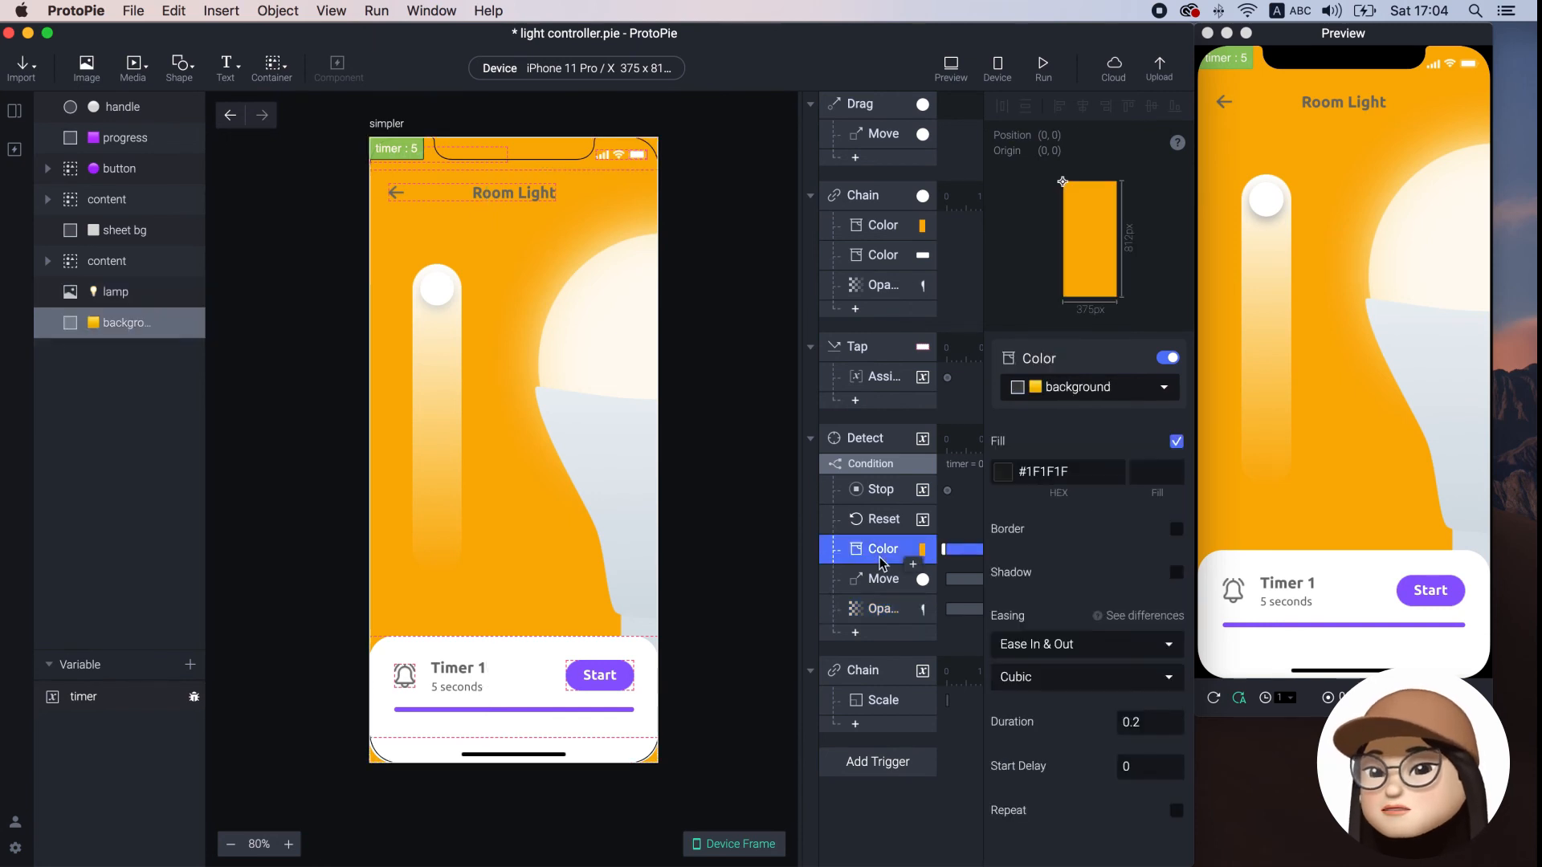
{"action": "left_click", "coordinate": [884, 579]}
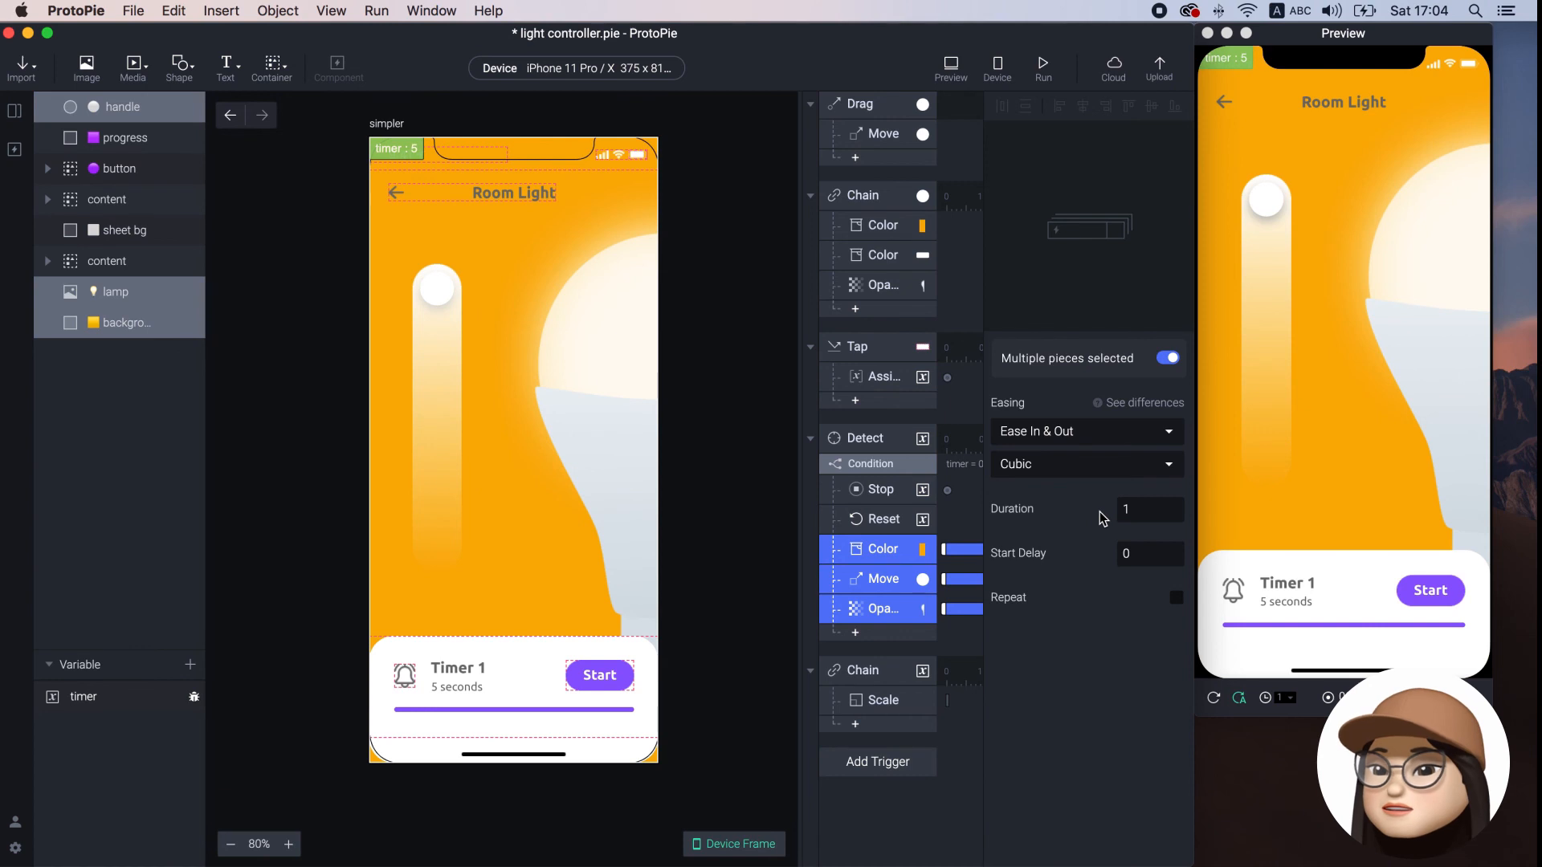
{"action": "mouse_move", "coordinate": [1168, 509]}
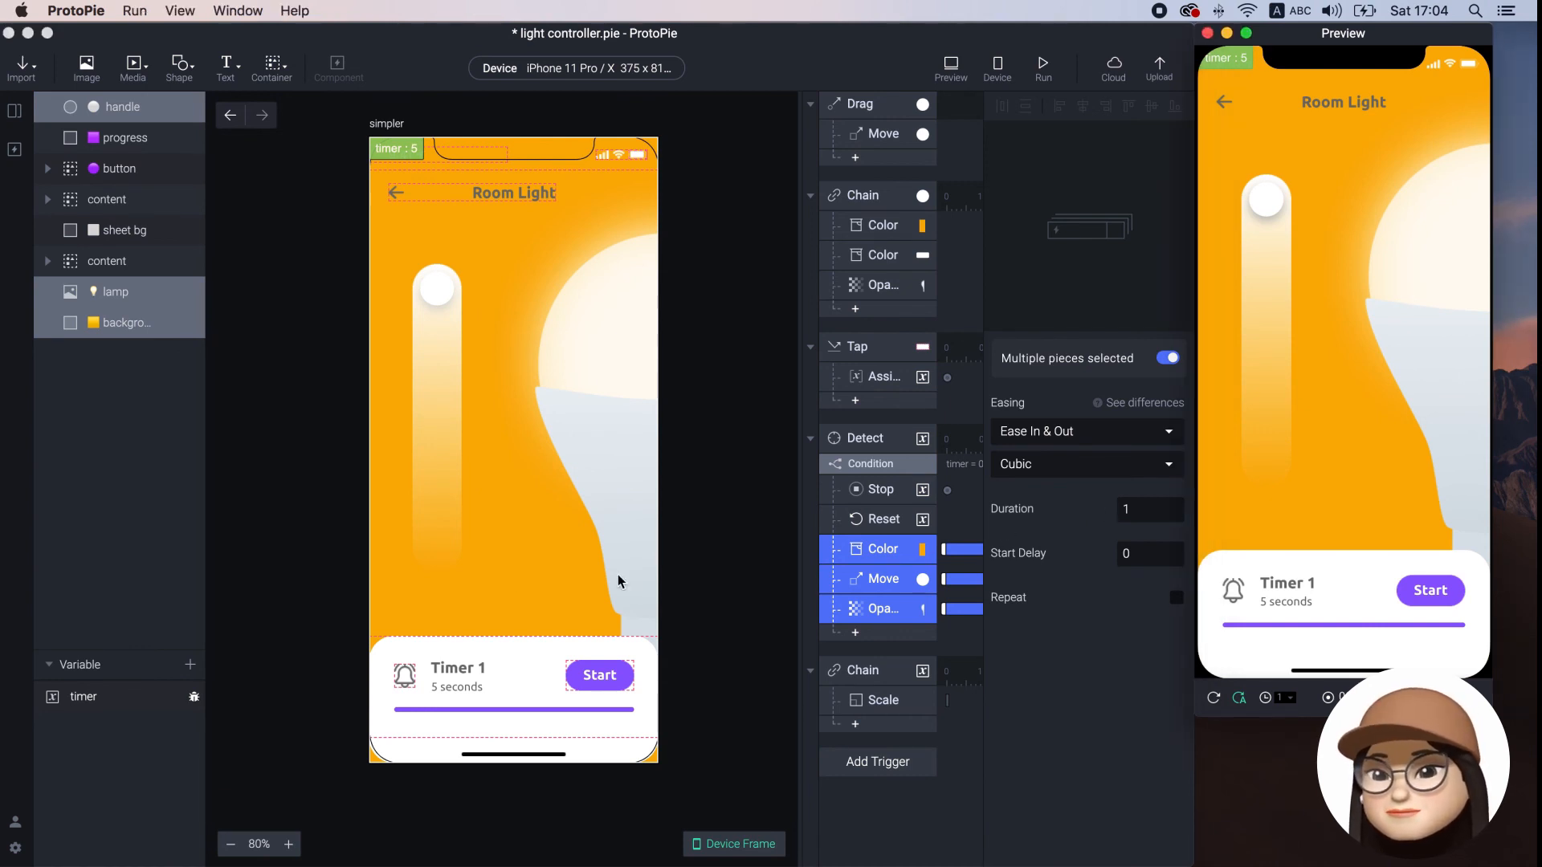
Run the prototype full screen and drag the brightness handle down to dim the light
{"action": "left_click", "coordinate": [83, 696]}
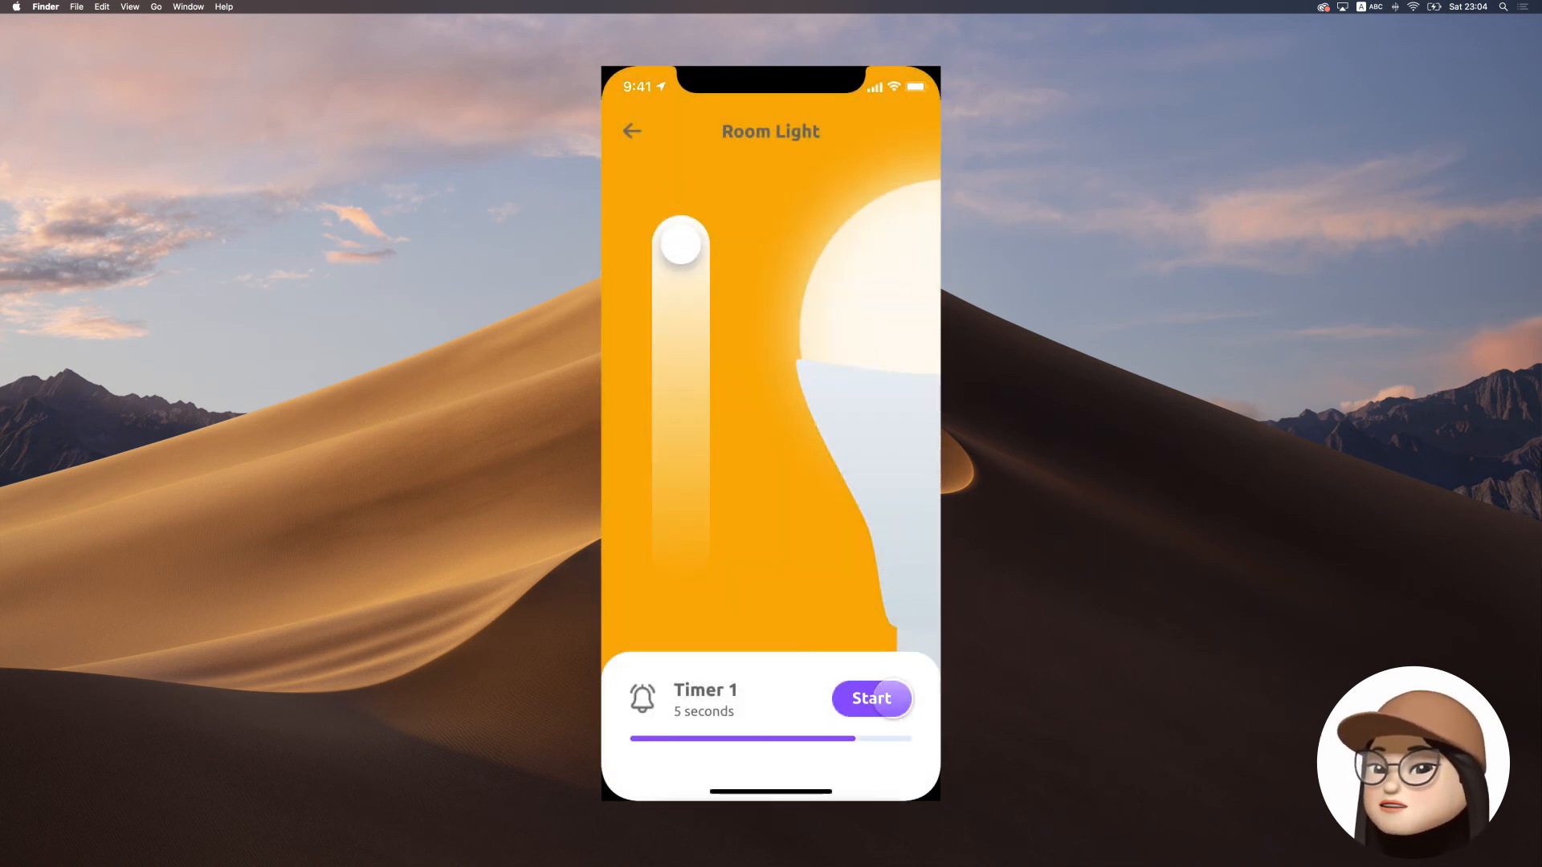
{"action": "left_click_drag", "start_coordinate": [681, 244], "coordinate": [676, 324]}
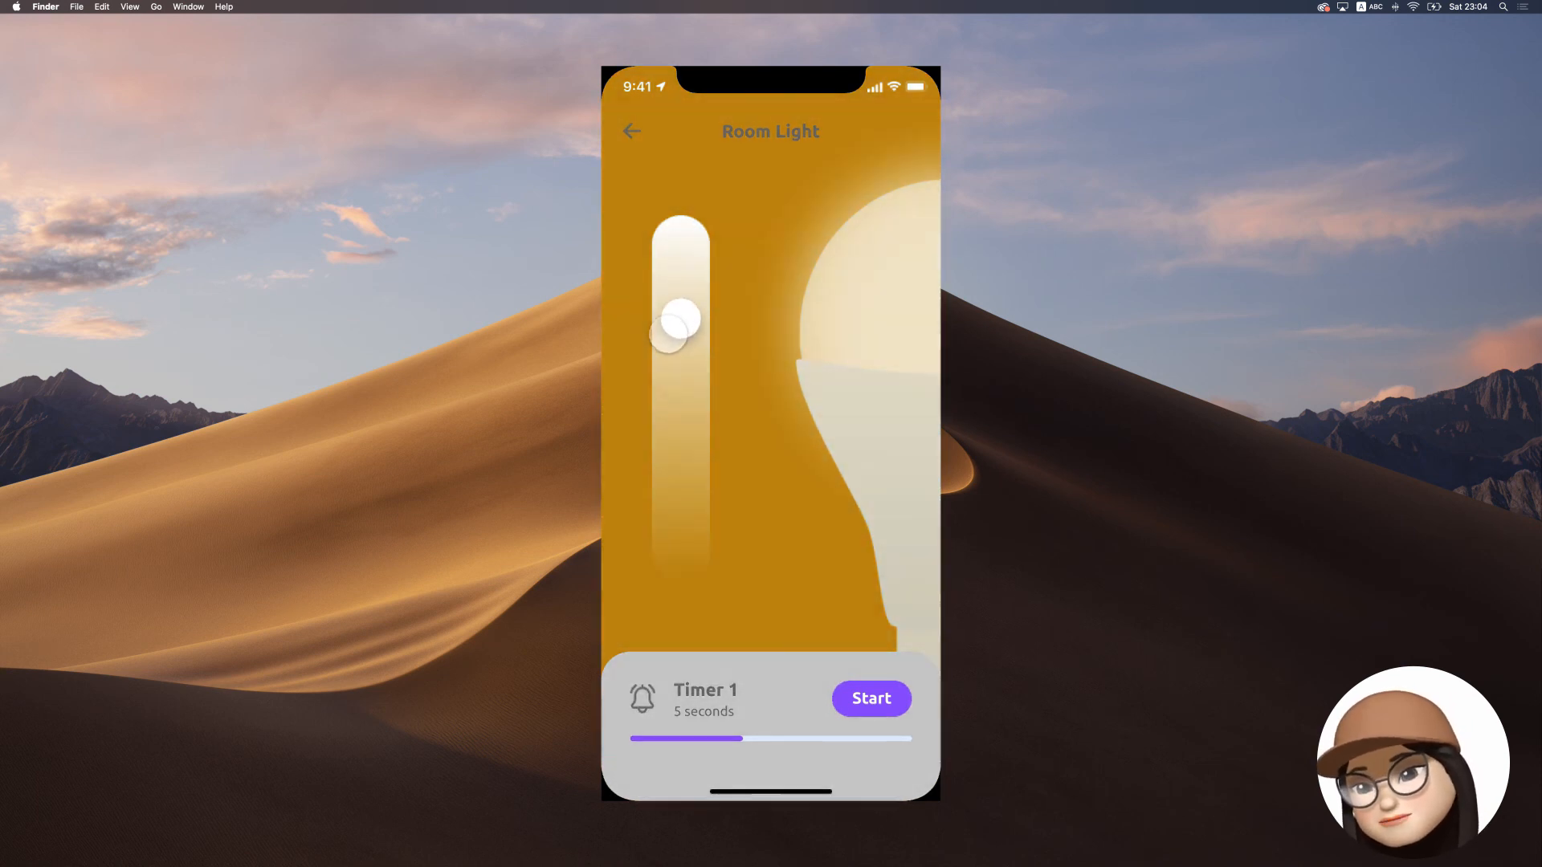